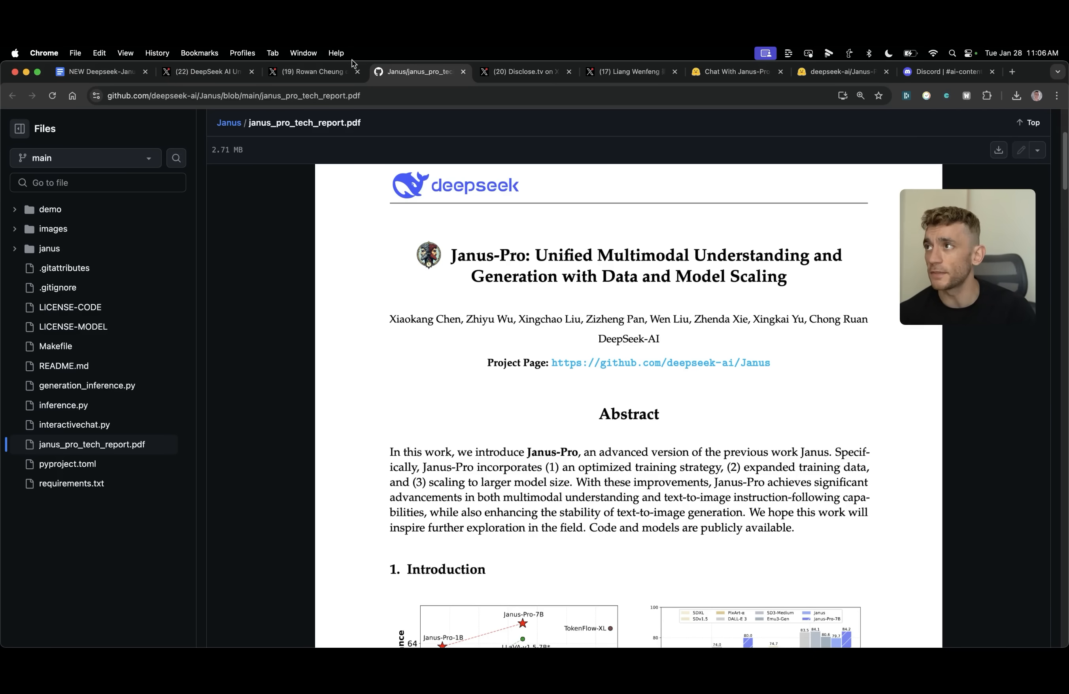
- View the Janus-Pro-7B announcement post, then the Google results for the DeepSeek cyberattack
click(314, 72)
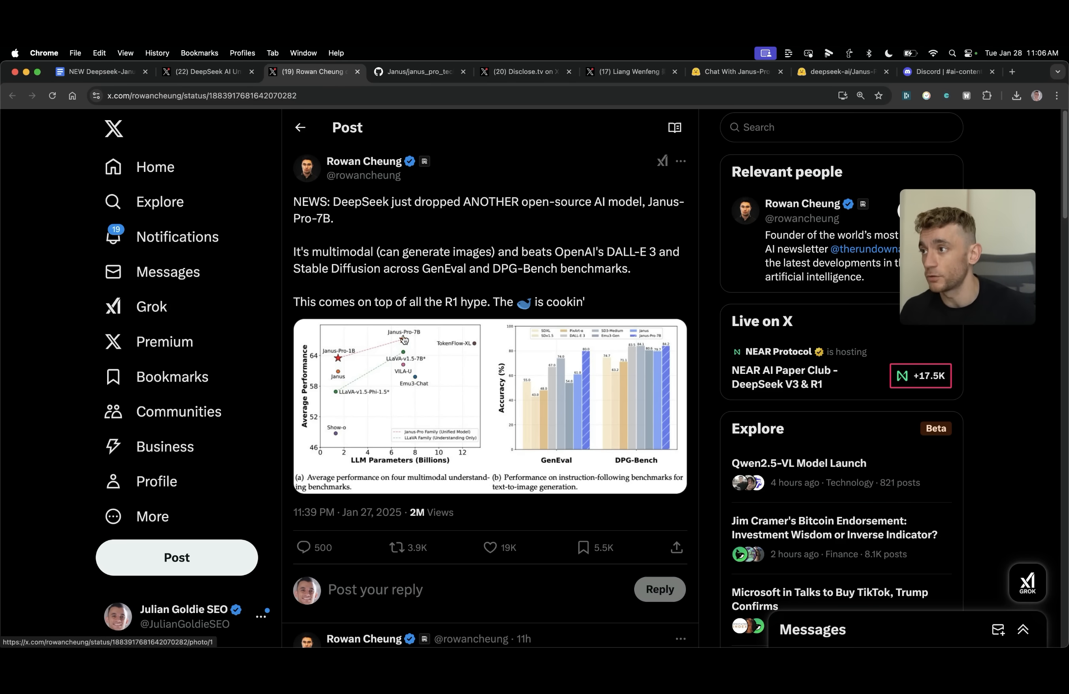
click(403, 340)
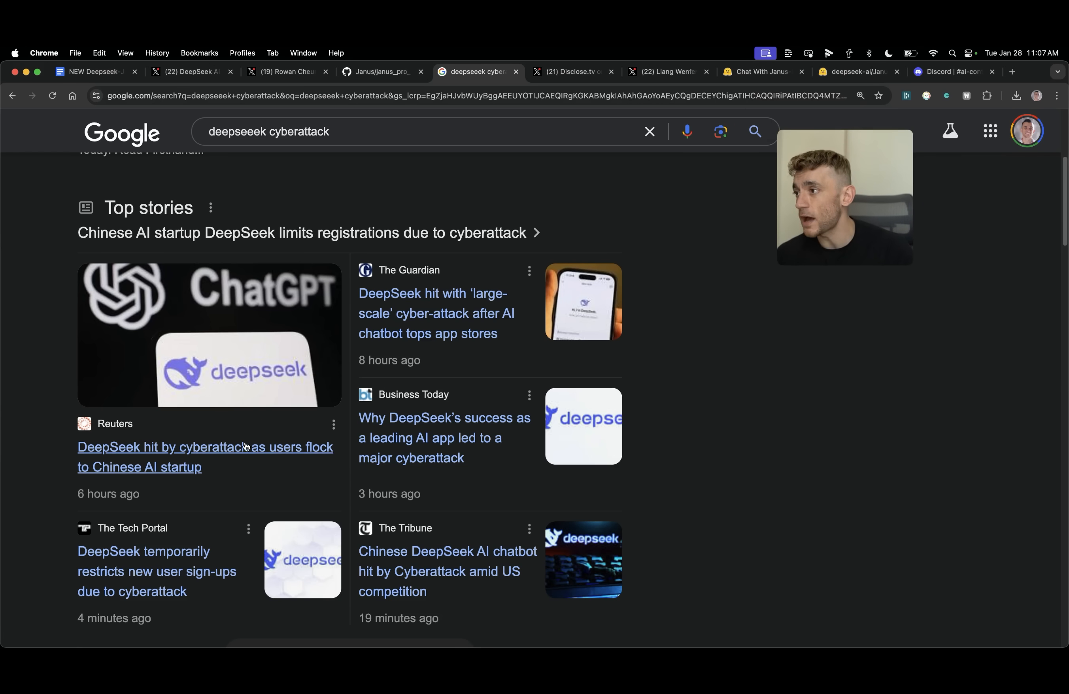
mouse_move(280, 497)
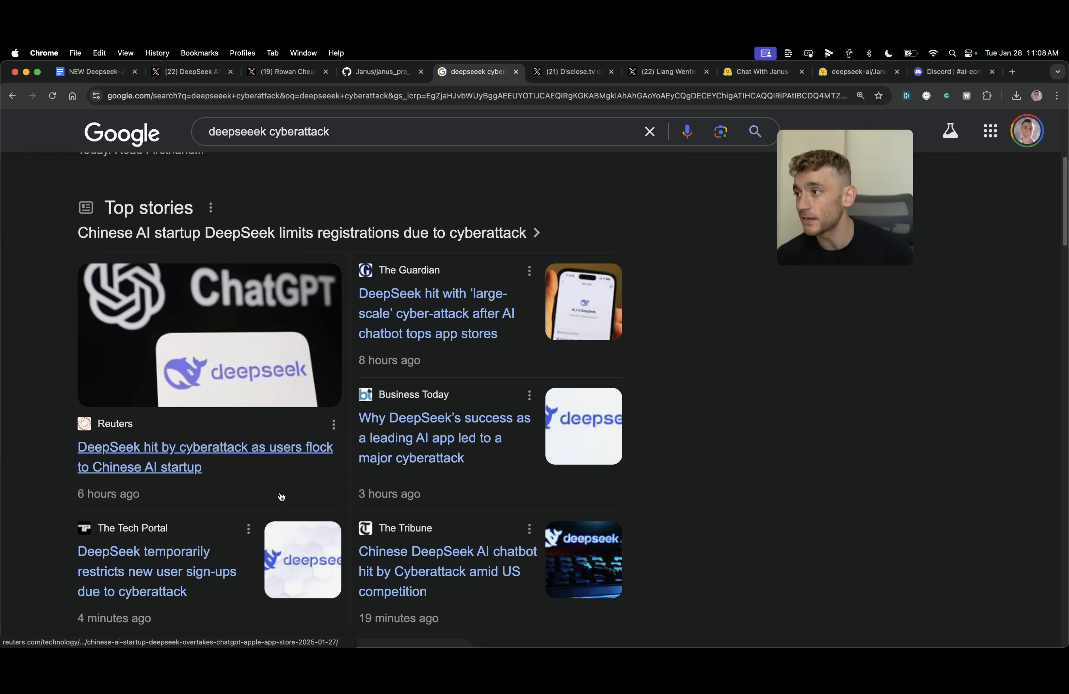
- Read the Disclose.tv post about DeepSeek topping app charts, highlighting its ranking claim
click(557, 72)
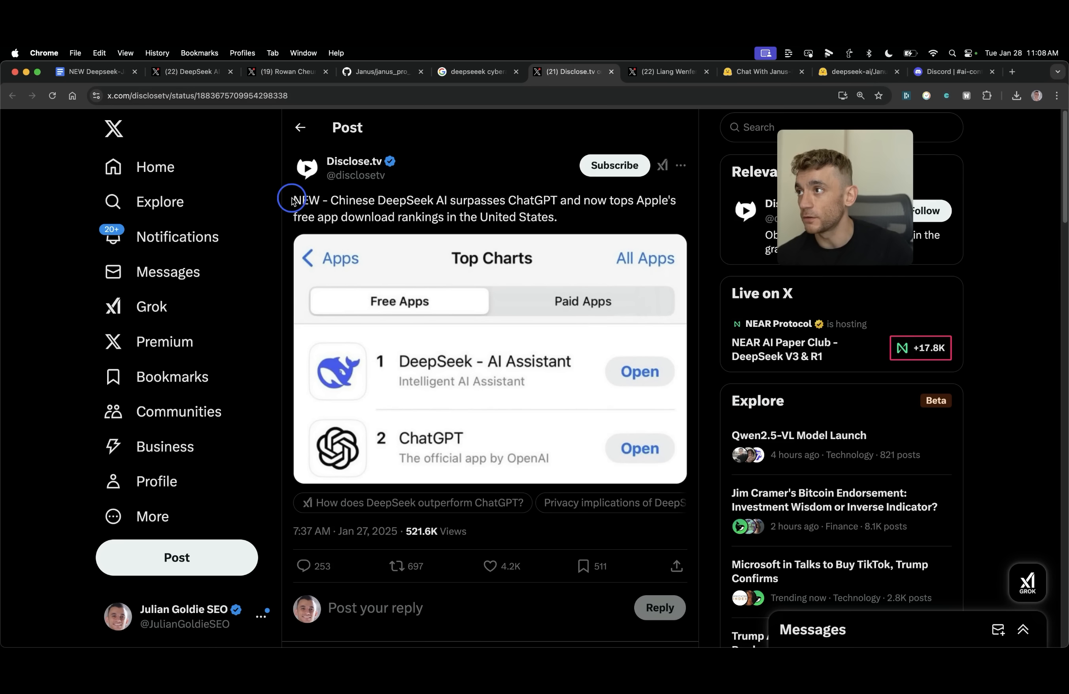
drag(293, 200, 497, 204)
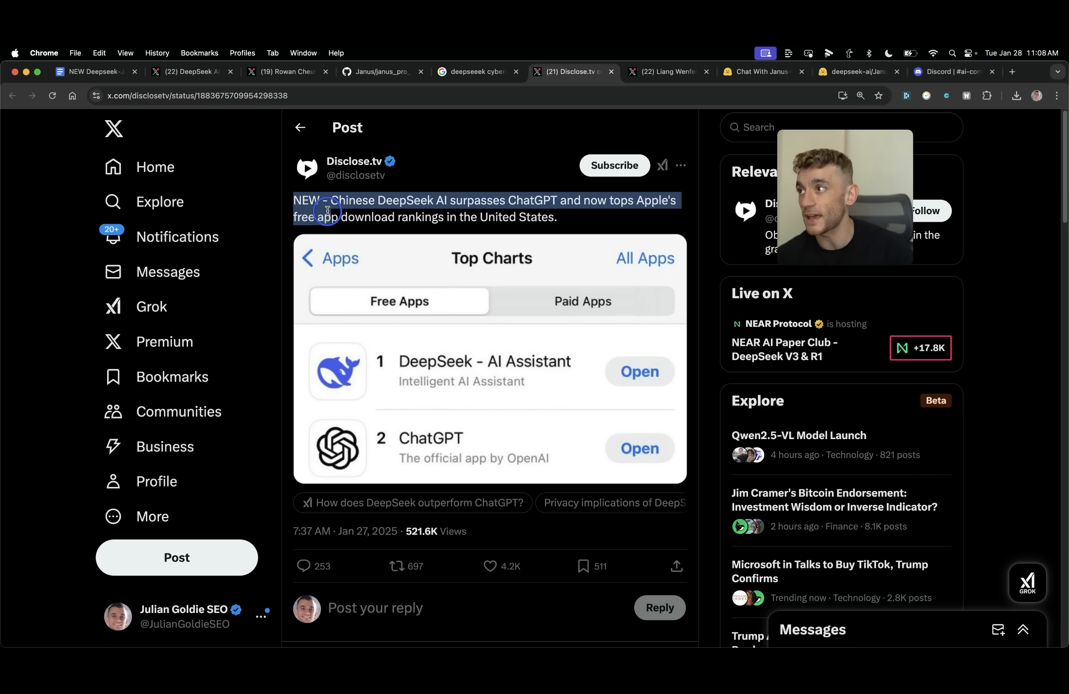
click(534, 213)
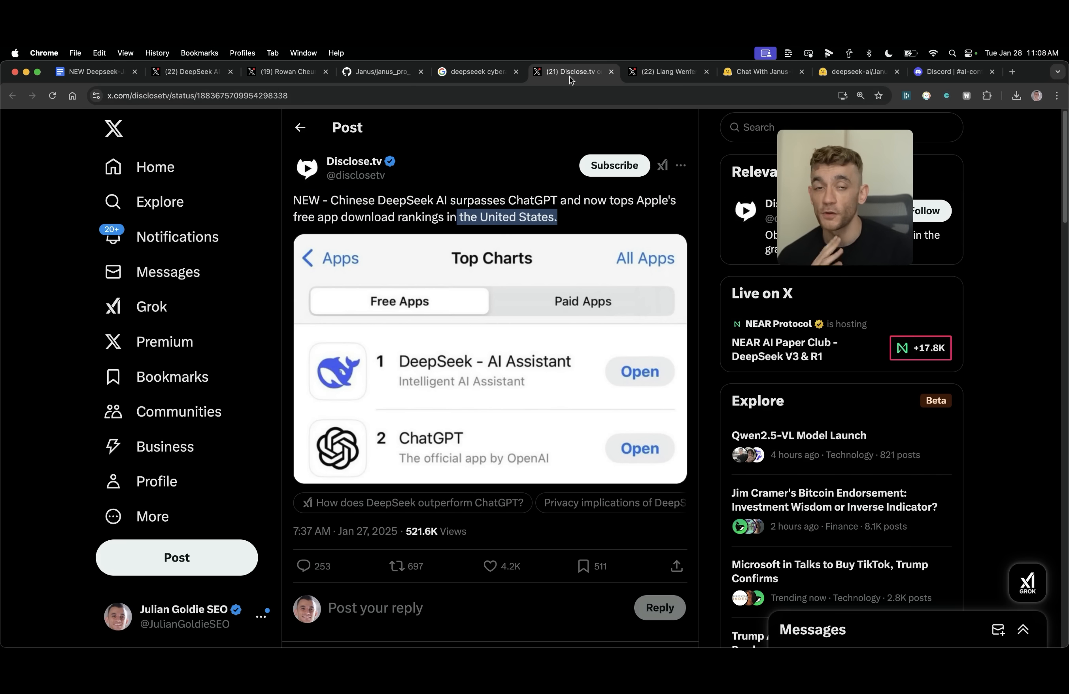
- View the Liang Wenfeng profile, then the Janus-Pro technical report PDF on GitHub
click(666, 72)
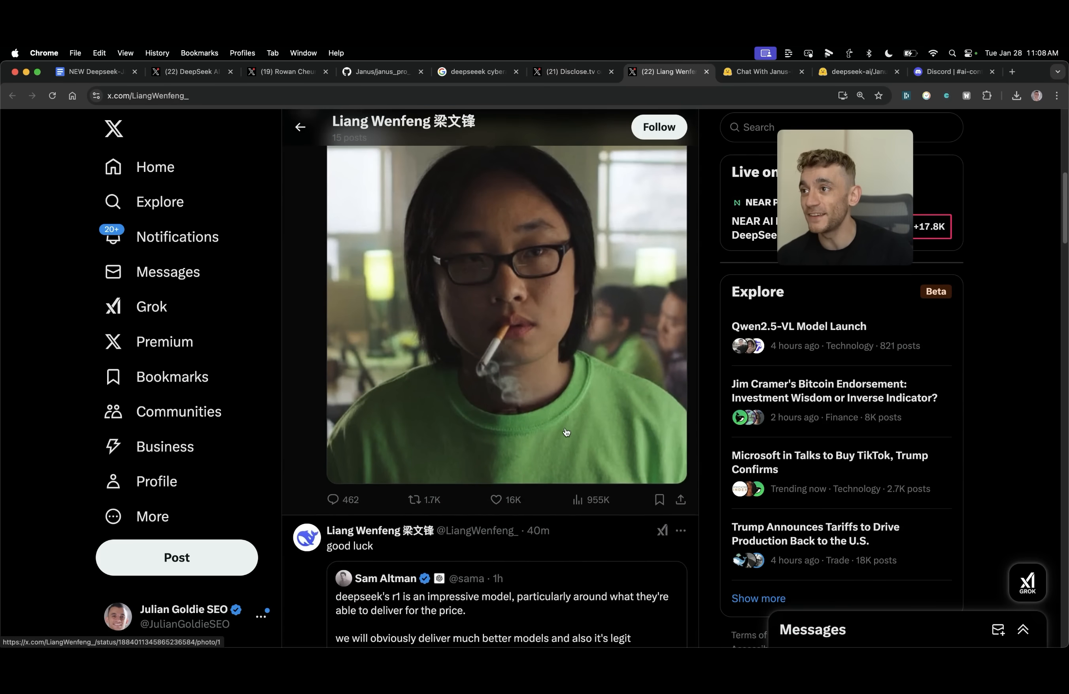
scroll(down, 3)
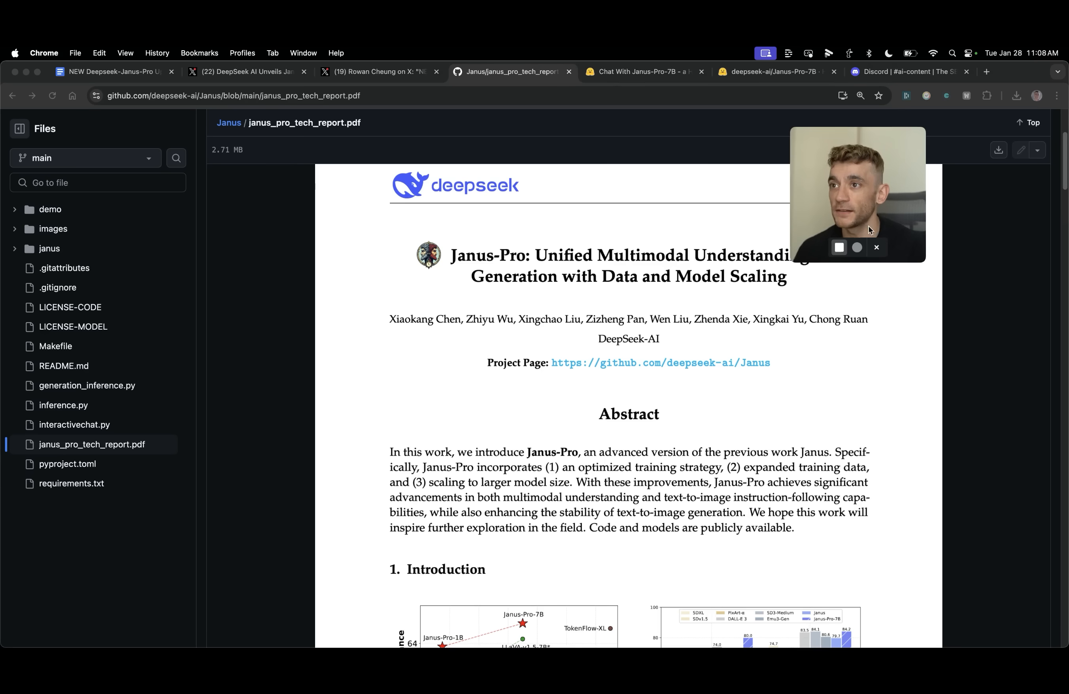
- Load the Doge 'explain this meme' example into Janus-Pro-7B's Multimodal Understanding
click(636, 72)
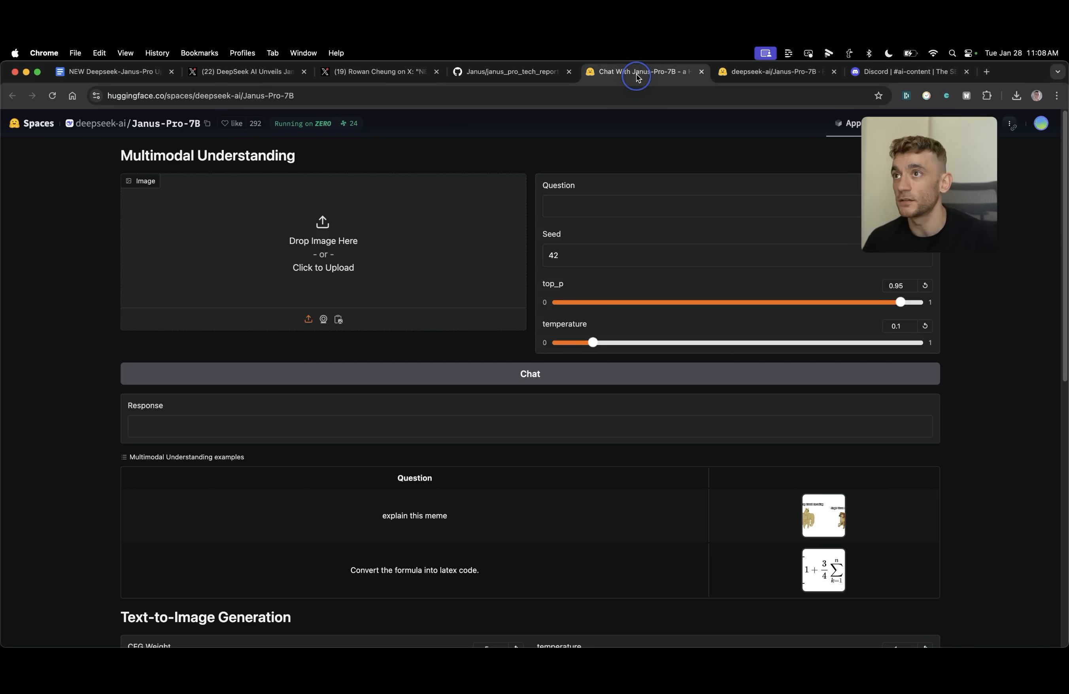
click(193, 95)
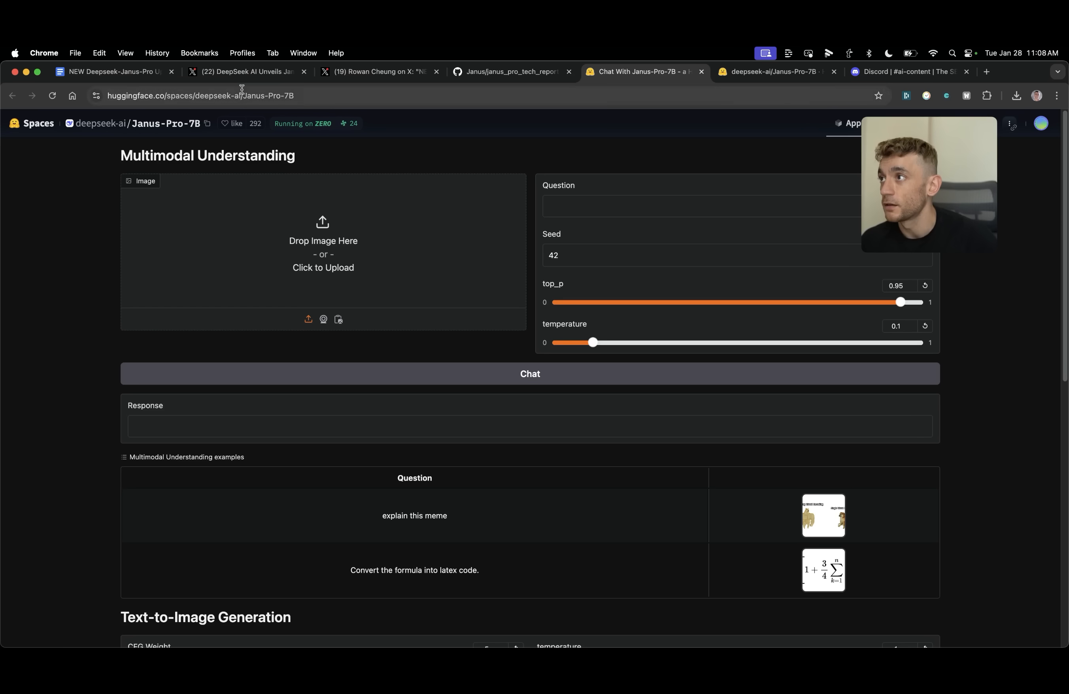
mouse_move(32, 270)
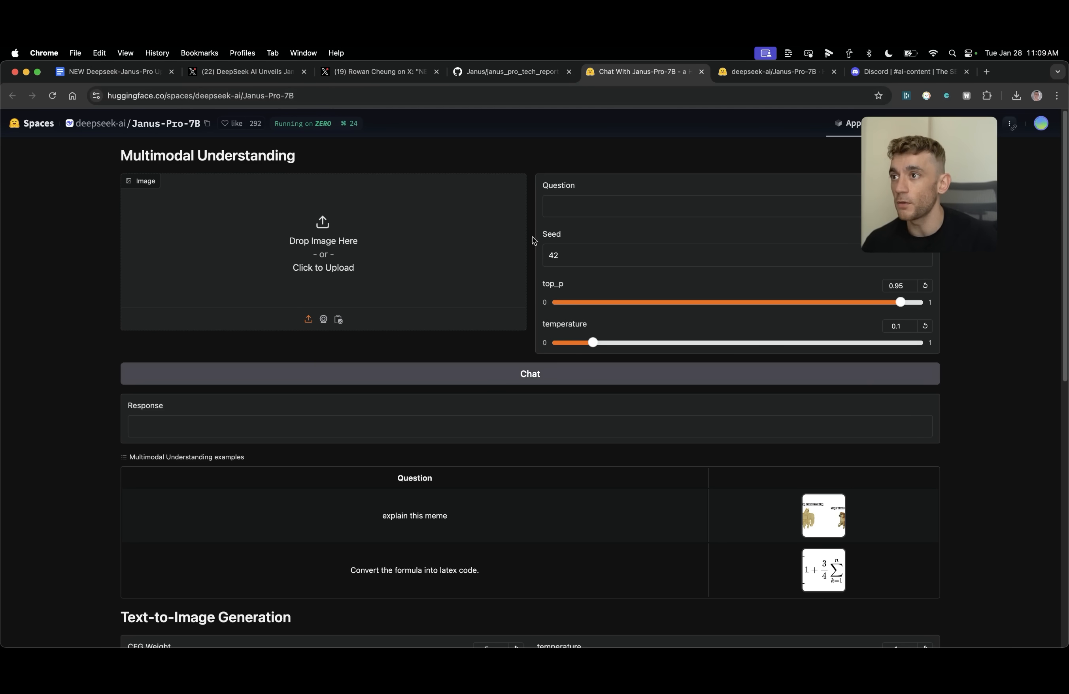
scroll(down, 3)
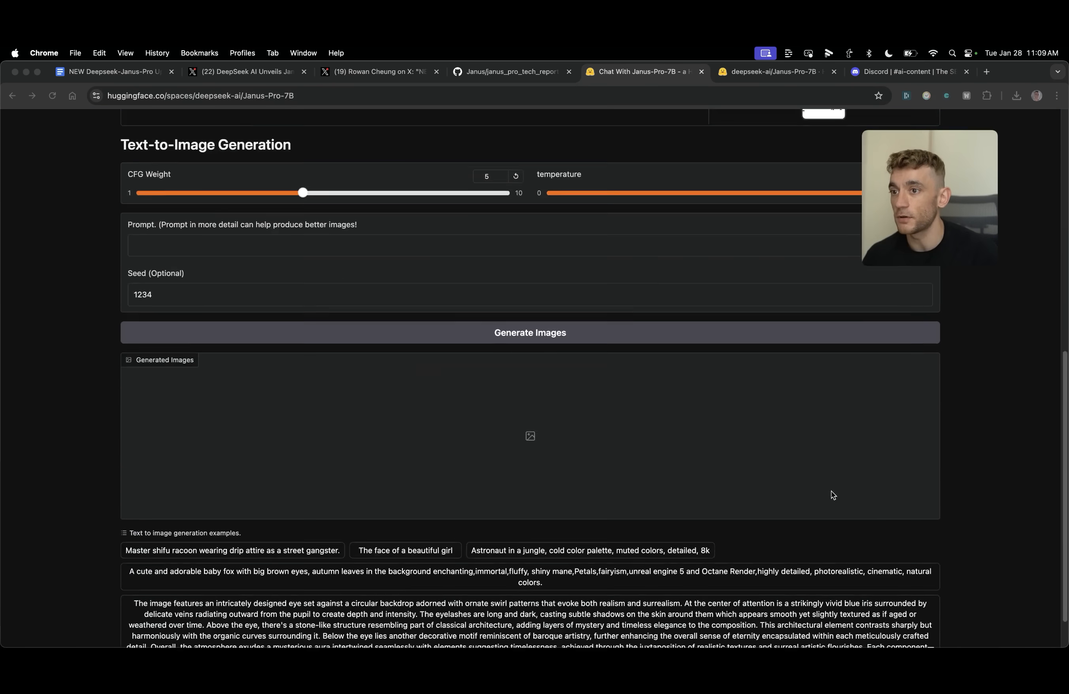
scroll(up, 3)
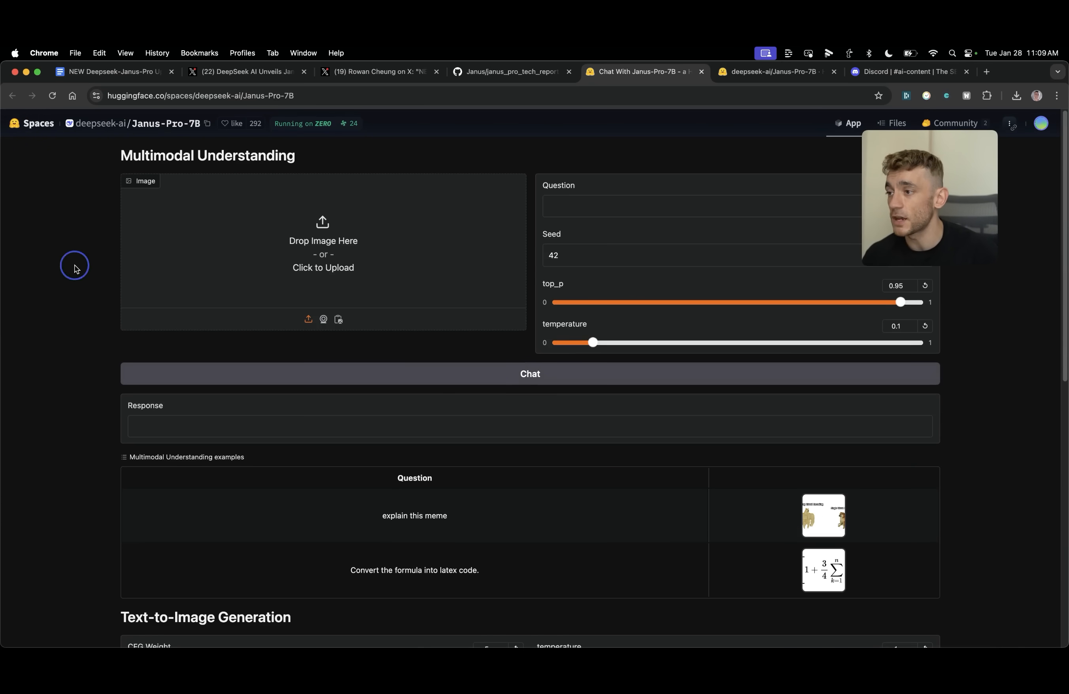
click(415, 515)
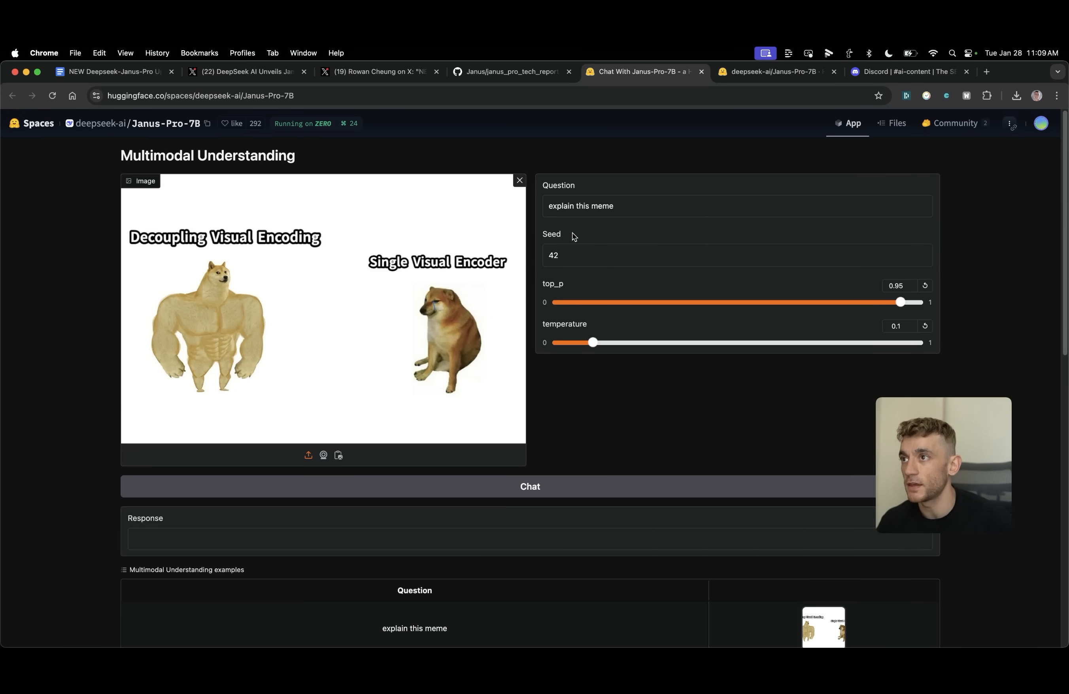
- Have Janus-Pro-7B explain the Doge meme via Chat and scroll to its response
click(530, 487)
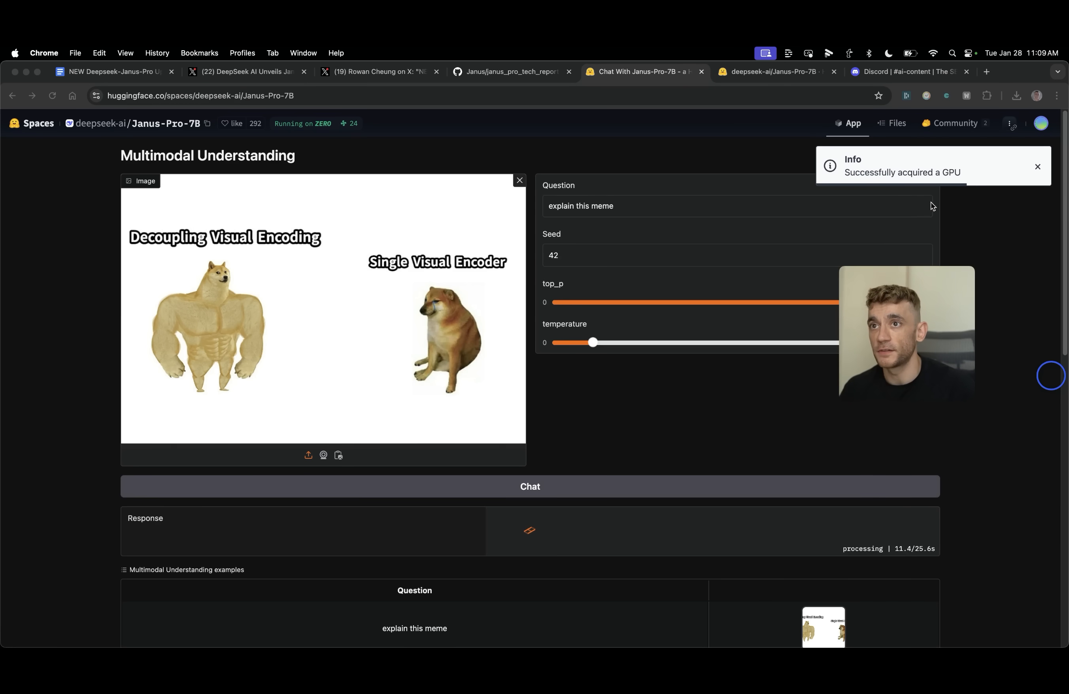
mouse_move(892, 168)
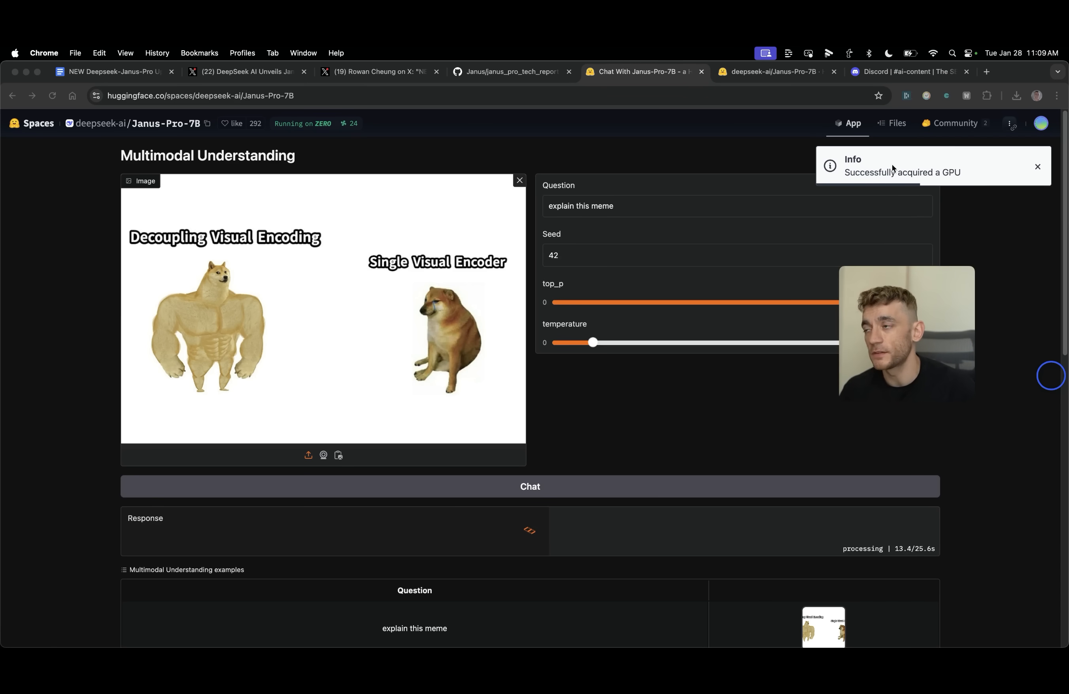
mouse_move(655, 288)
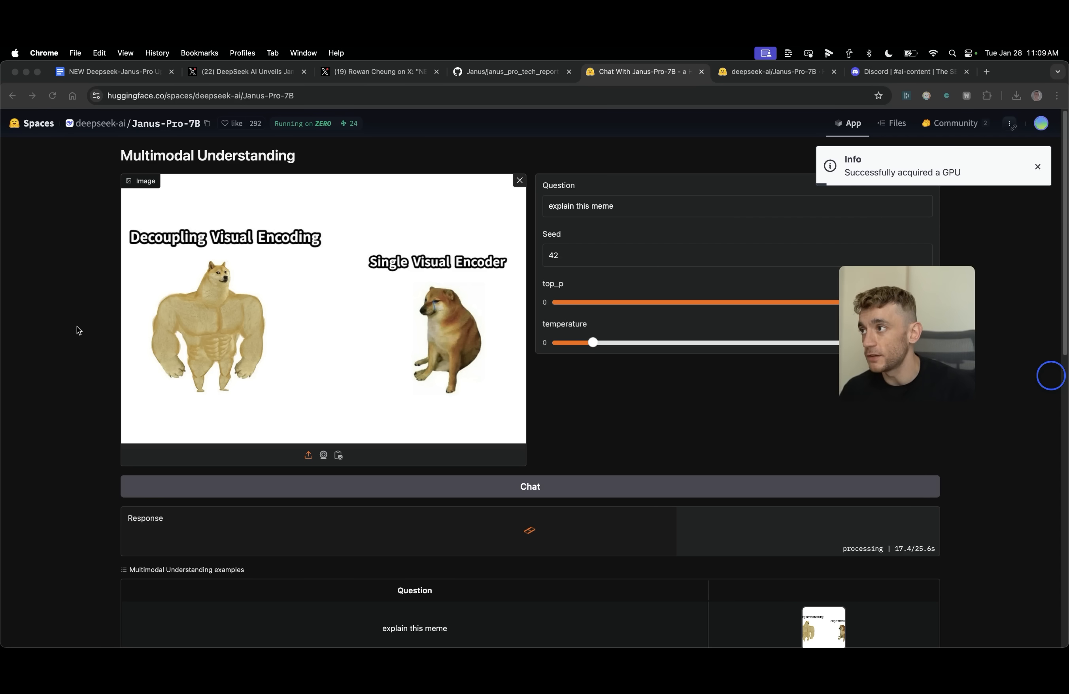
scroll(down, 3)
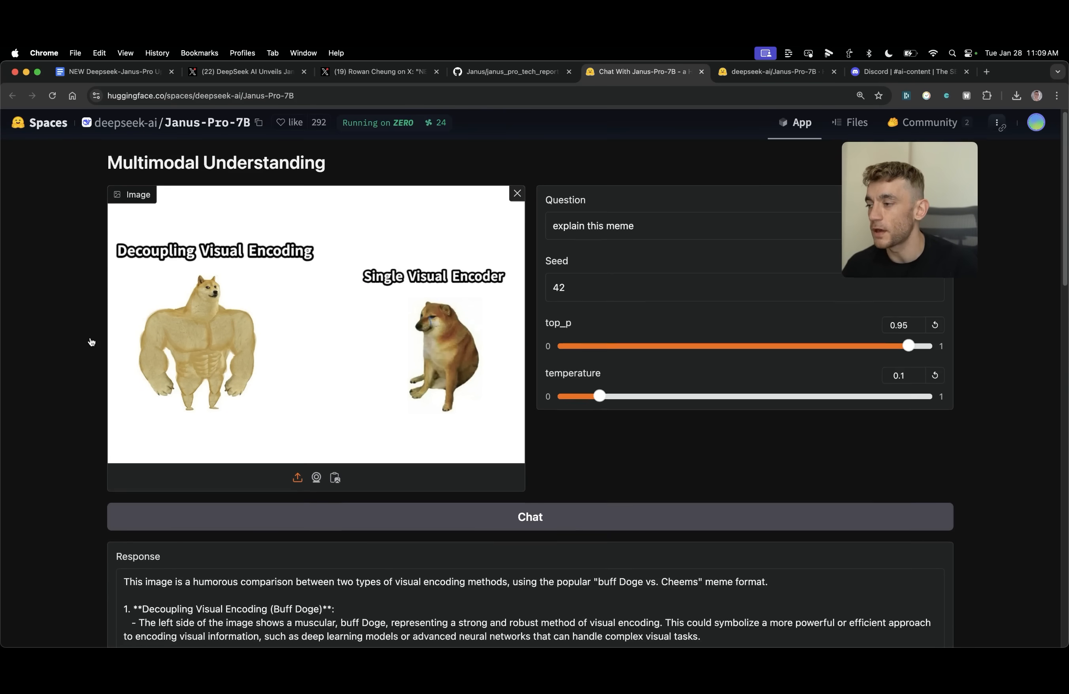
scroll(down, 3)
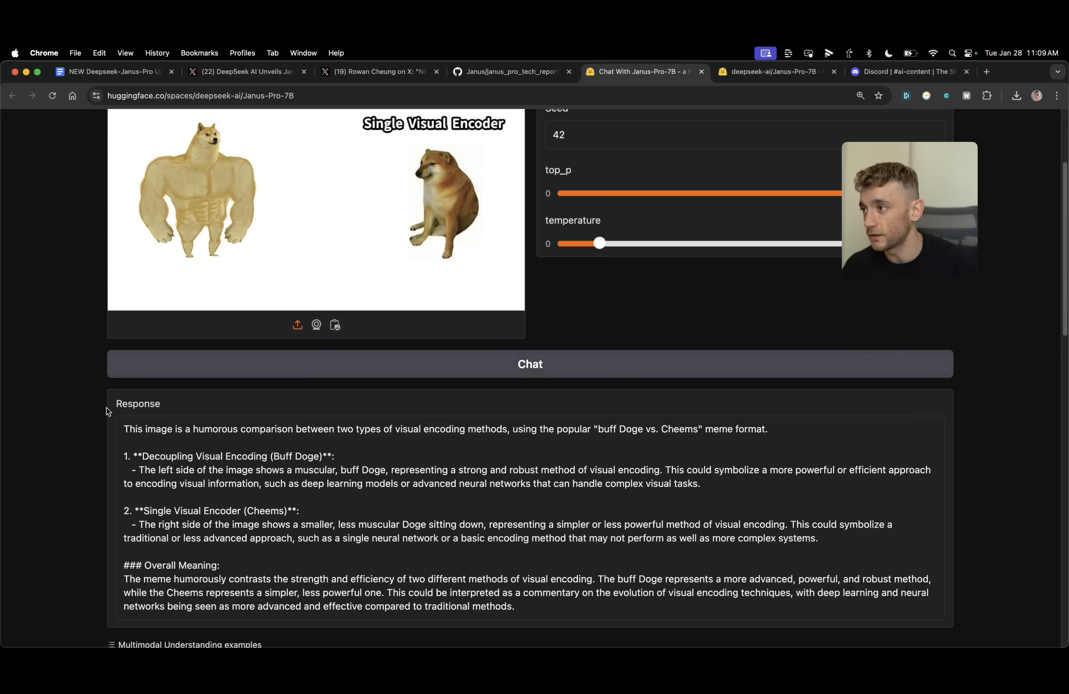
scroll(down, 3)
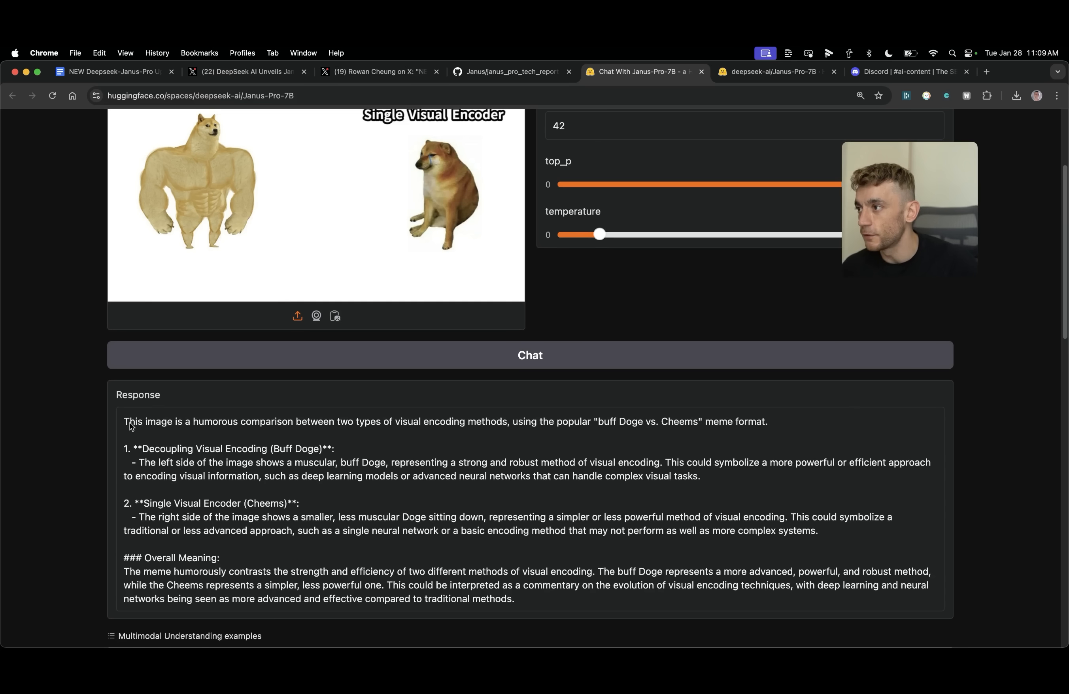
- Highlight the response's opening sentences and read through the rest of the explanation
double_click(165, 430)
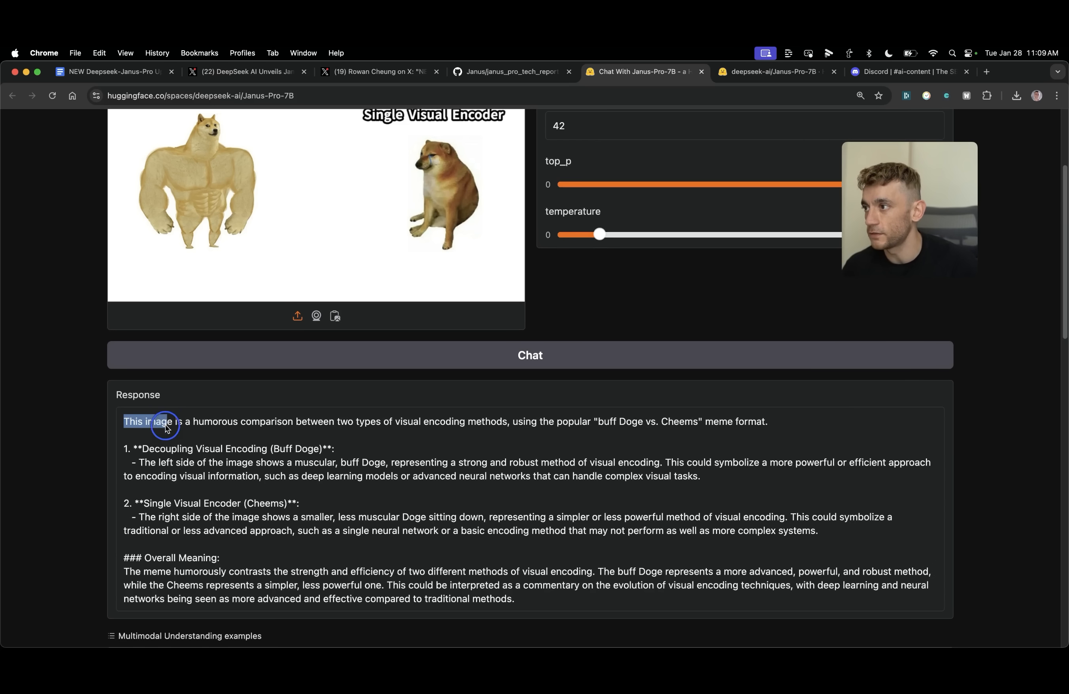
drag(166, 421, 344, 422)
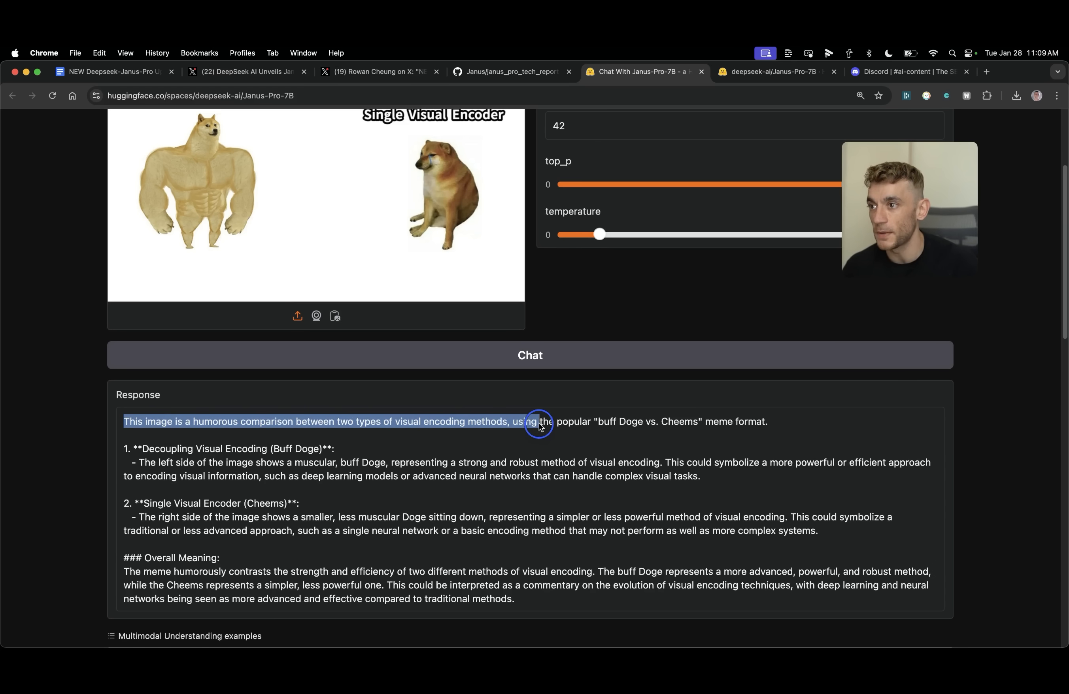
double_click(630, 422)
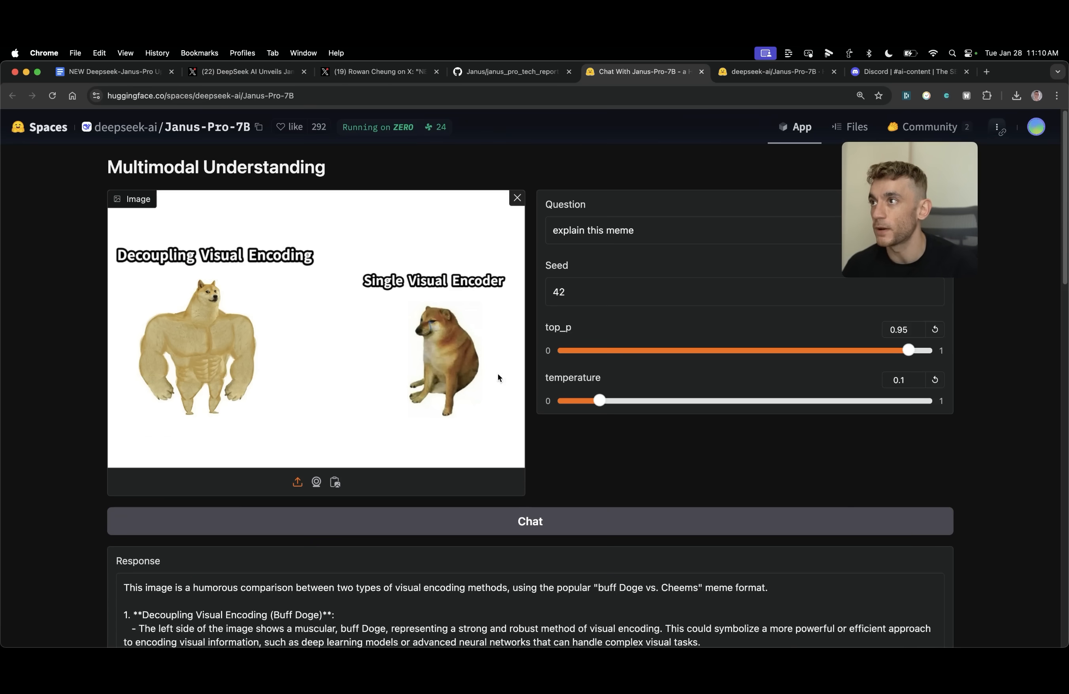
scroll(down, 3)
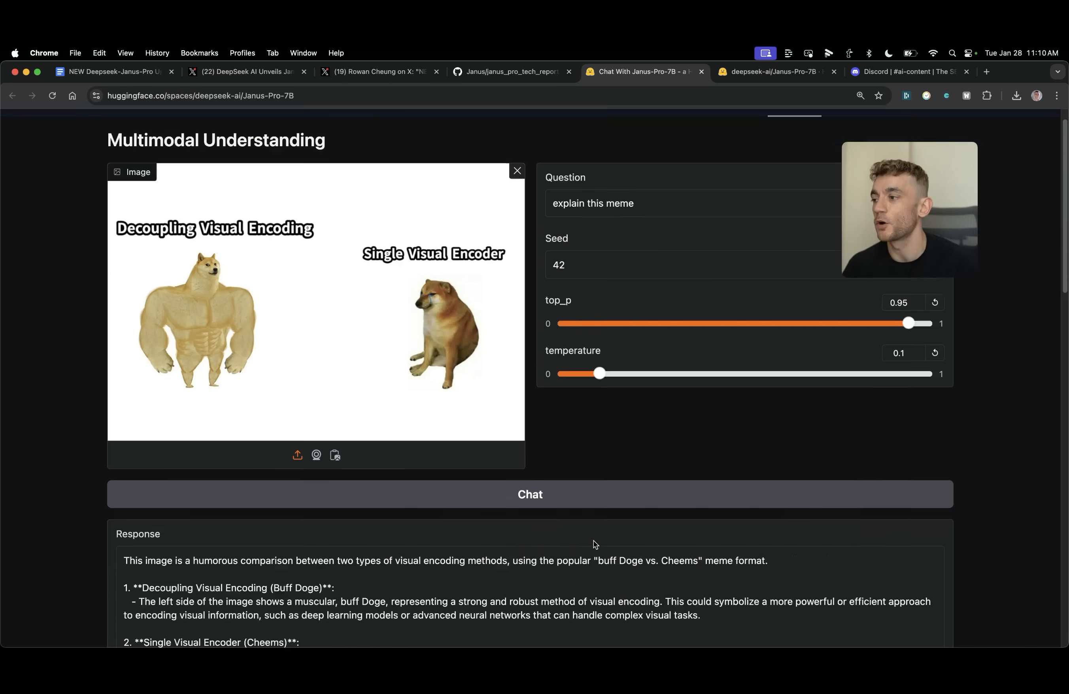
scroll(down, 3)
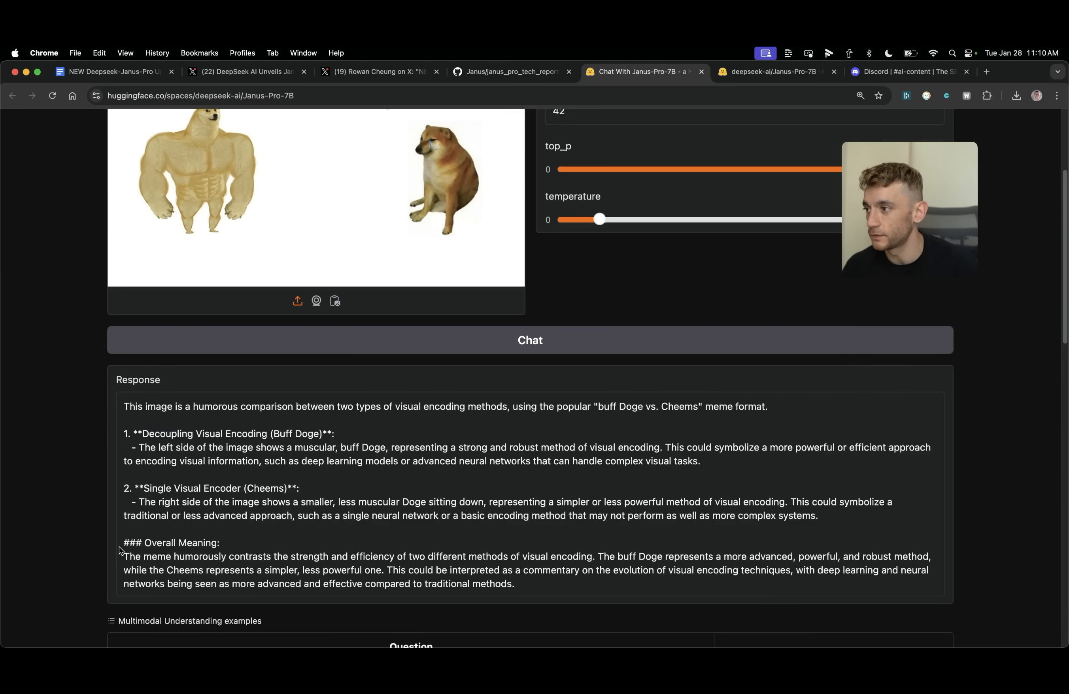
scroll(up, 3)
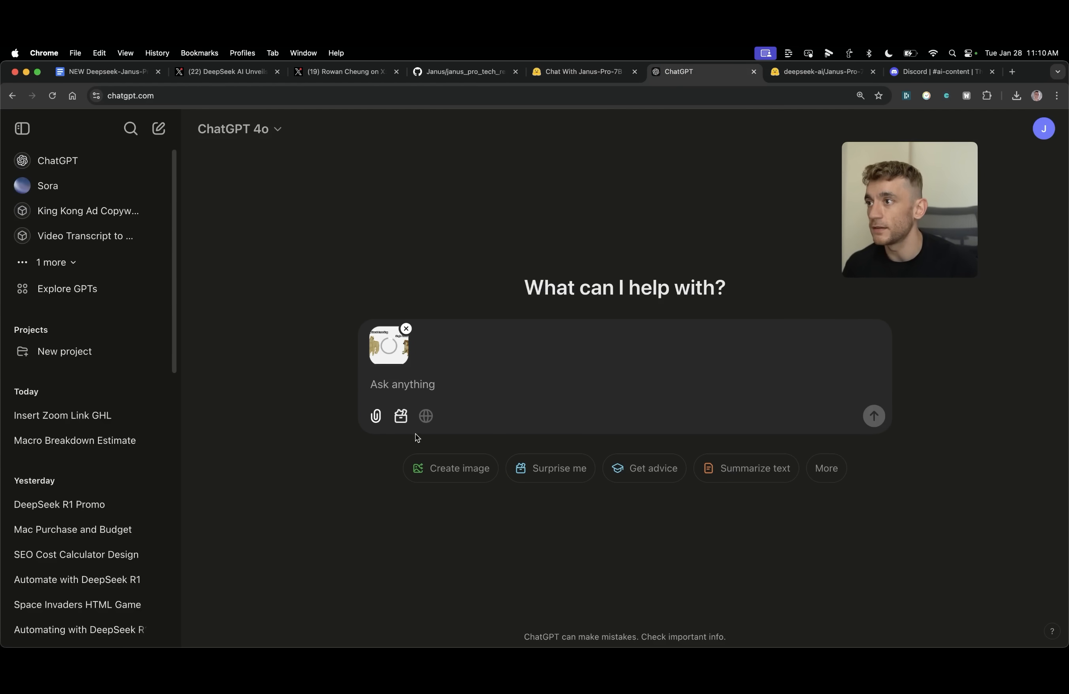
- Send the meme to ChatGPT with 'explain this meme', then return to the Janus-Pro-7B Space
click(583, 72)
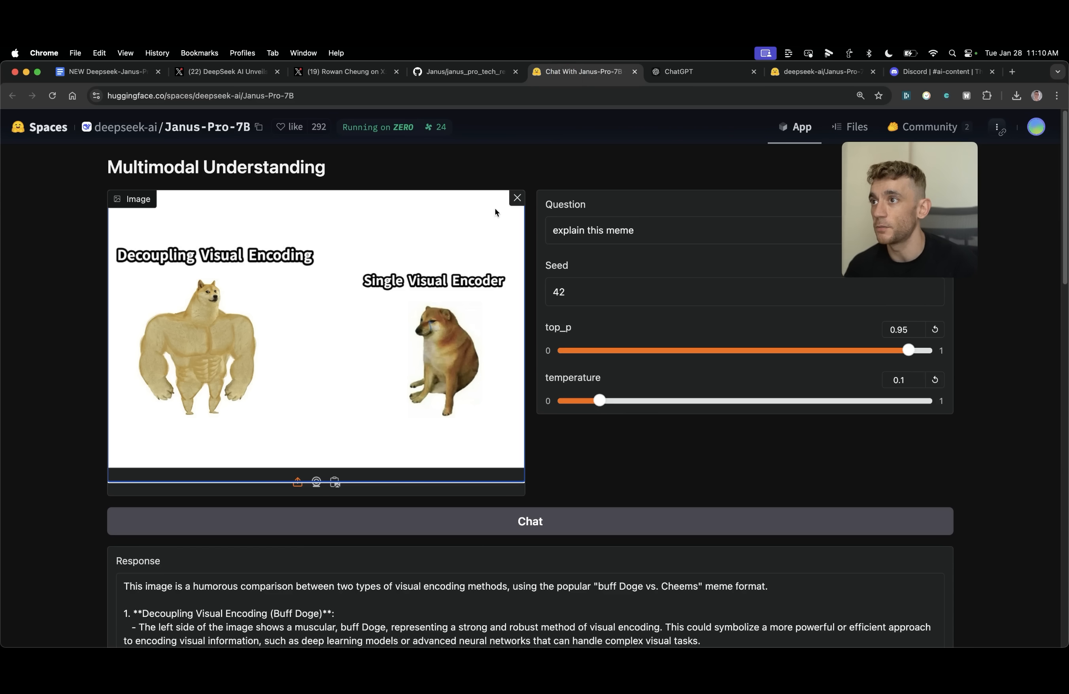
click(679, 72)
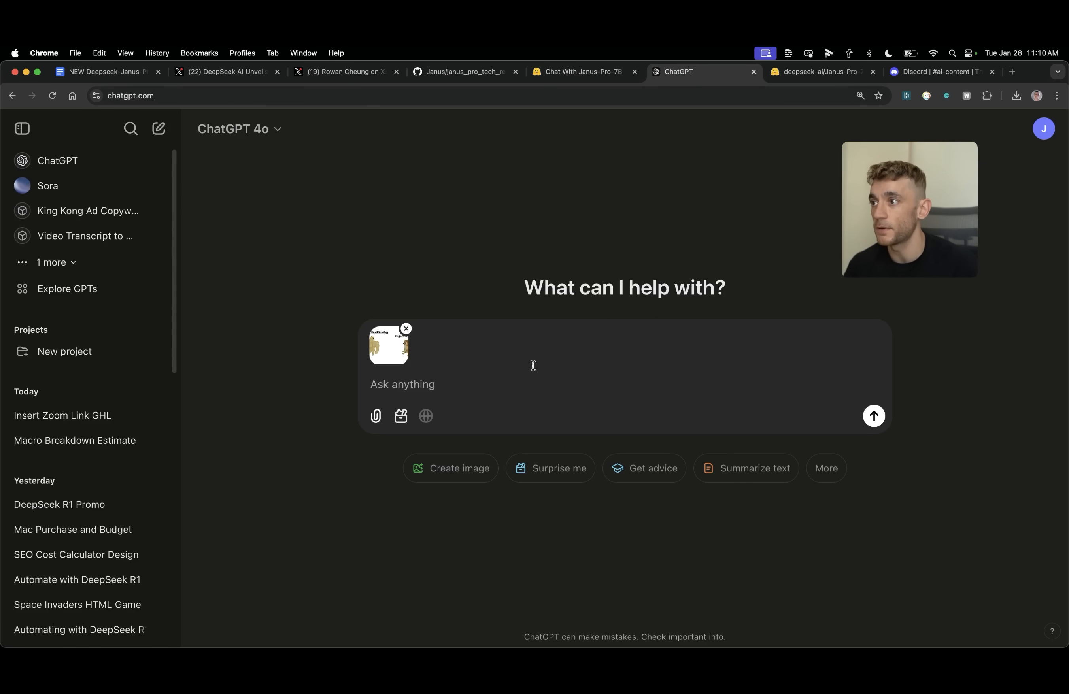
text(explain this meme)
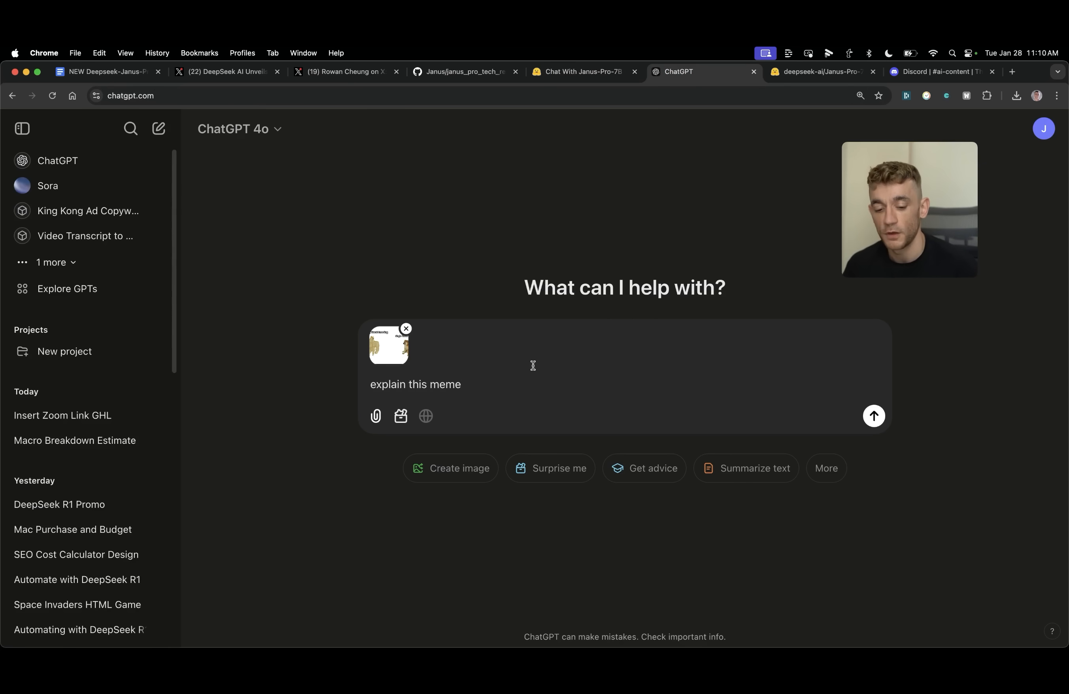
click(873, 416)
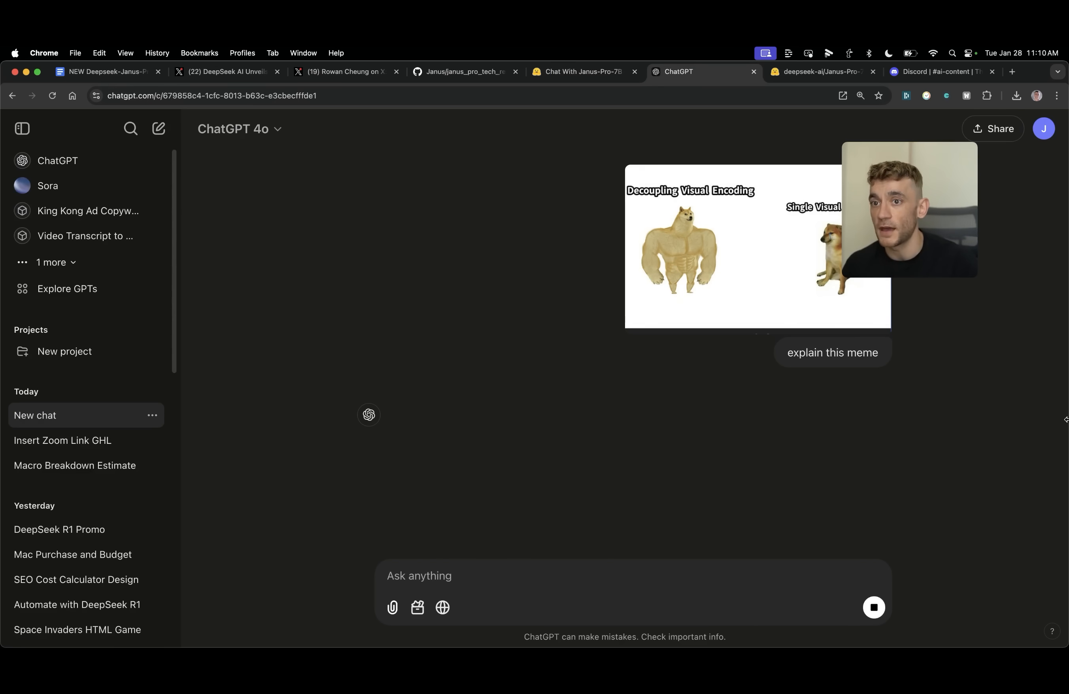
click(134, 72)
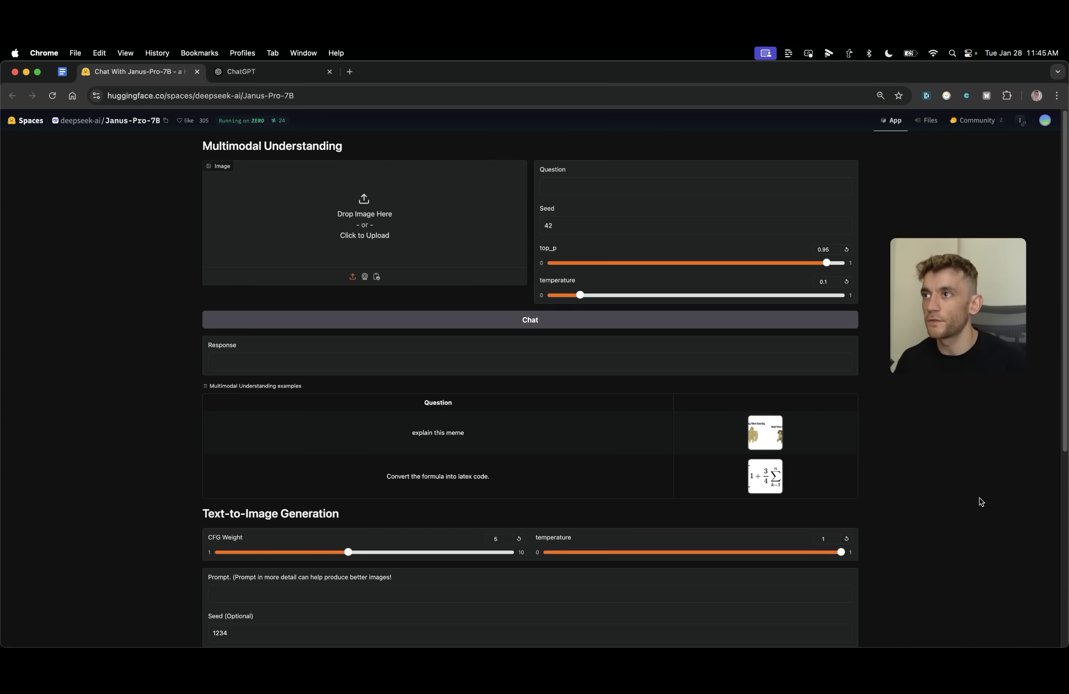
- Enter 'AI cat eating biscuits' as the question and as the Text-to-Image prompt
click(603, 187)
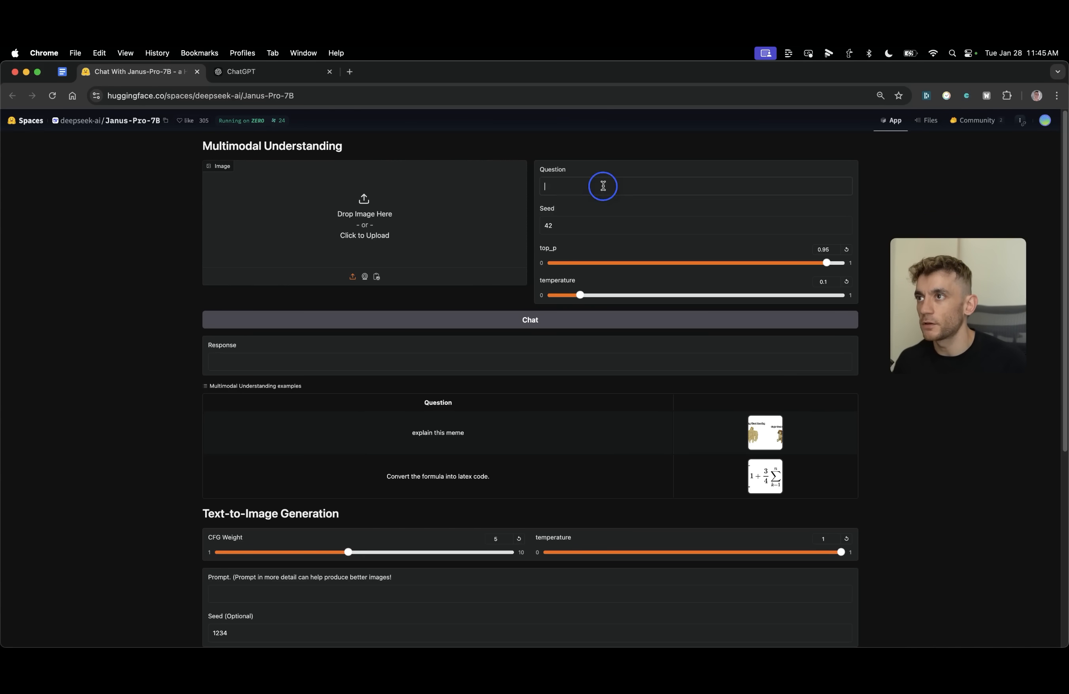
text(AI cat eating biscuits)
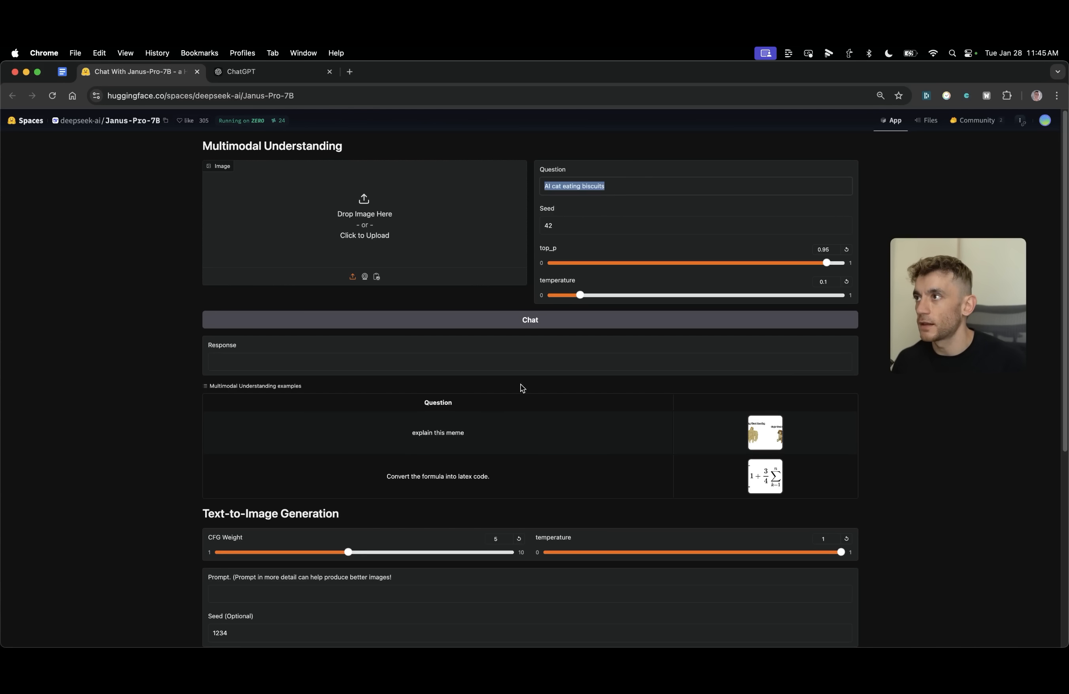
scroll(down, 3)
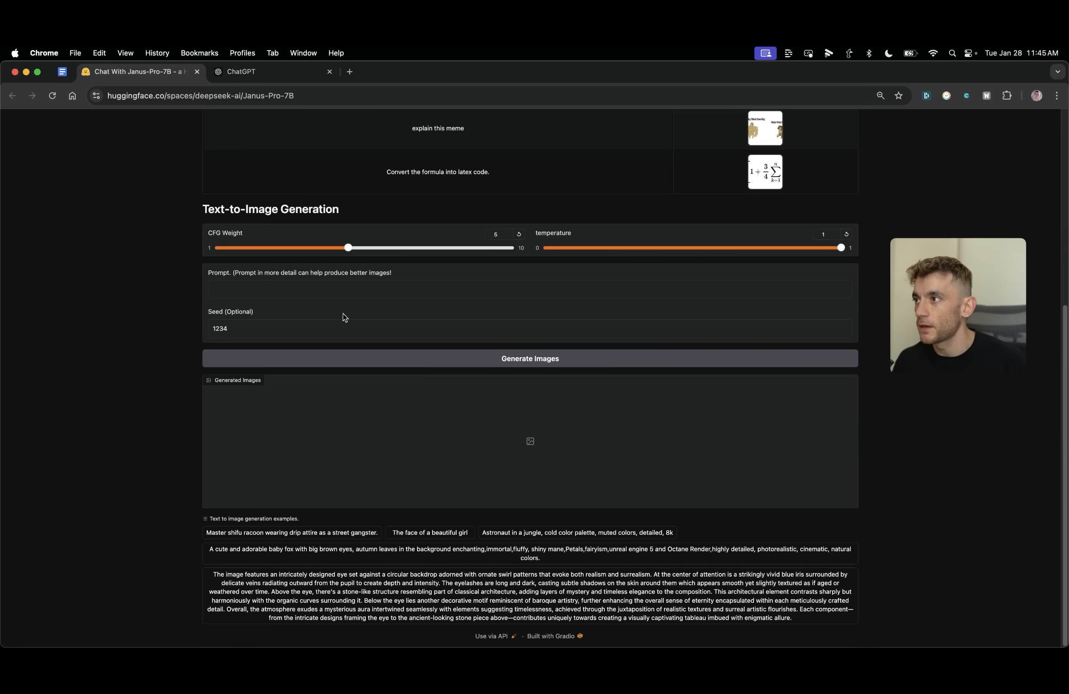
text(AI cat eating biscuits)
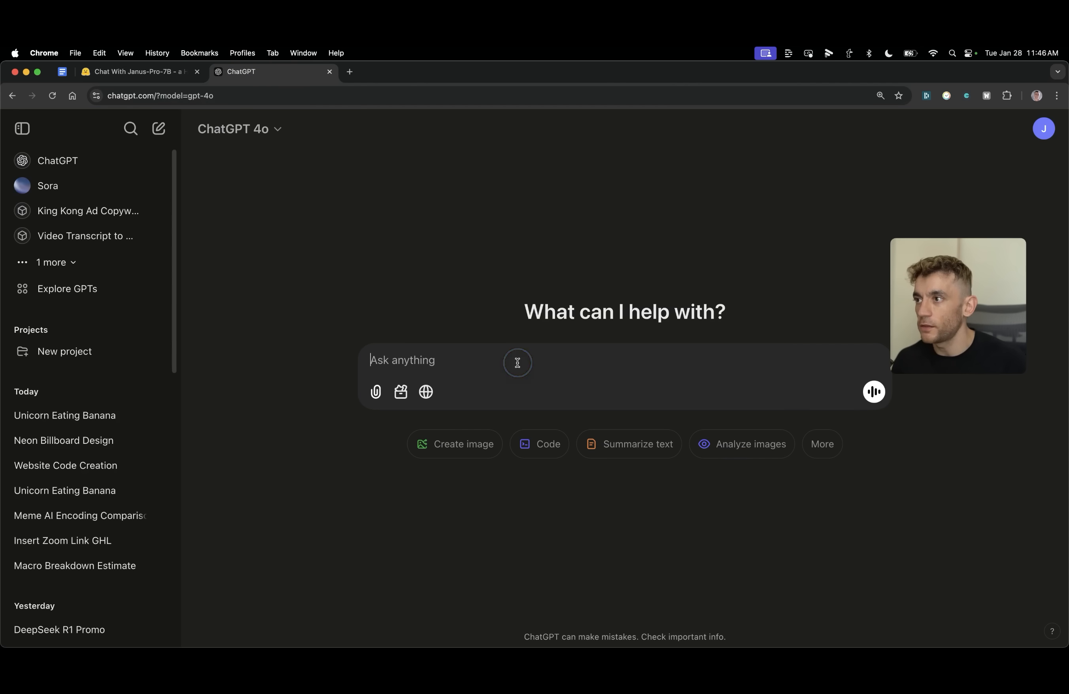
- Start Janus image generation, then enlarge ChatGPT's AI cat eating biscuits image
click(134, 72)
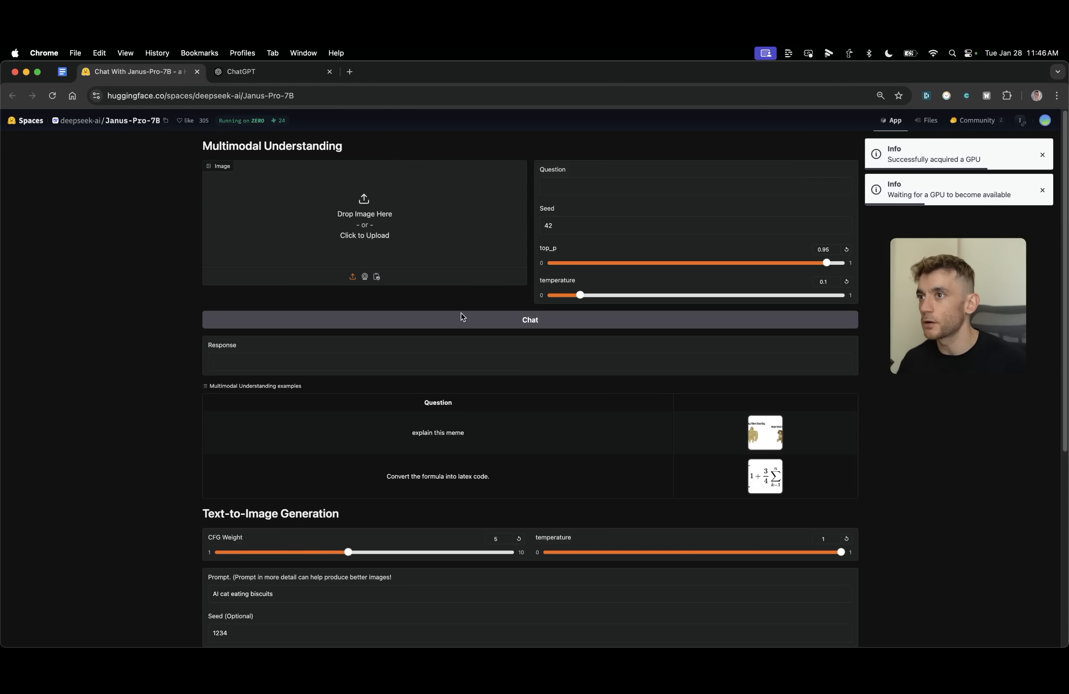
mouse_move(267, 88)
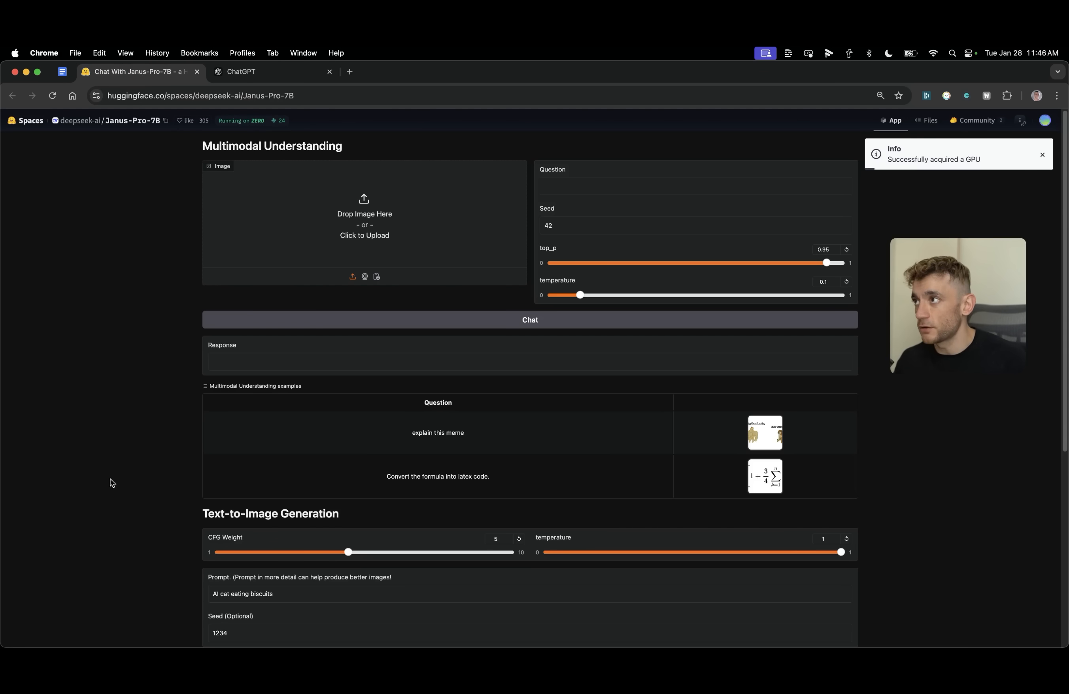
scroll(down, 3)
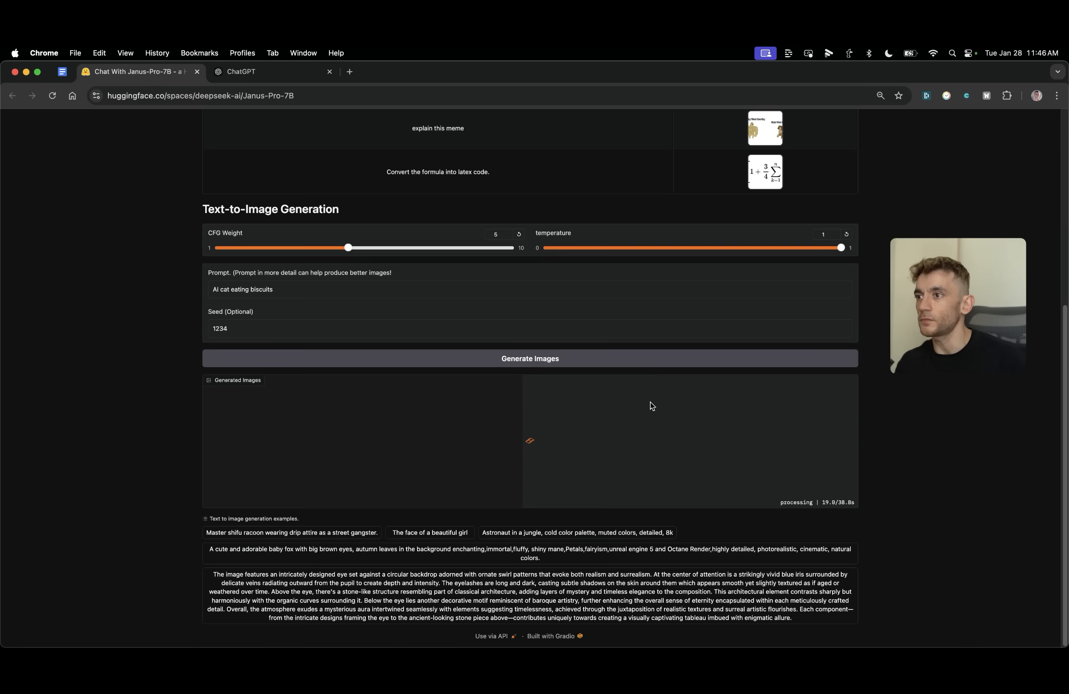
click(242, 72)
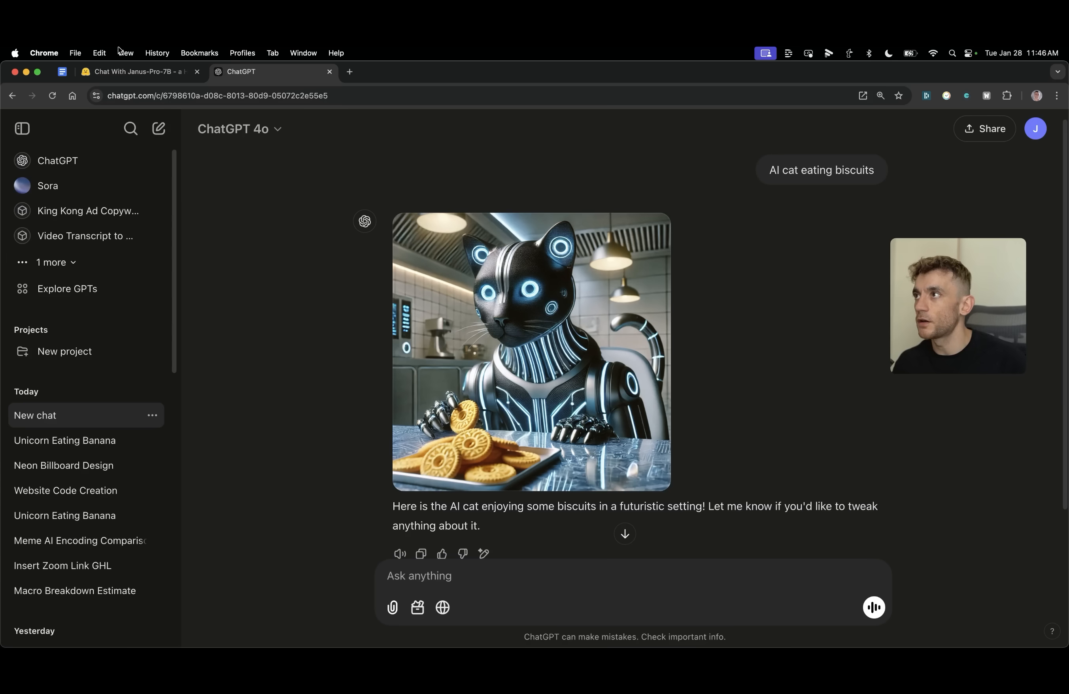
click(529, 351)
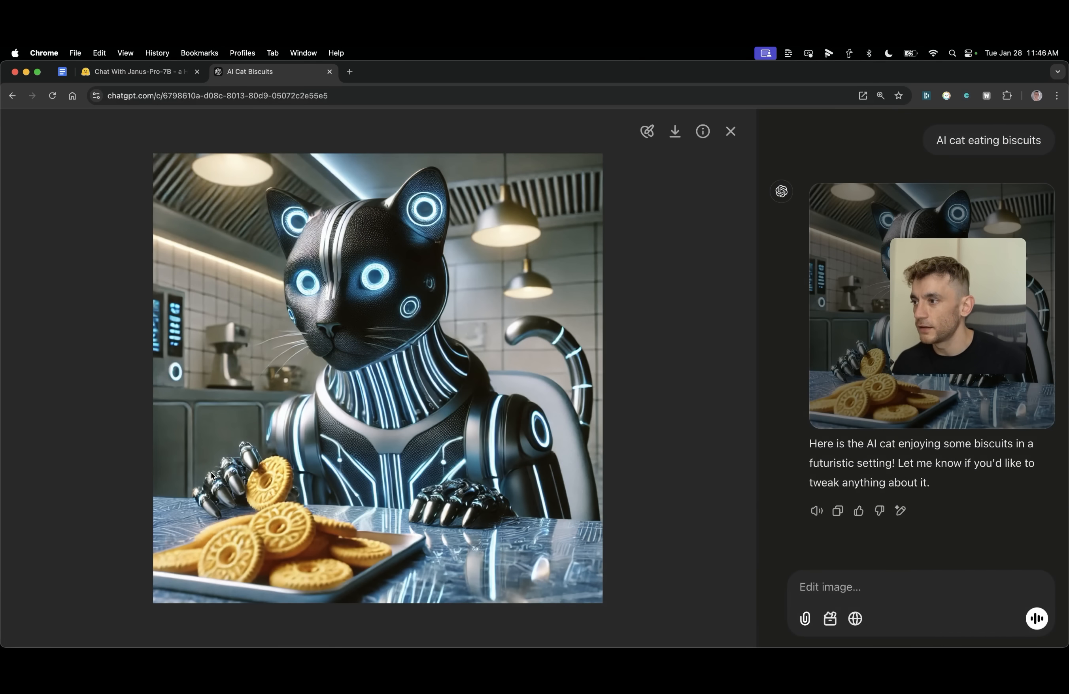
click(145, 83)
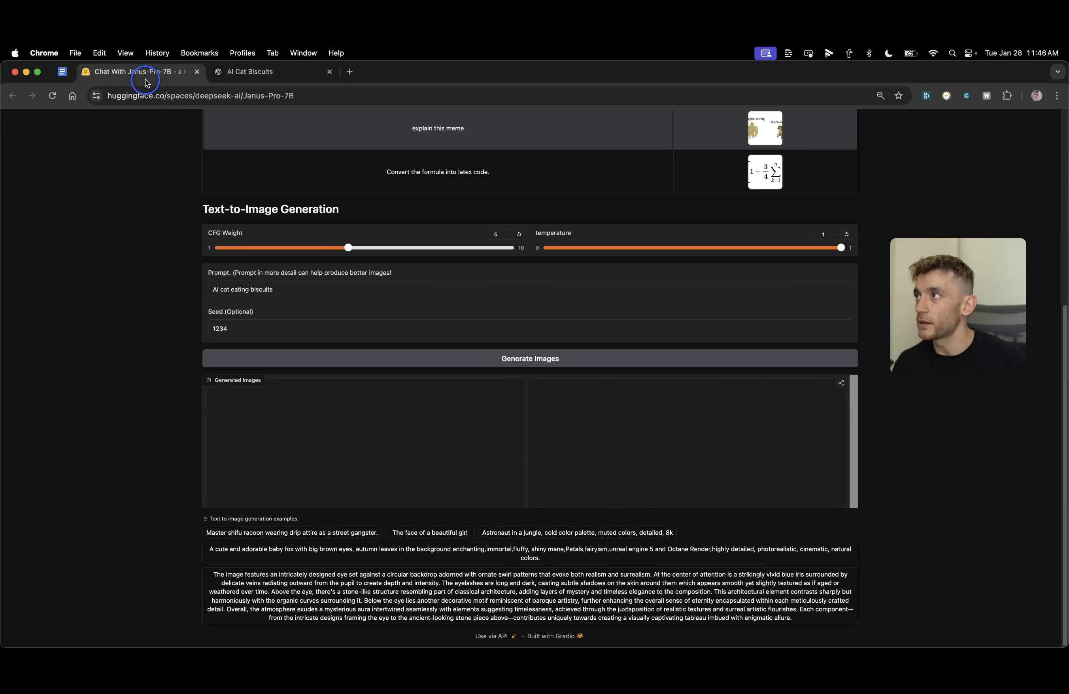
- Browse Janus-Pro-7B's five cat-eating-biscuits images full screen, one thumbnail at a time
click(529, 359)
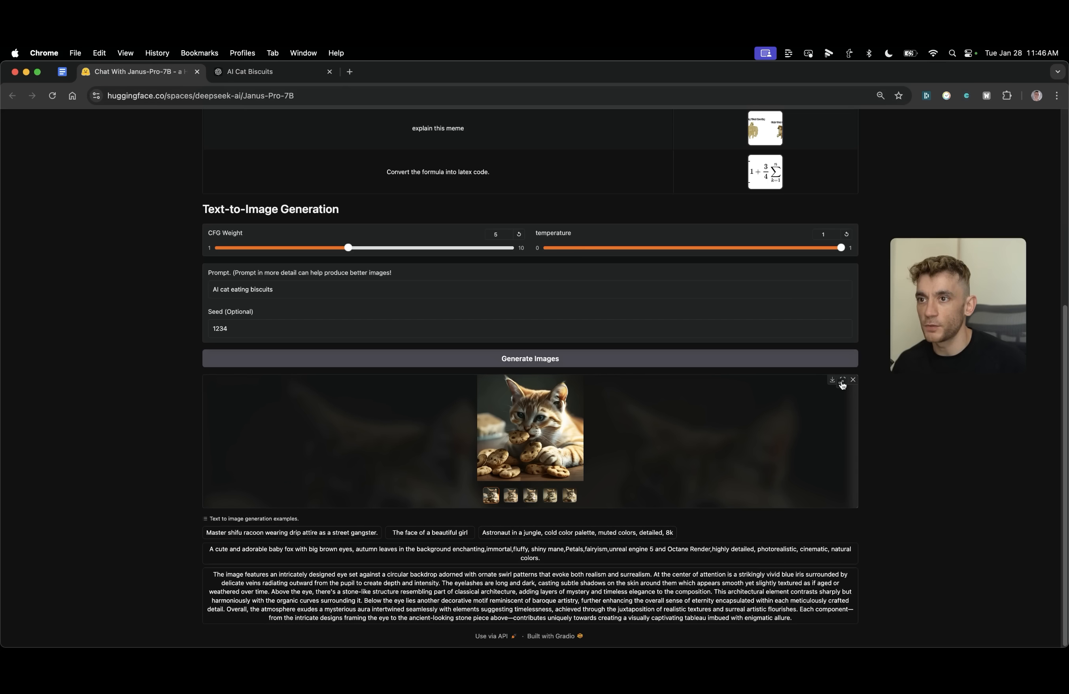
click(842, 380)
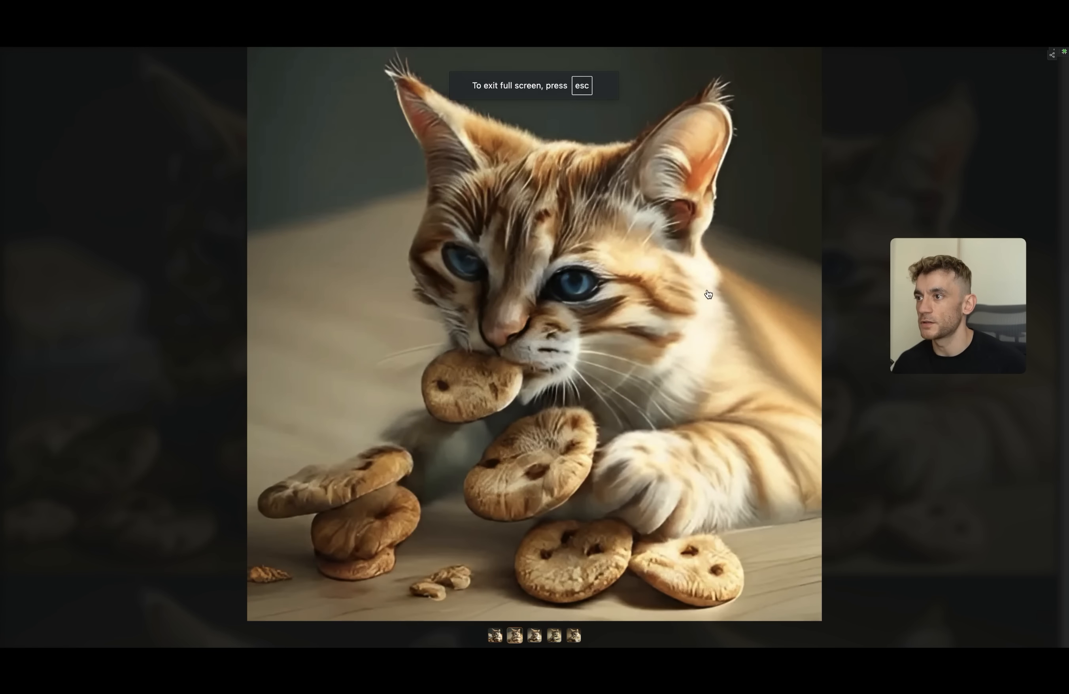
click(495, 635)
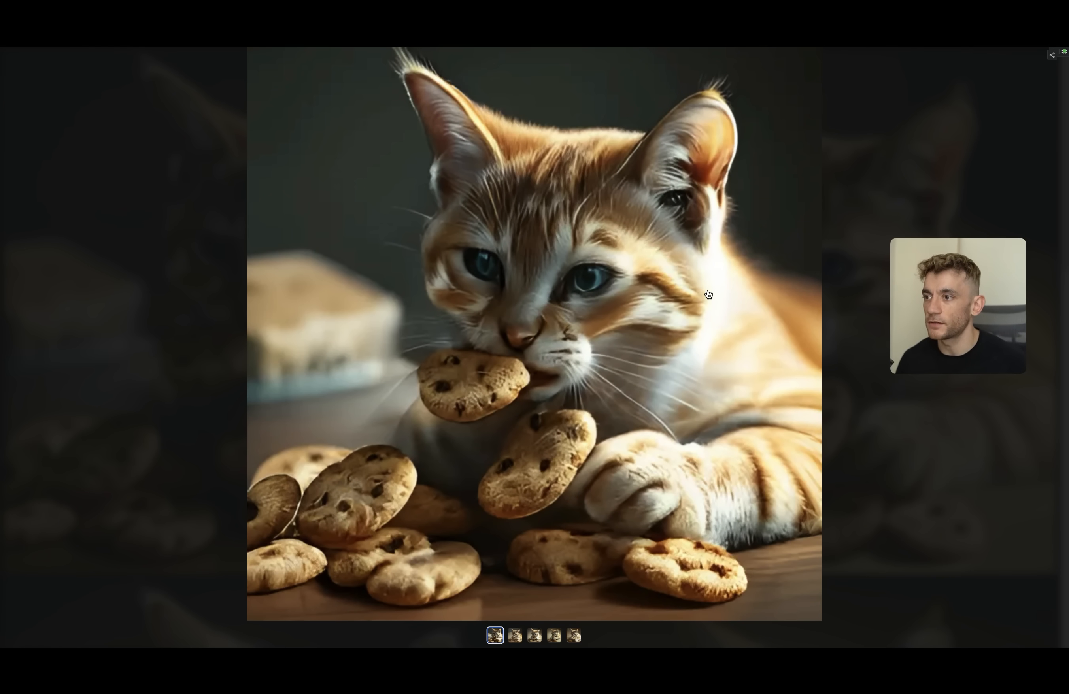
mouse_move(527, 494)
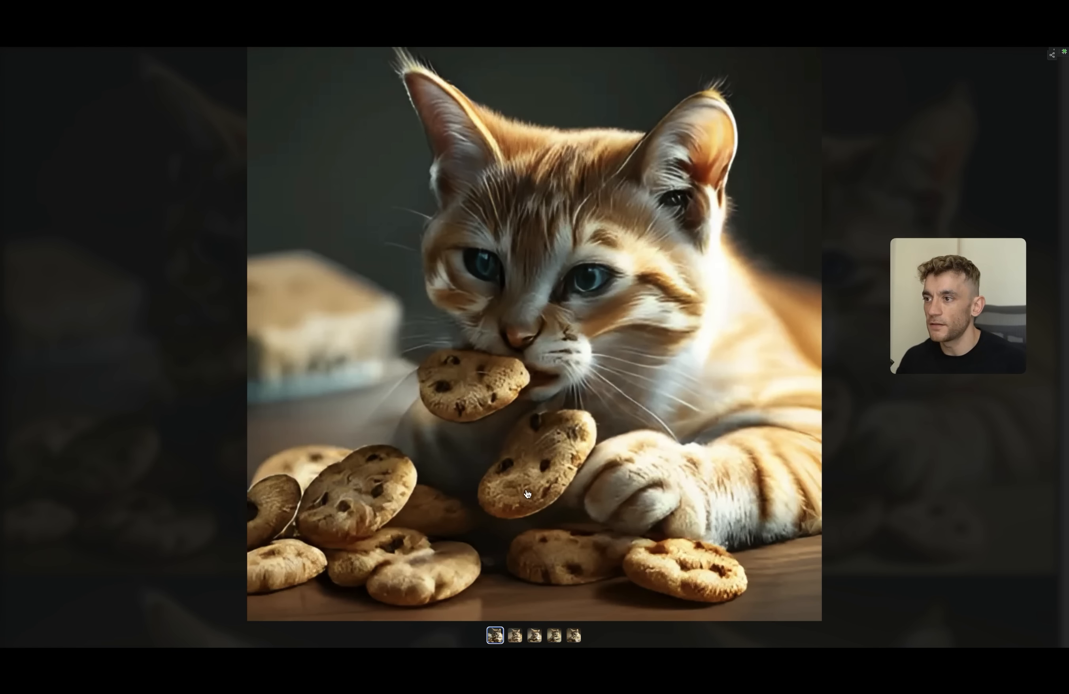
mouse_move(522, 385)
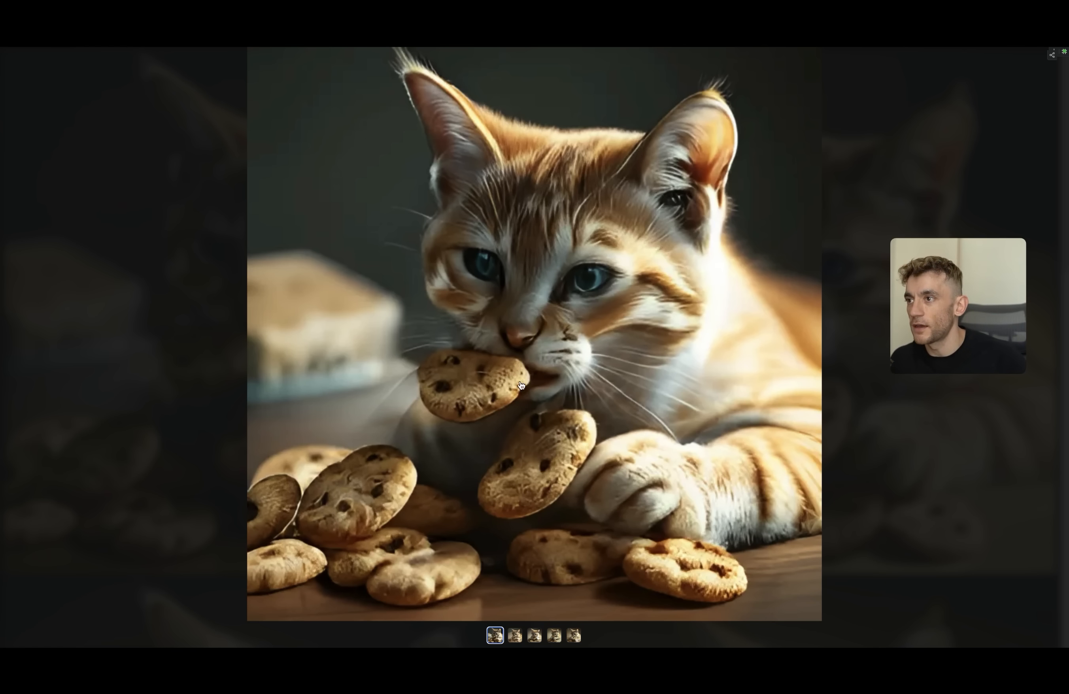
mouse_move(695, 342)
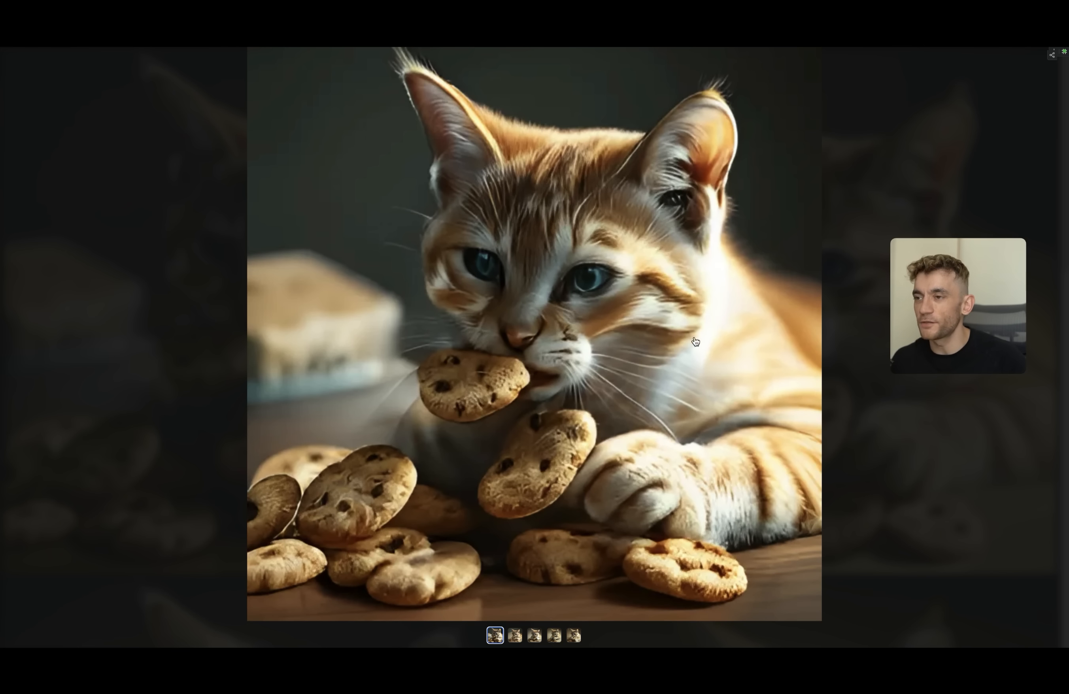
mouse_move(785, 378)
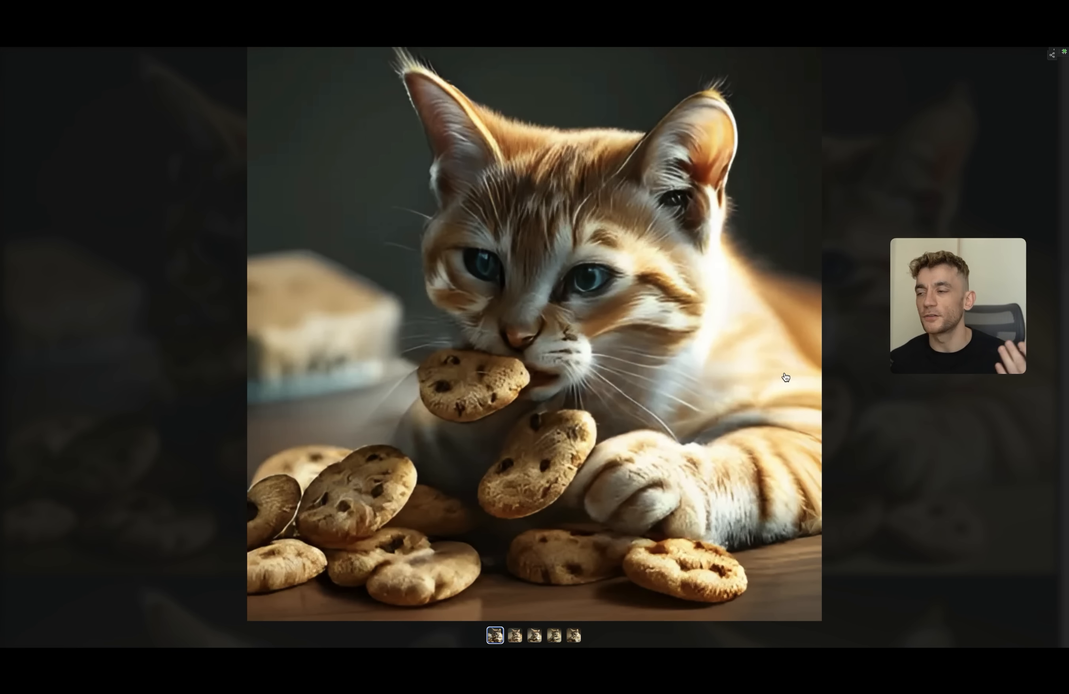
click(514, 636)
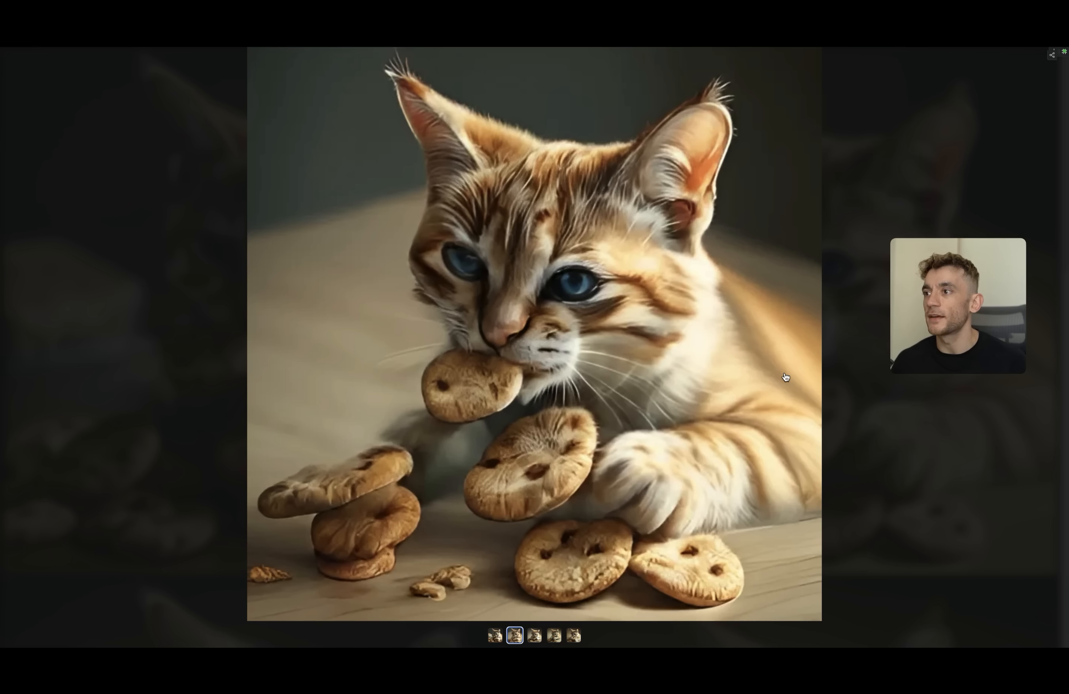
mouse_move(457, 559)
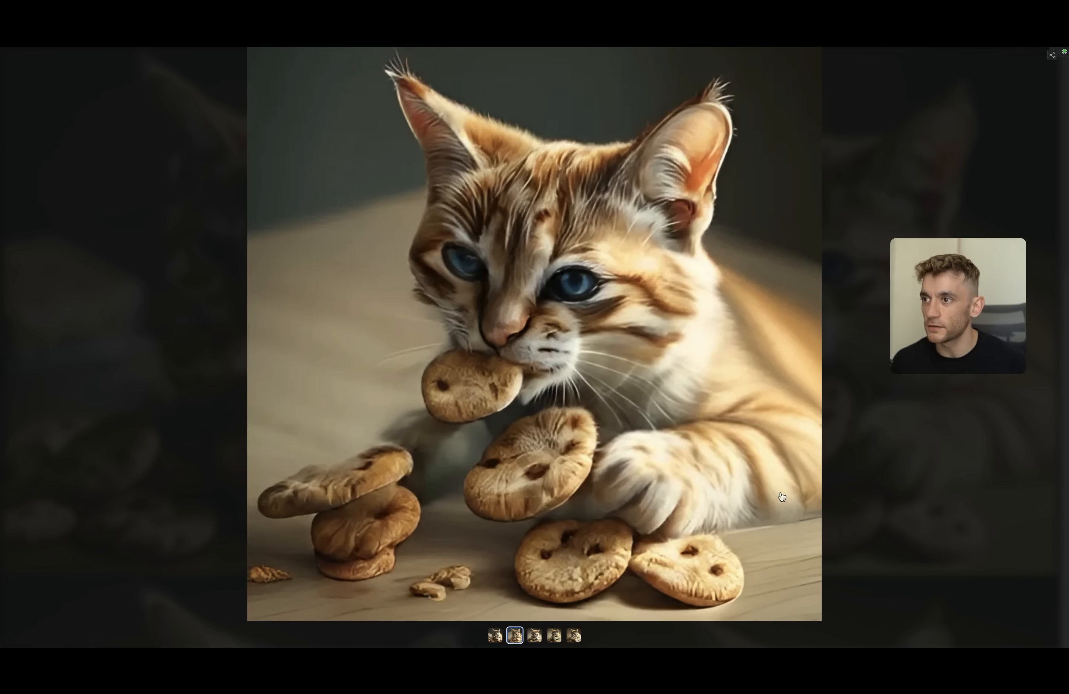
click(533, 636)
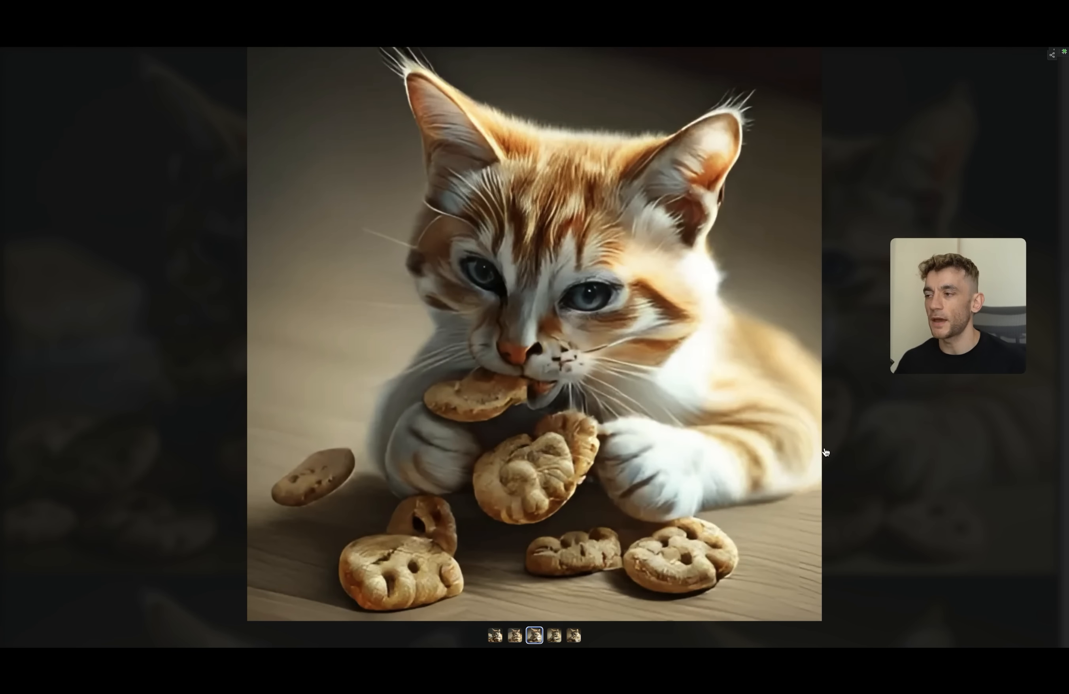
click(554, 636)
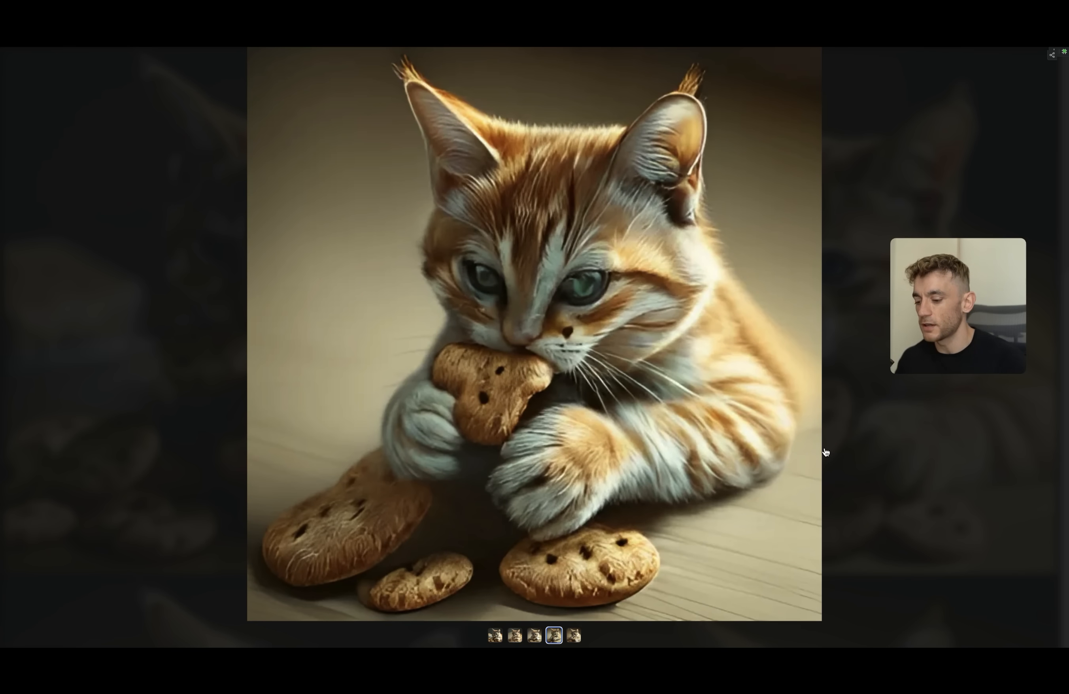
click(494, 636)
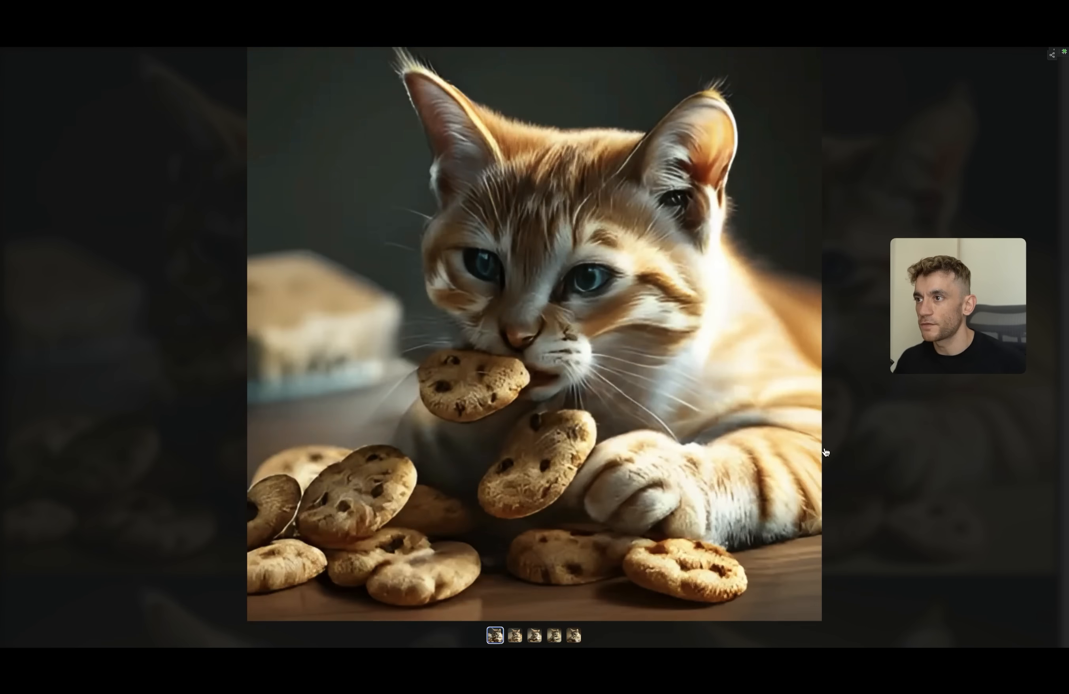
click(534, 636)
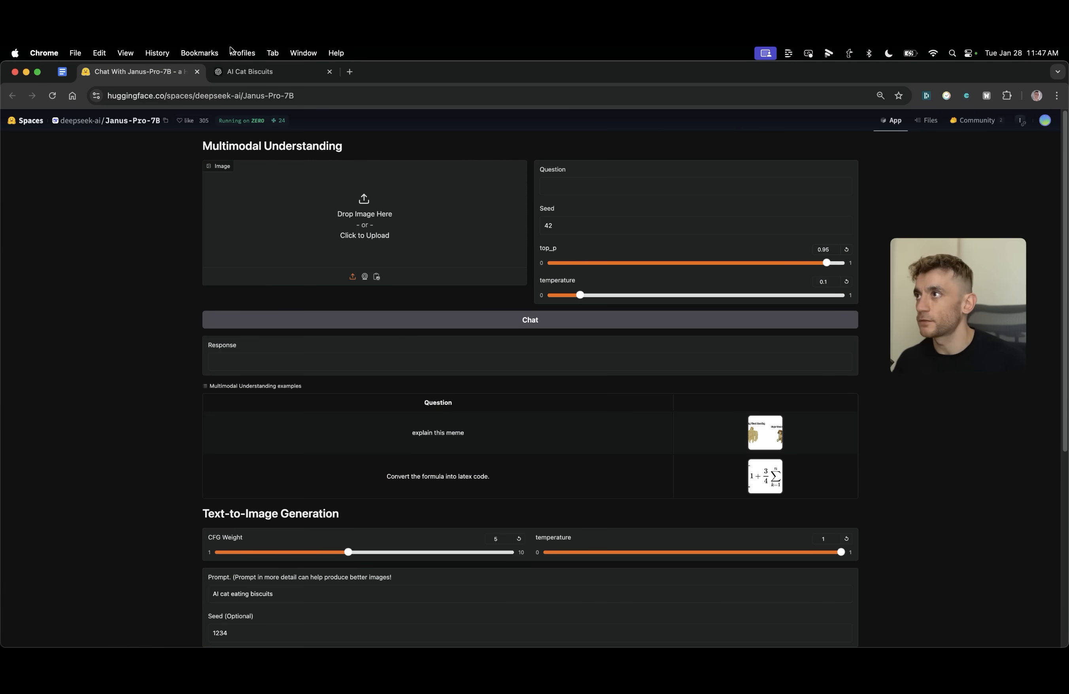
- Revisit the generated cat gallery, then head to x.com in a new tab
scroll(down, 3)
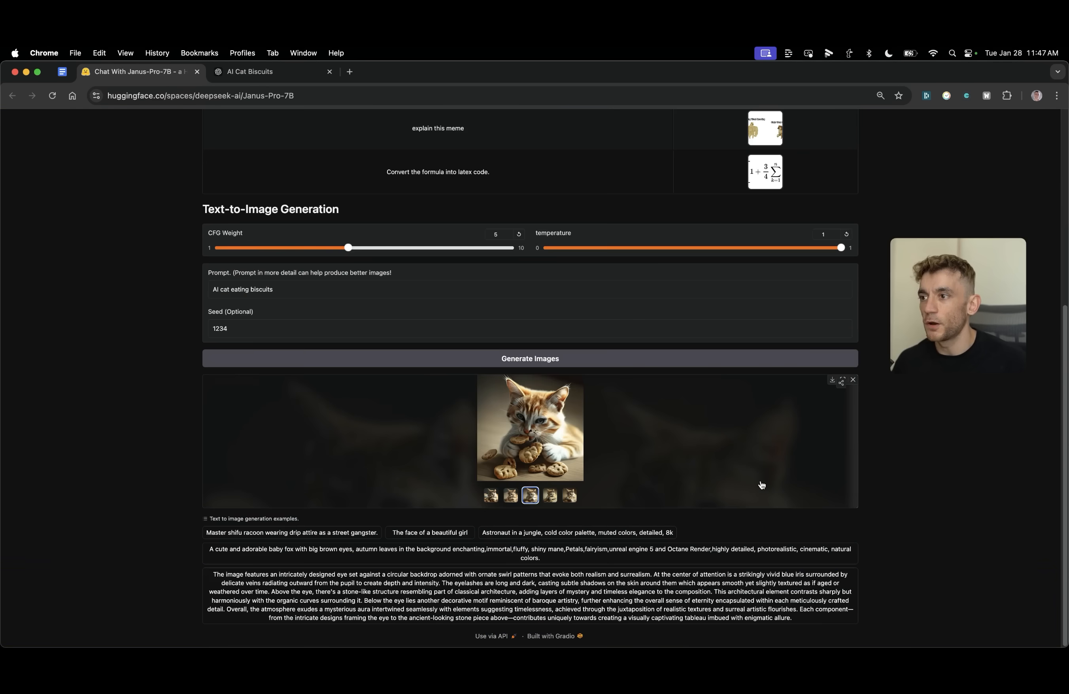
click(256, 72)
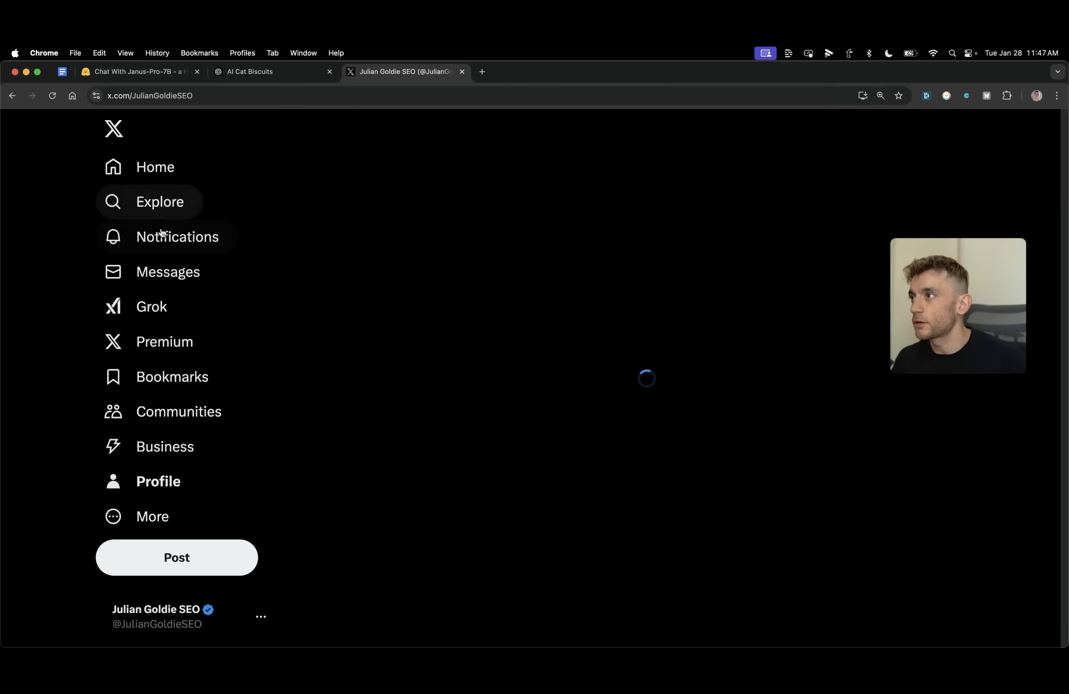
- Run the cat-eating-biscuits prompt in Grok, checking Janus's kitten result while it generates
click(151, 307)
text(AI cat eating biscuits)
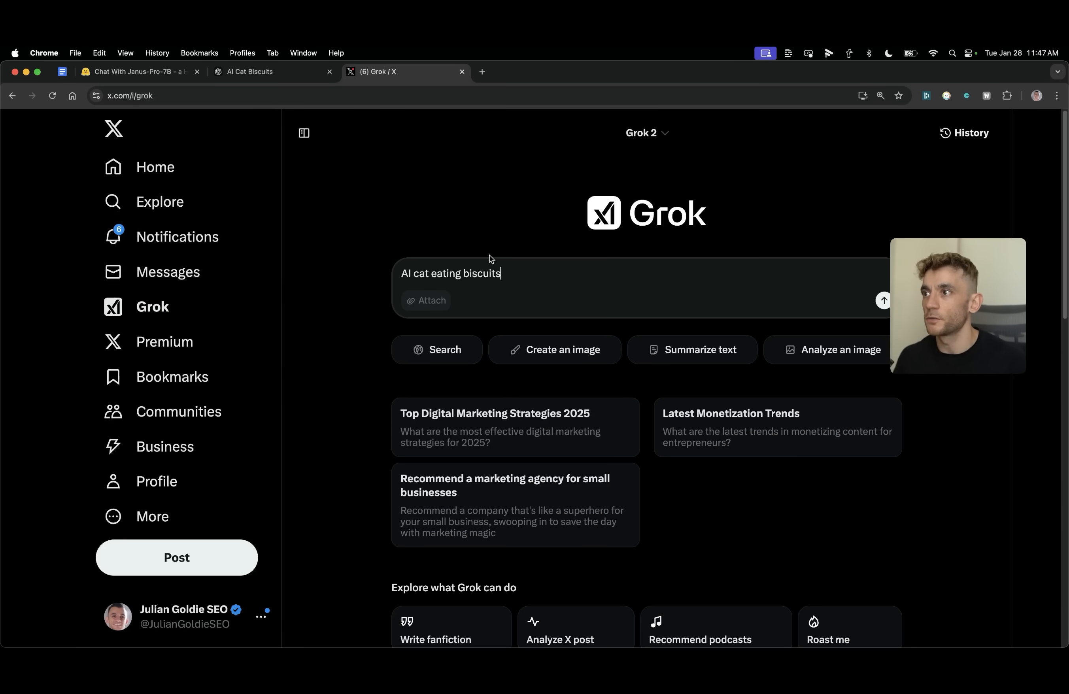
click(884, 301)
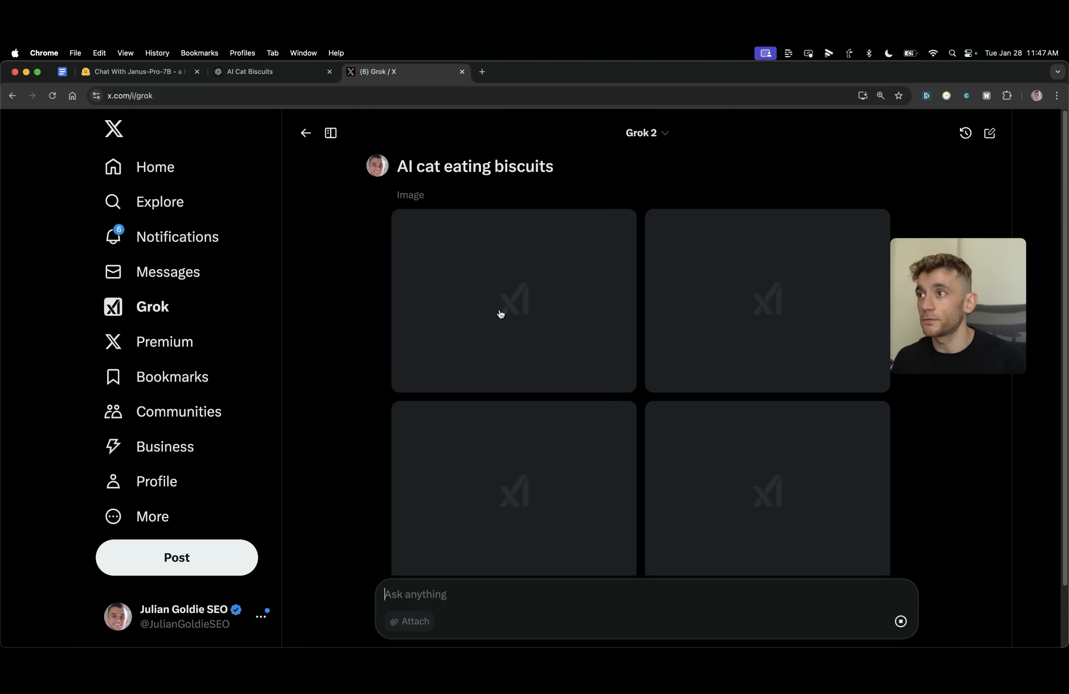
mouse_move(664, 404)
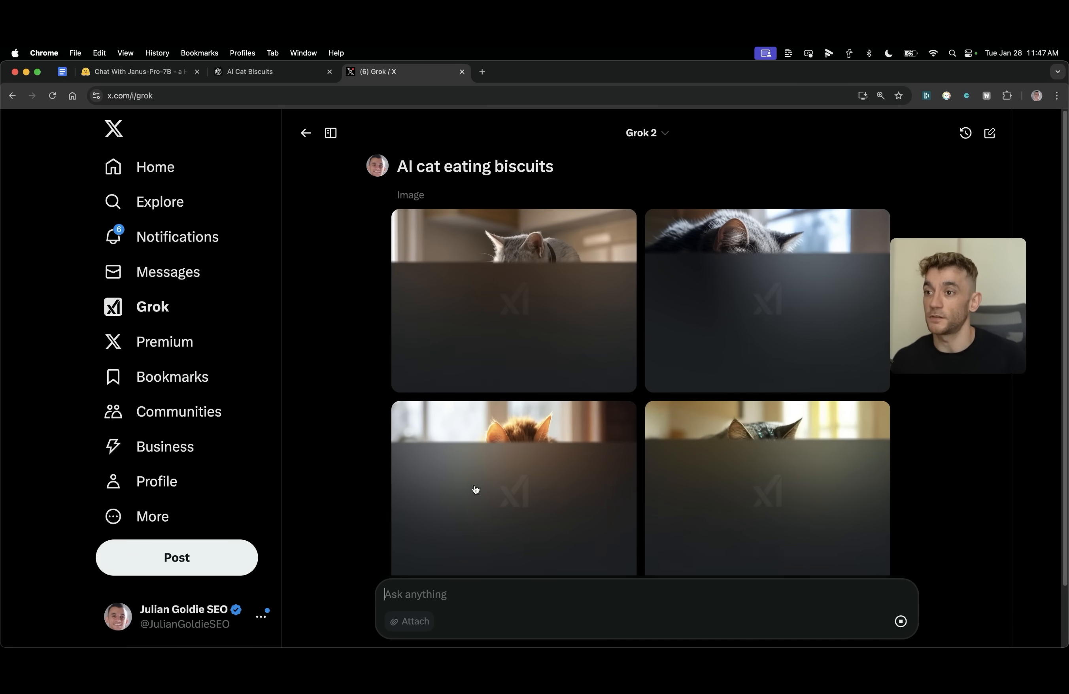
click(135, 72)
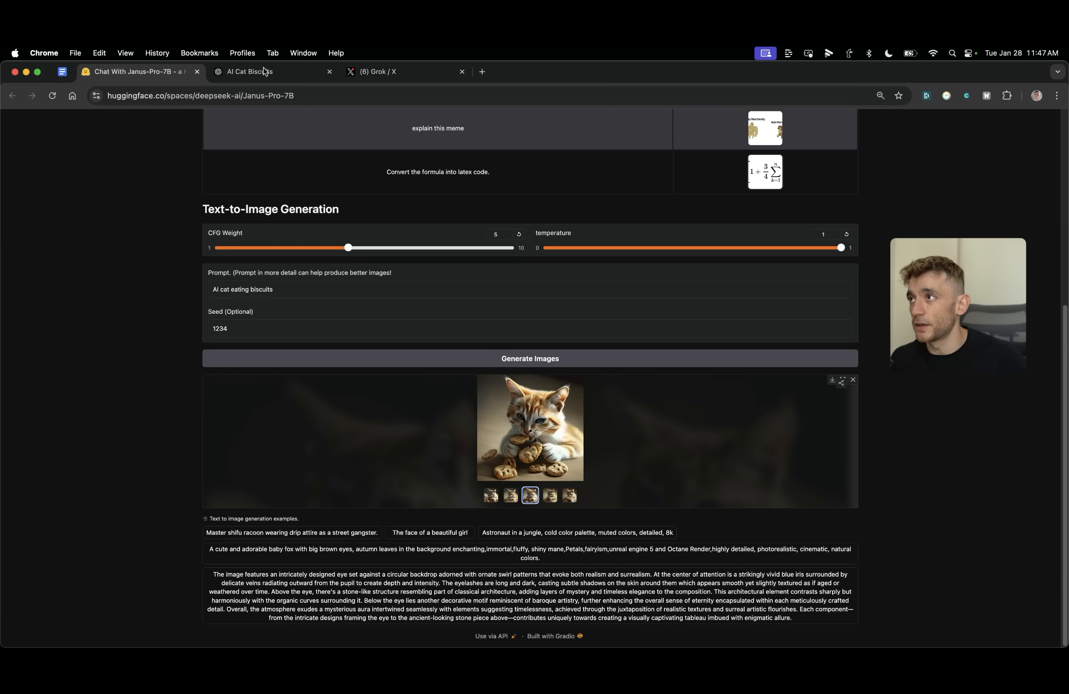
click(378, 72)
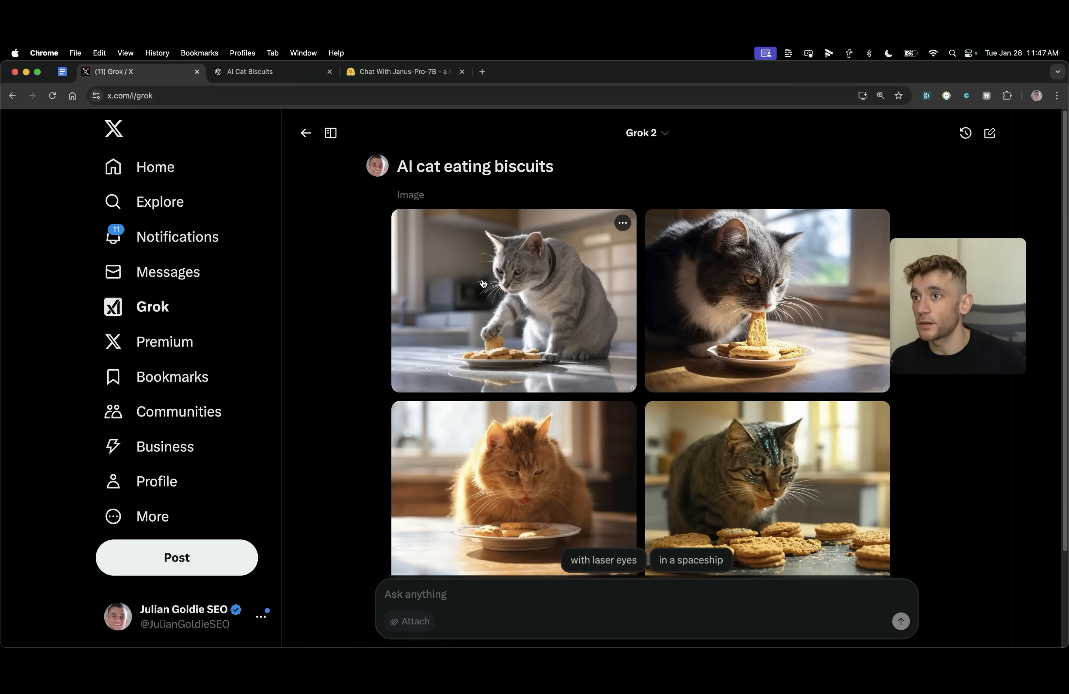
- View Grok's four cat images full size, then bring up ChatGPT's robotic cat for comparison
click(485, 284)
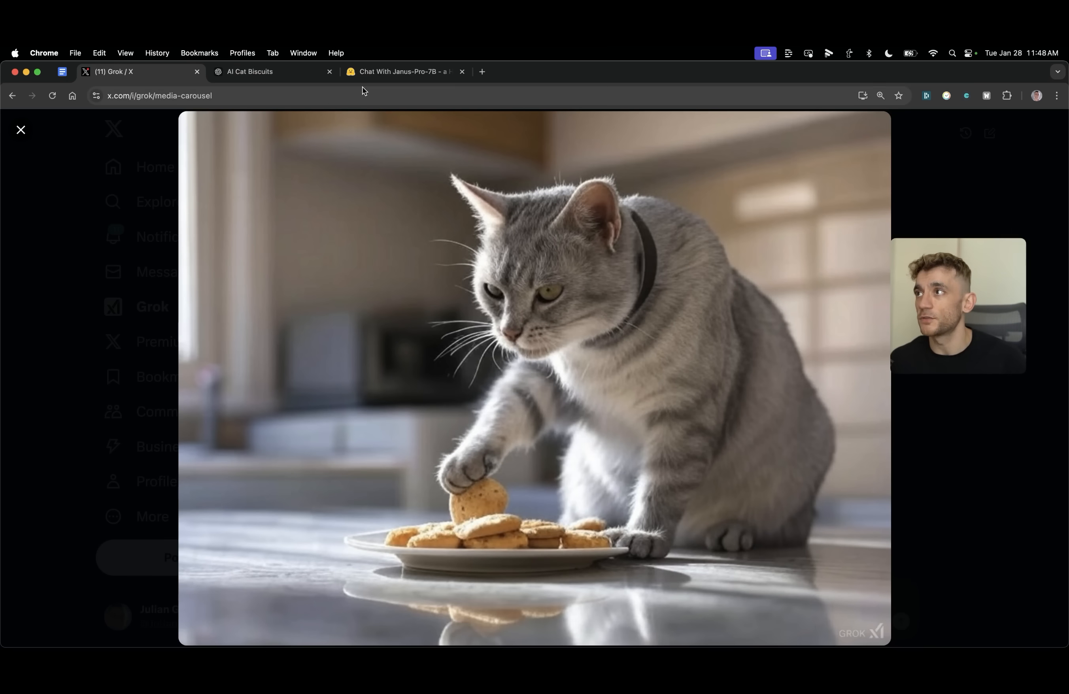
click(1053, 379)
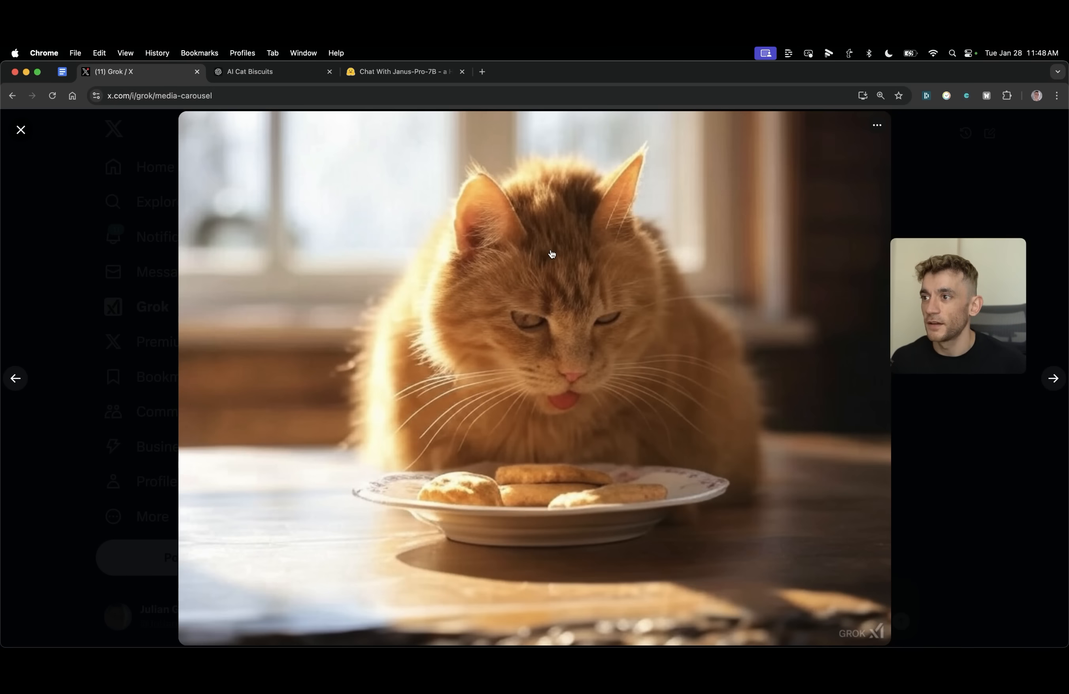
click(1053, 378)
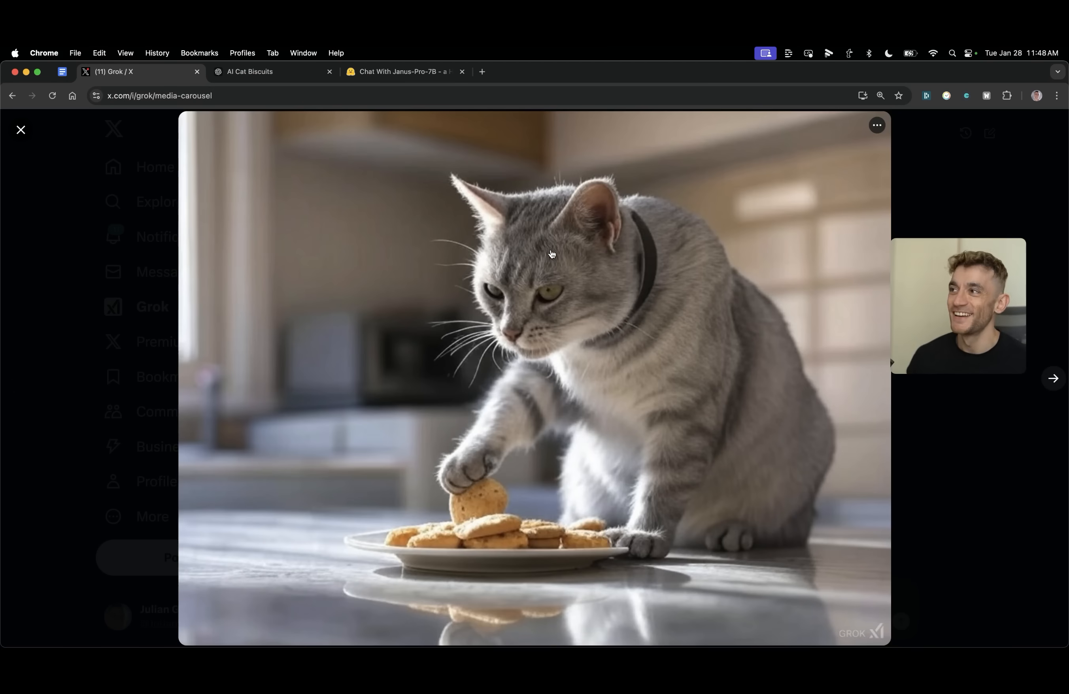
click(249, 72)
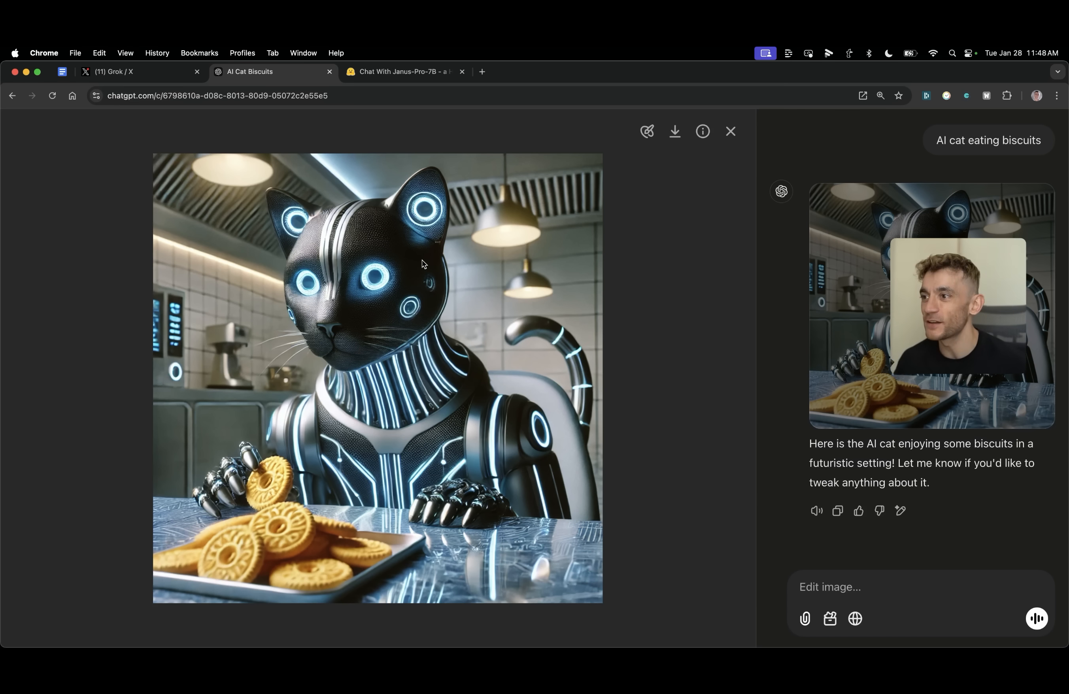
- View Janus-Pro-7B's kitten-with-biscuits image full screen and compare it against Grok's cat images
click(402, 72)
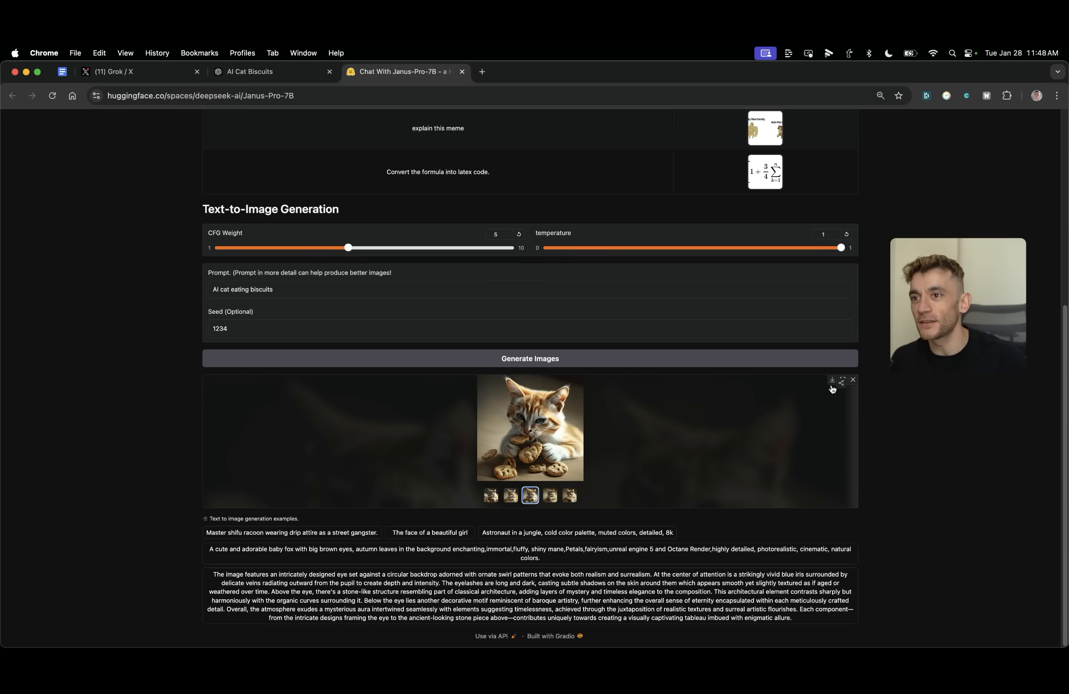
click(841, 380)
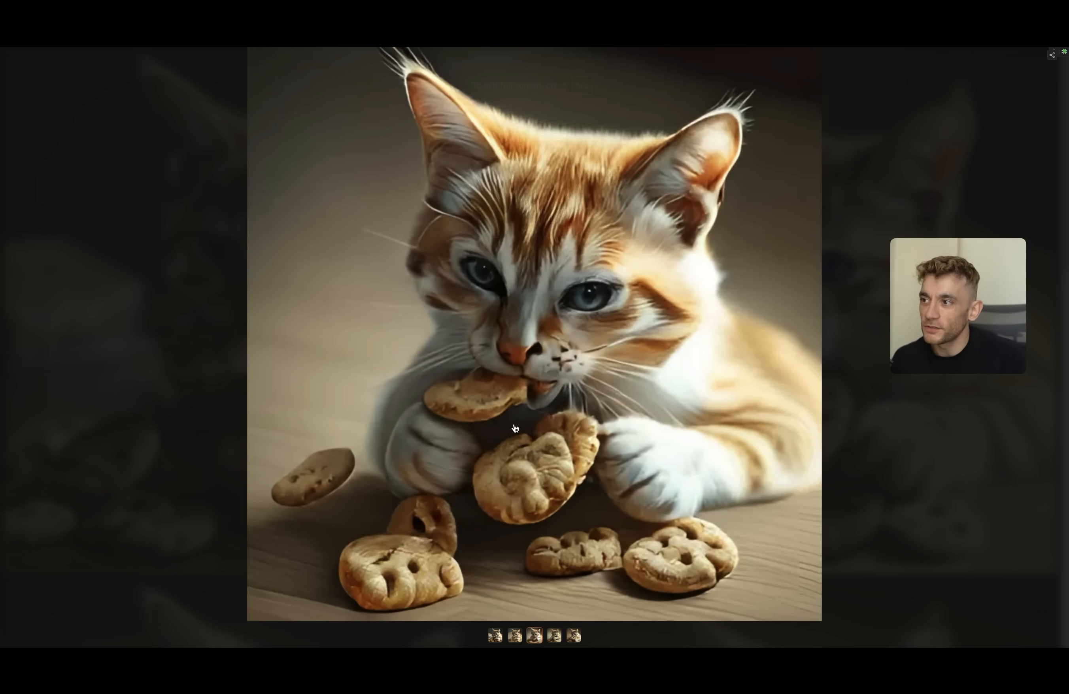
mouse_move(236, 493)
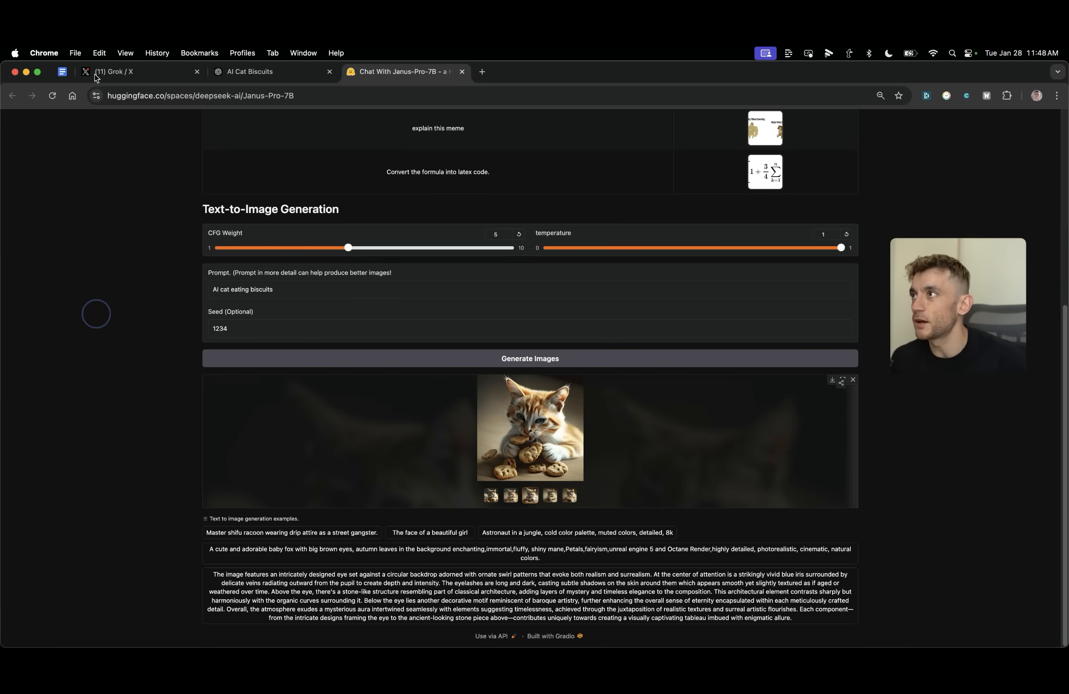
click(114, 72)
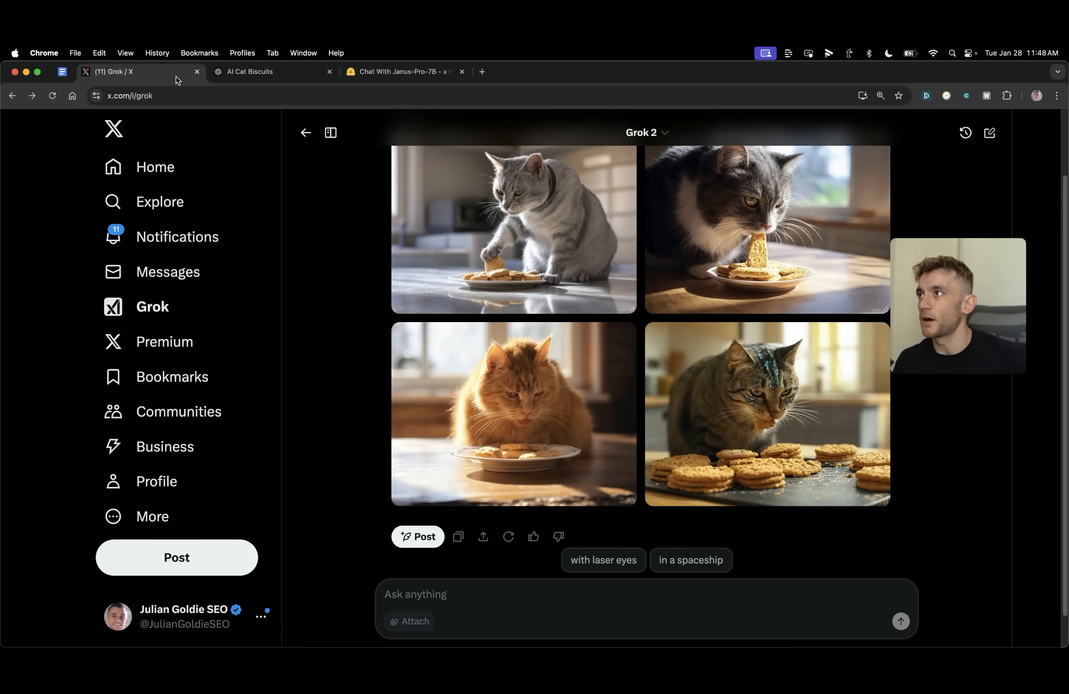
click(405, 72)
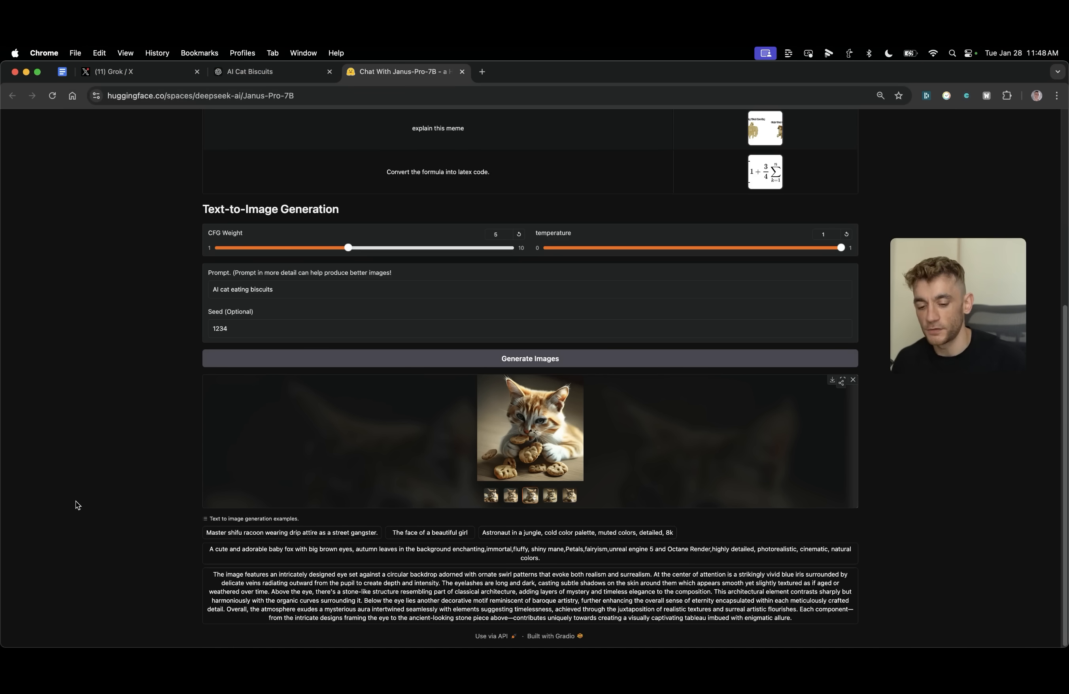
- Load the 'Master shifu racoon' street-gangster example, copy its prompt and start generating images
scroll(down, 3)
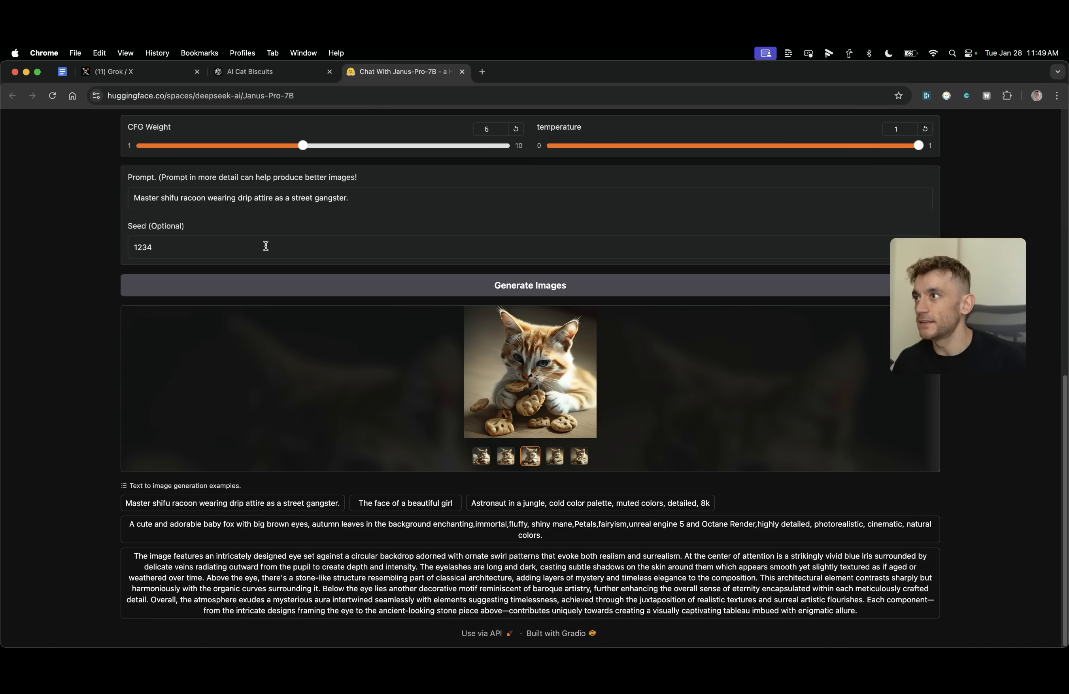
triple_click(241, 199)
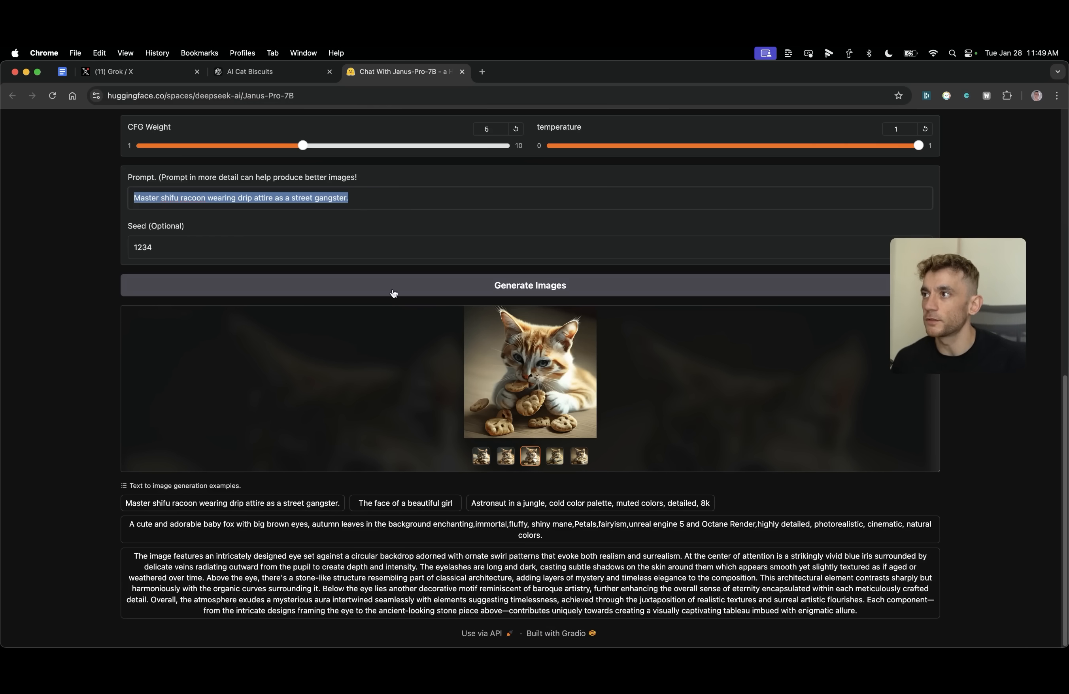
click(553, 286)
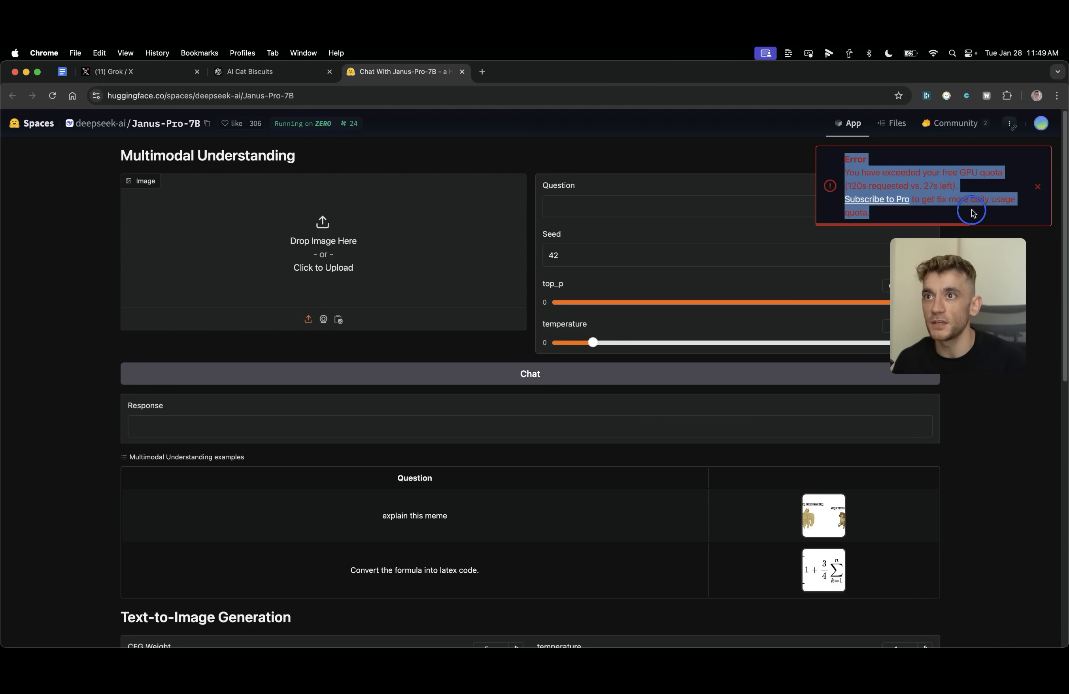
scroll(down, 3)
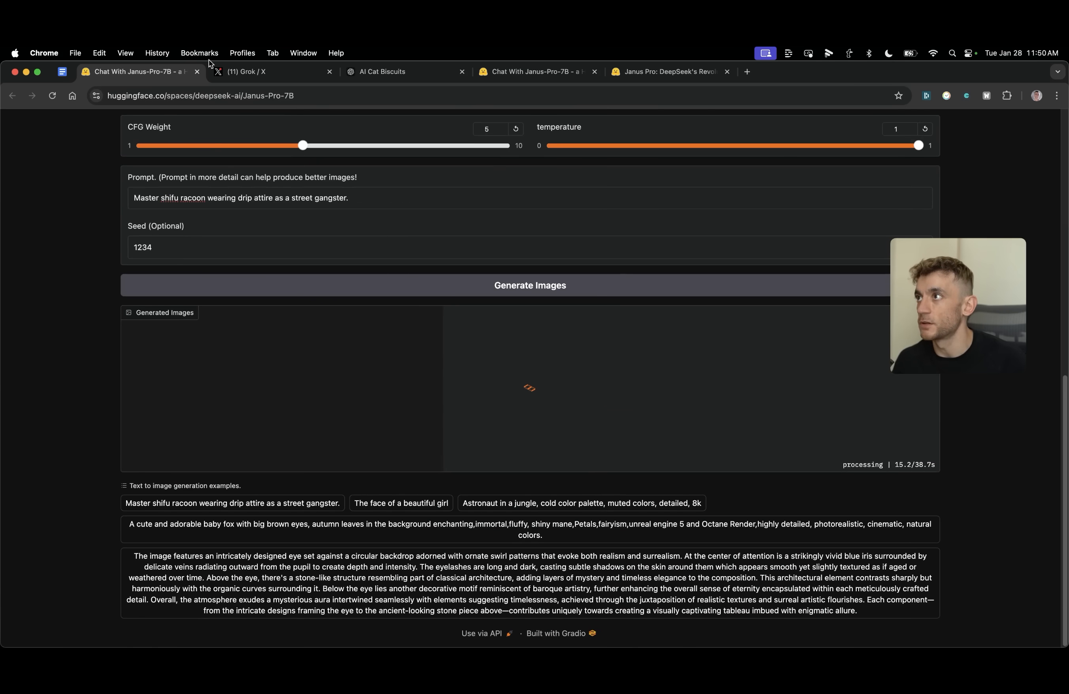
mouse_move(288, 82)
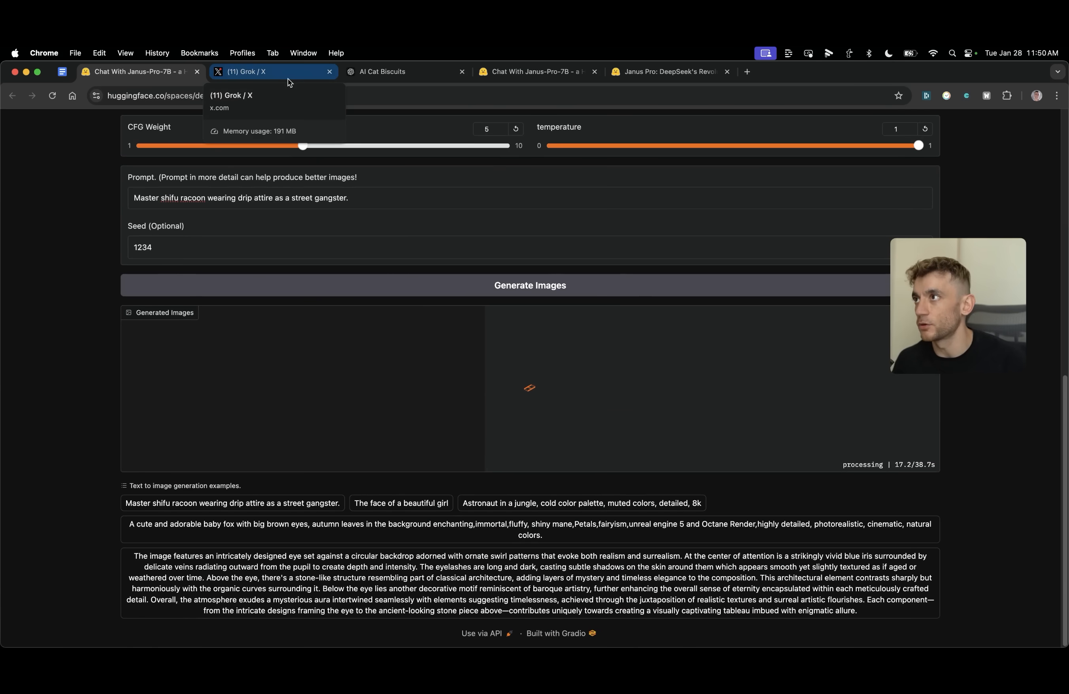
- Carry the same racoon prompt over to the Grok and ChatGPT chats
click(272, 72)
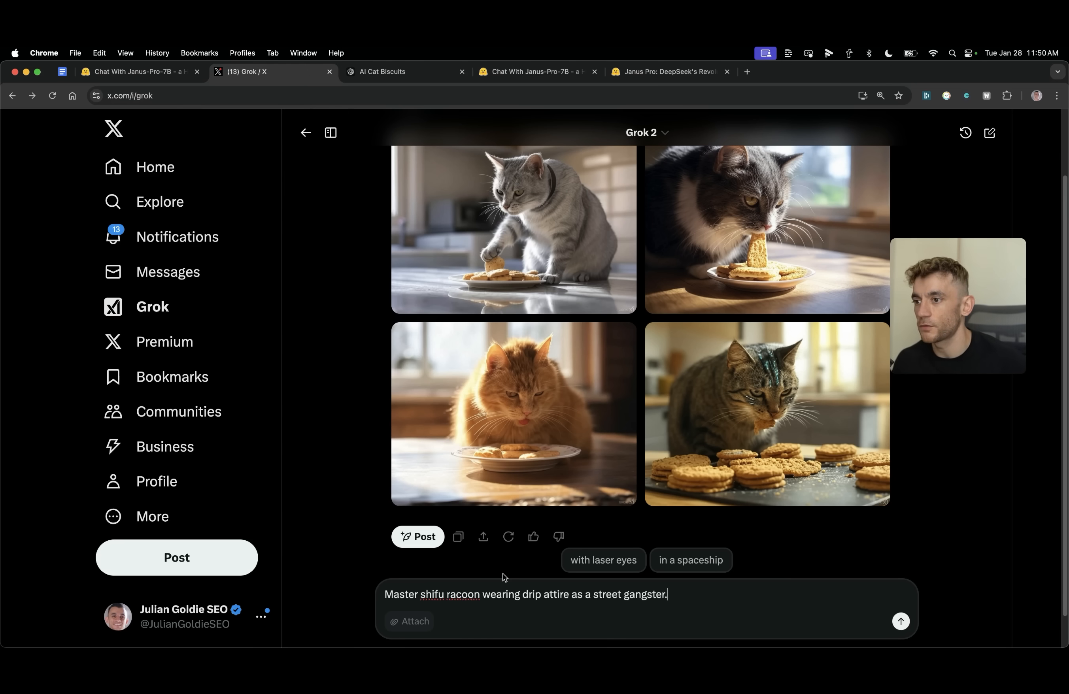
click(383, 72)
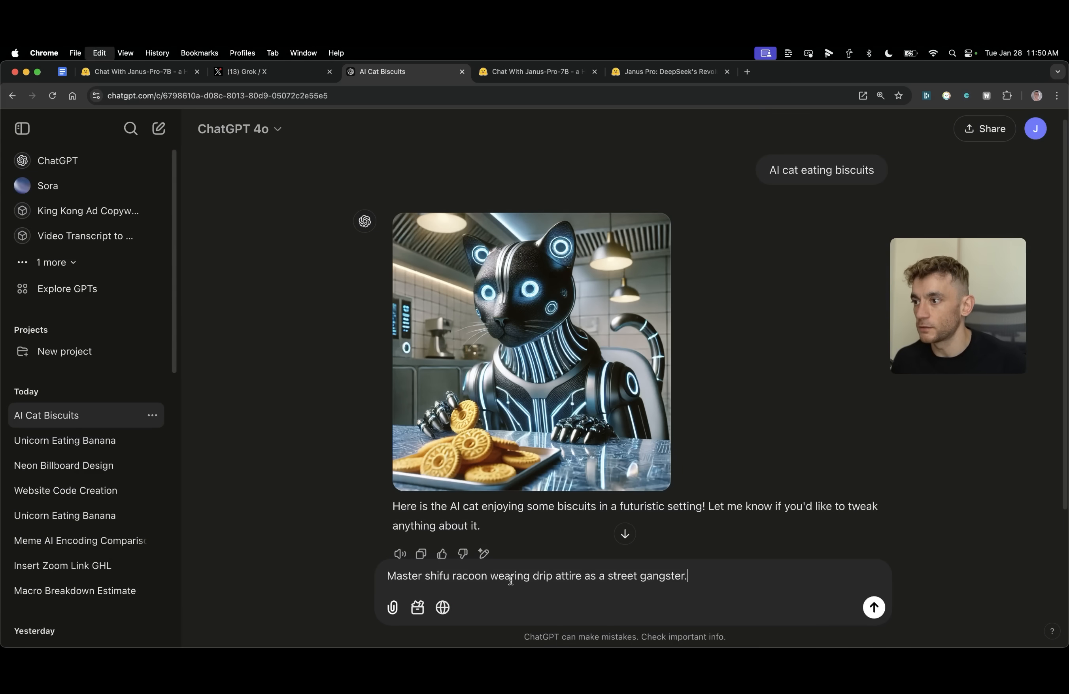
- Send the racoon prompt in ChatGPT and highlight its content-policy refusal reply
click(874, 607)
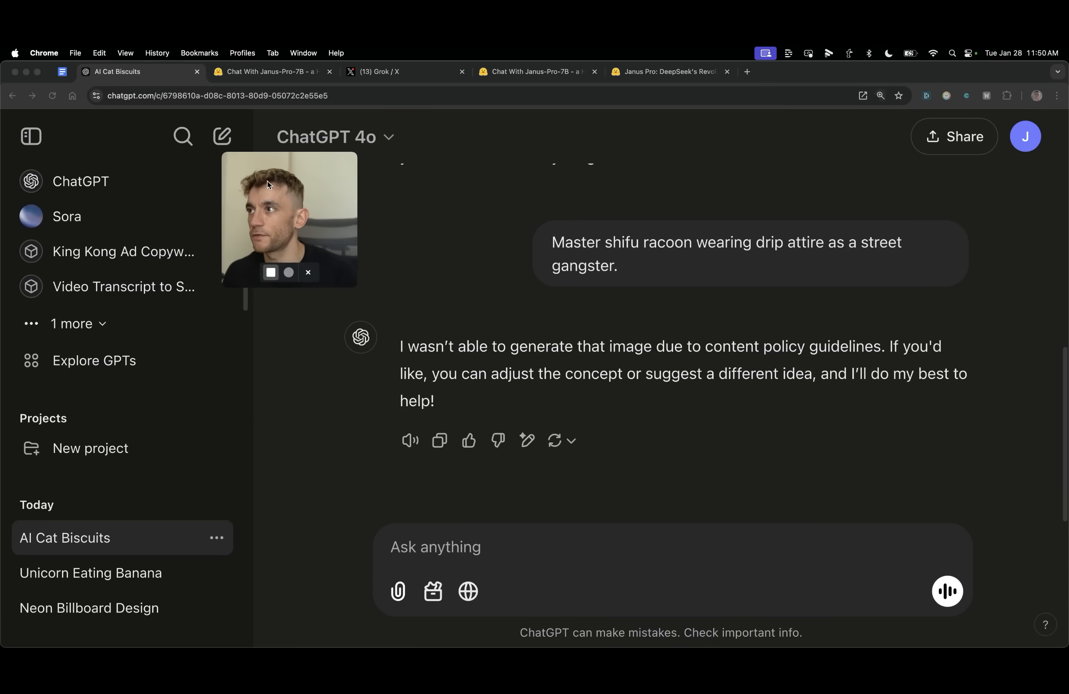
double_click(425, 349)
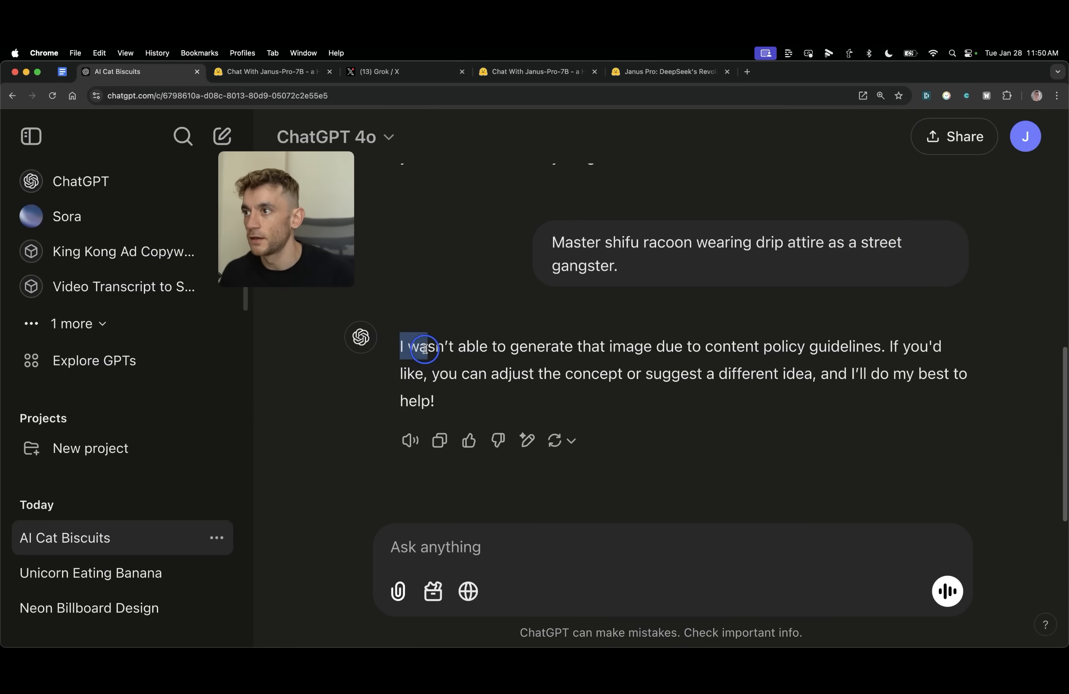
drag(416, 346, 813, 346)
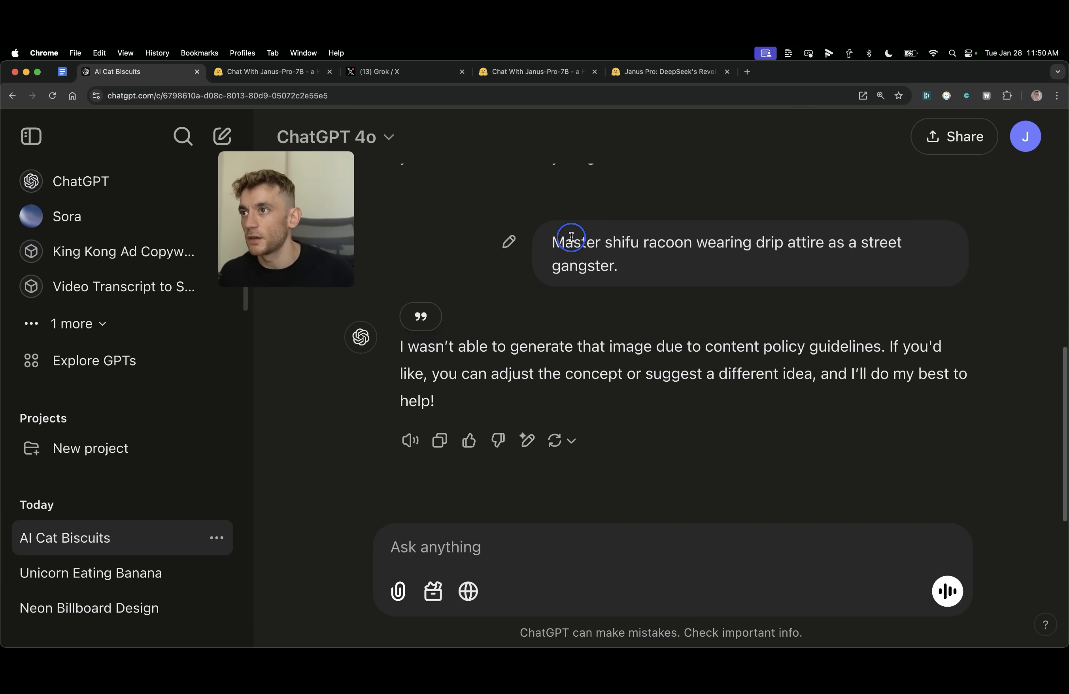
double_click(622, 242)
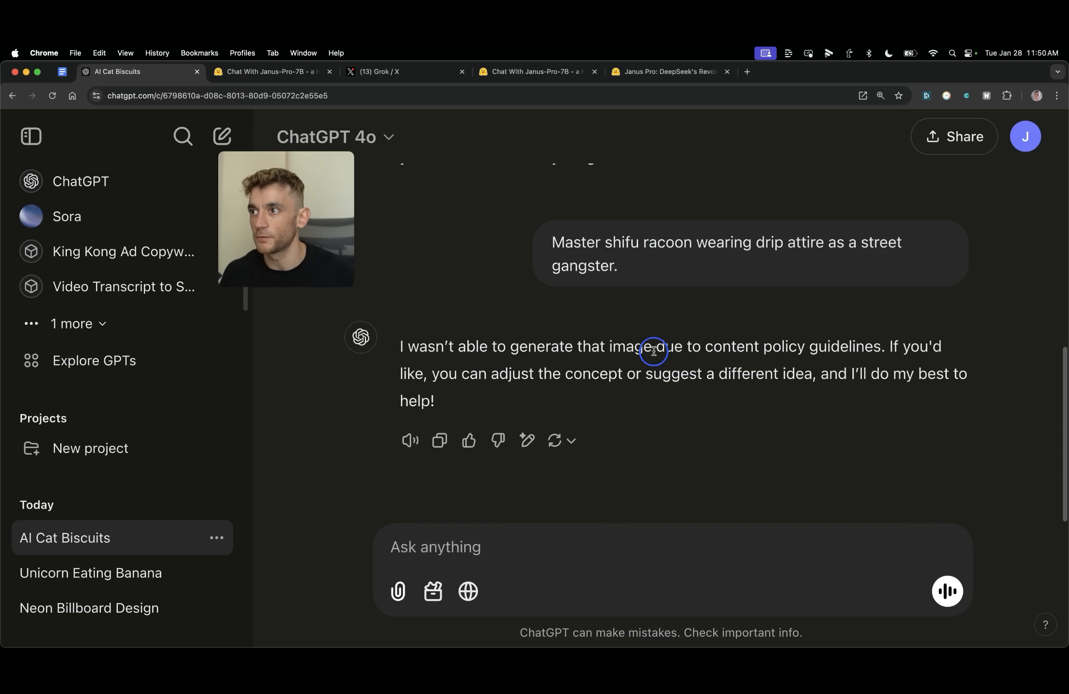
mouse_move(262, 397)
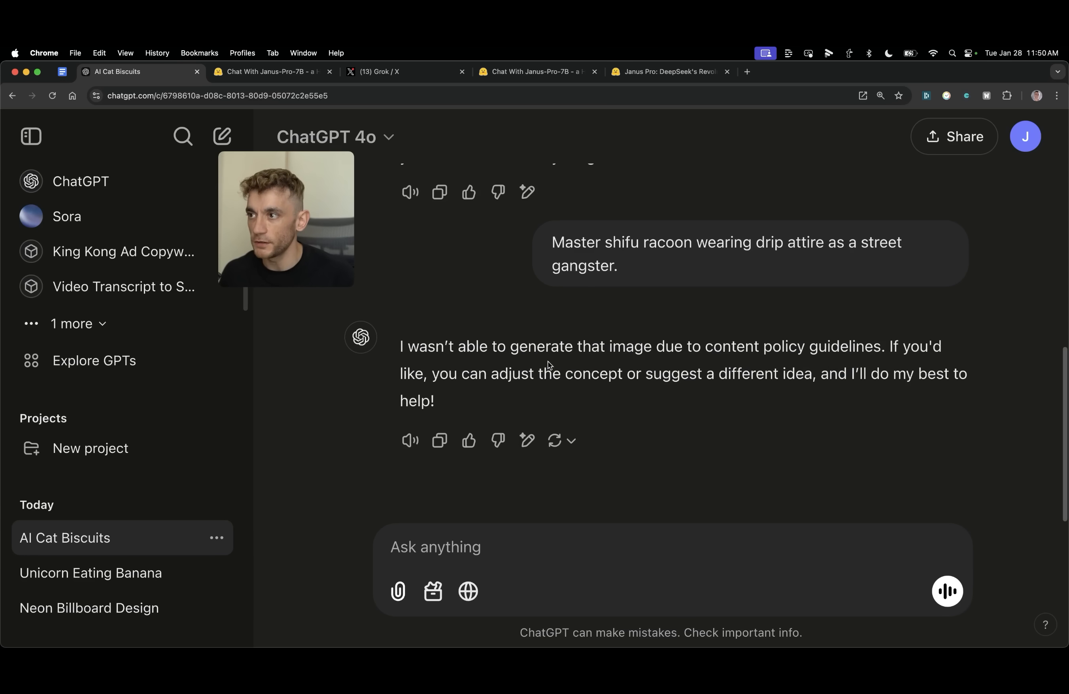
mouse_move(591, 403)
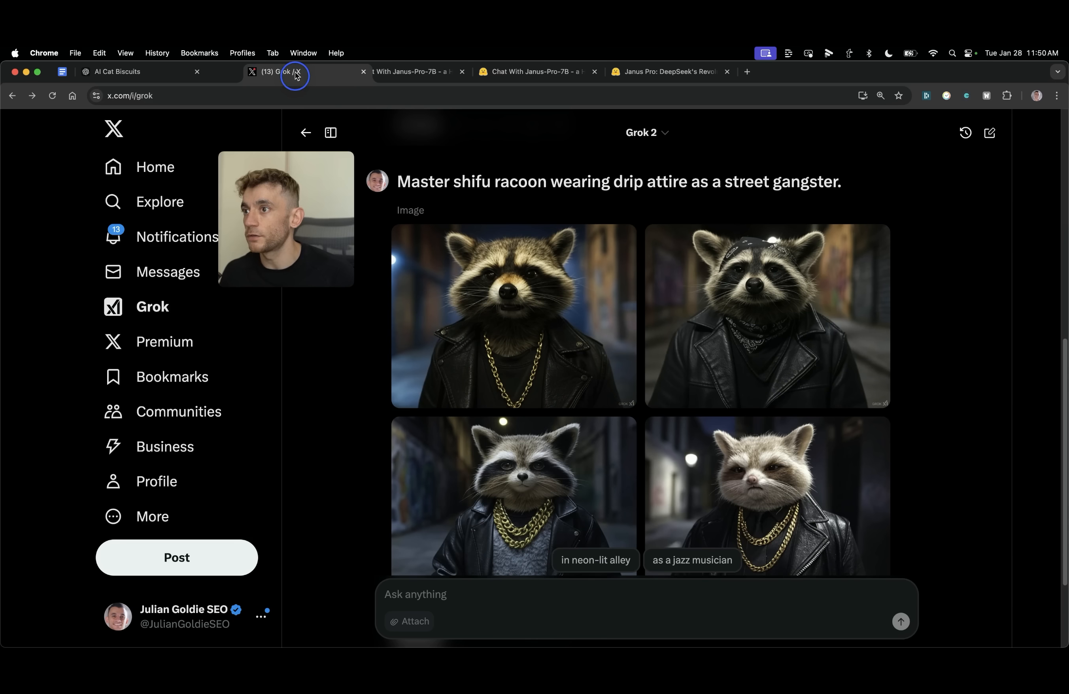
- Browse Grok's four street-gangster racoon images full size in the carousel, then return to Janus-Pro-7B
click(506, 316)
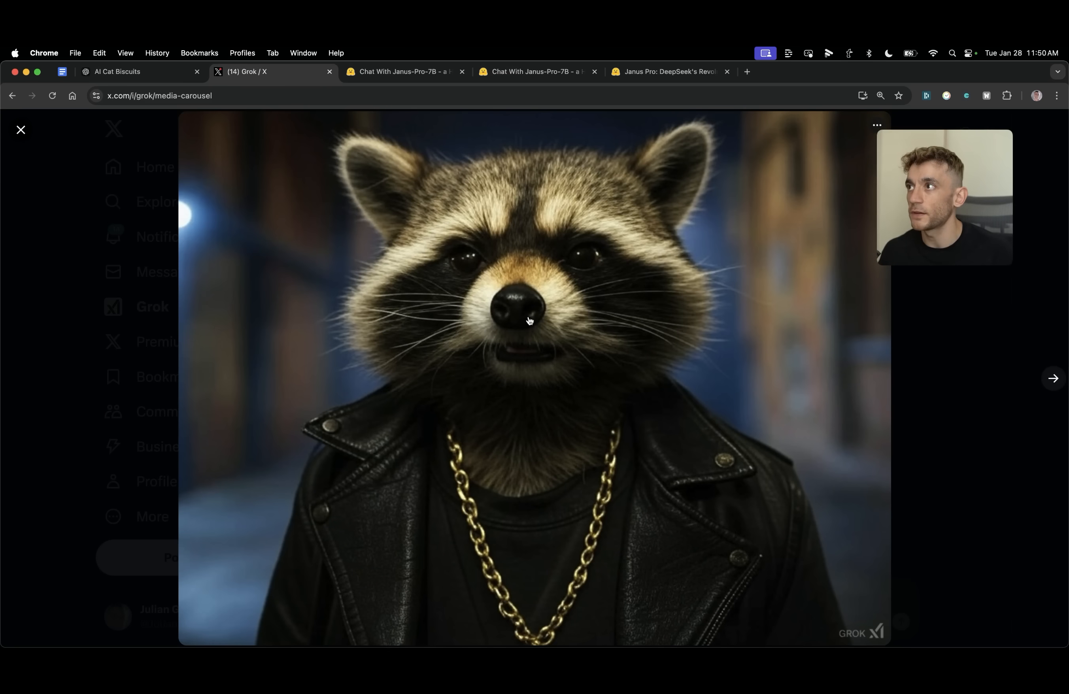
click(117, 72)
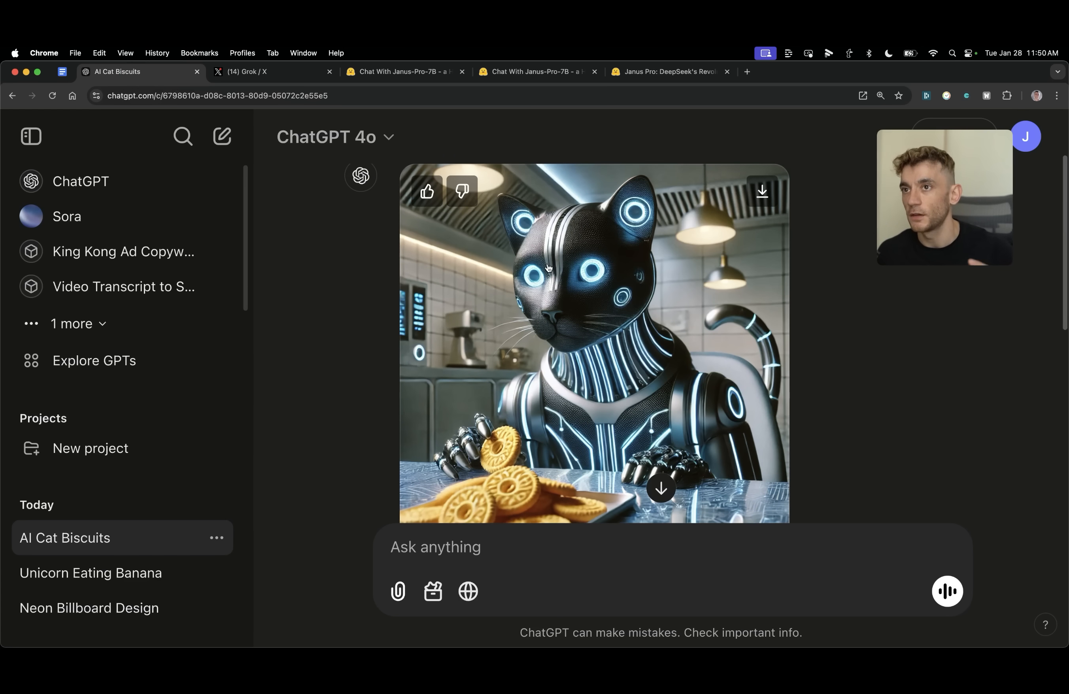
mouse_move(356, 388)
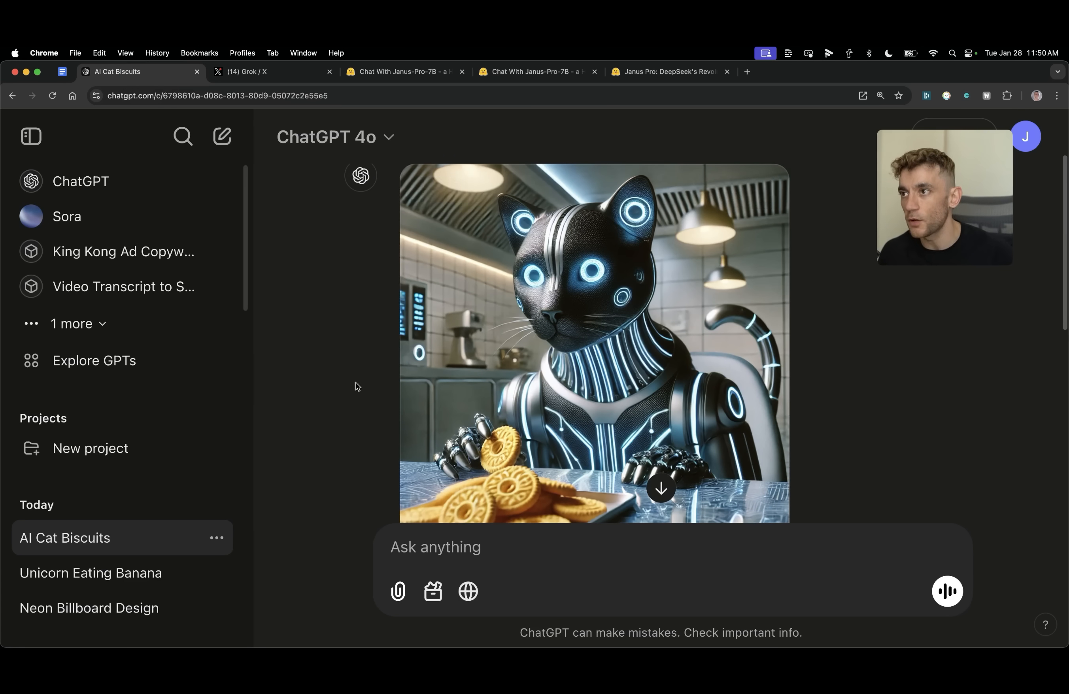
click(260, 72)
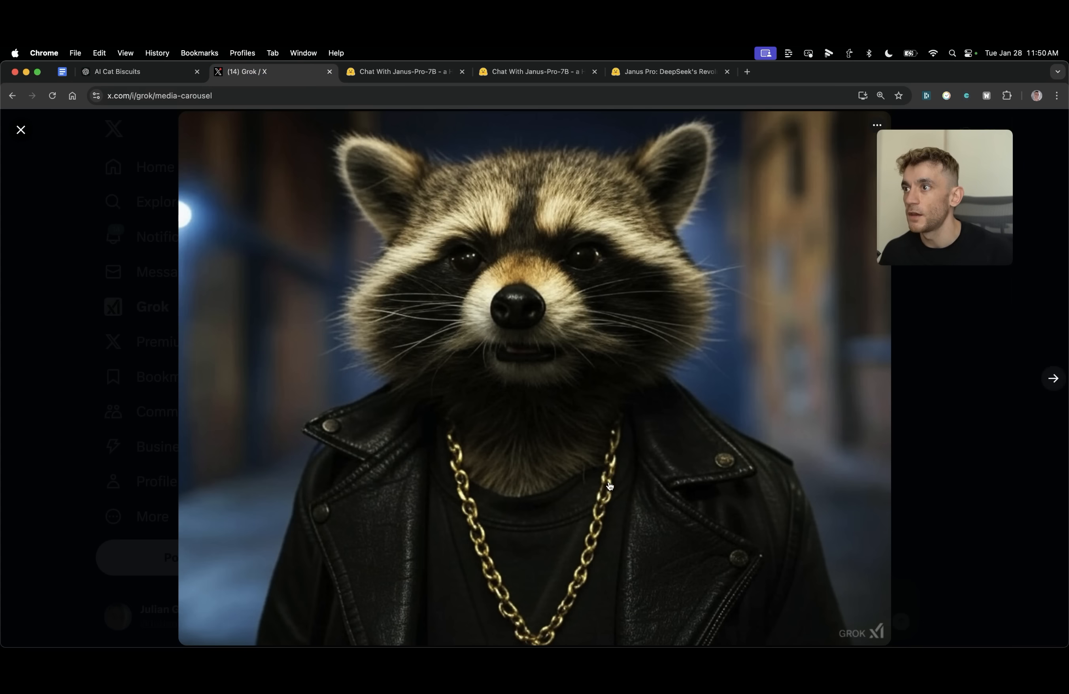
click(1053, 379)
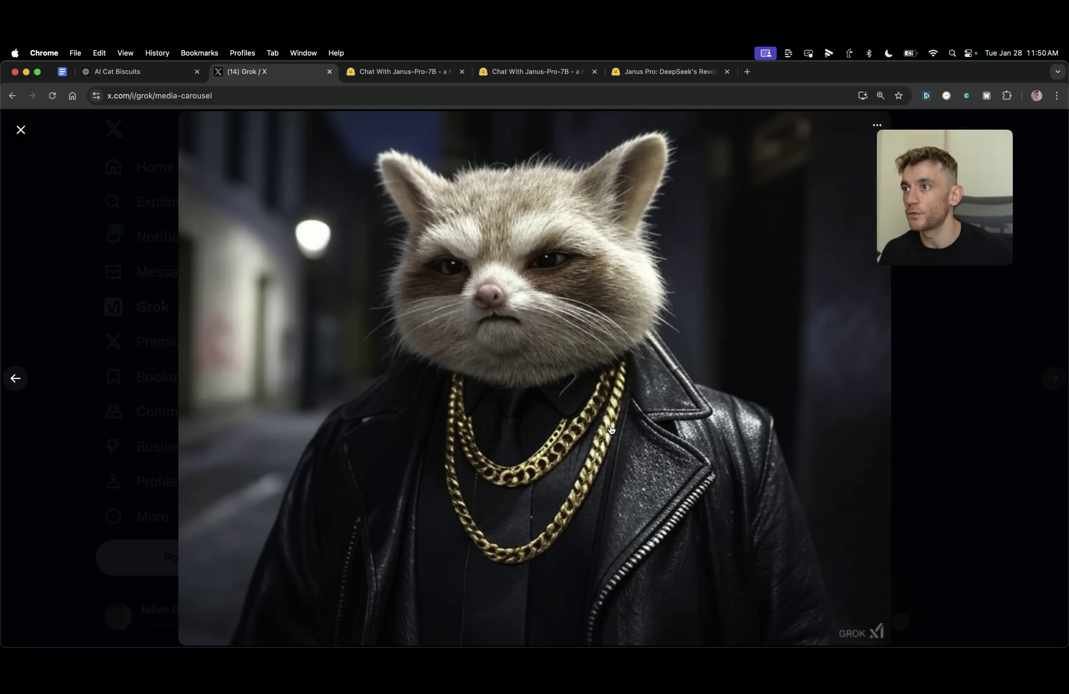
click(1053, 378)
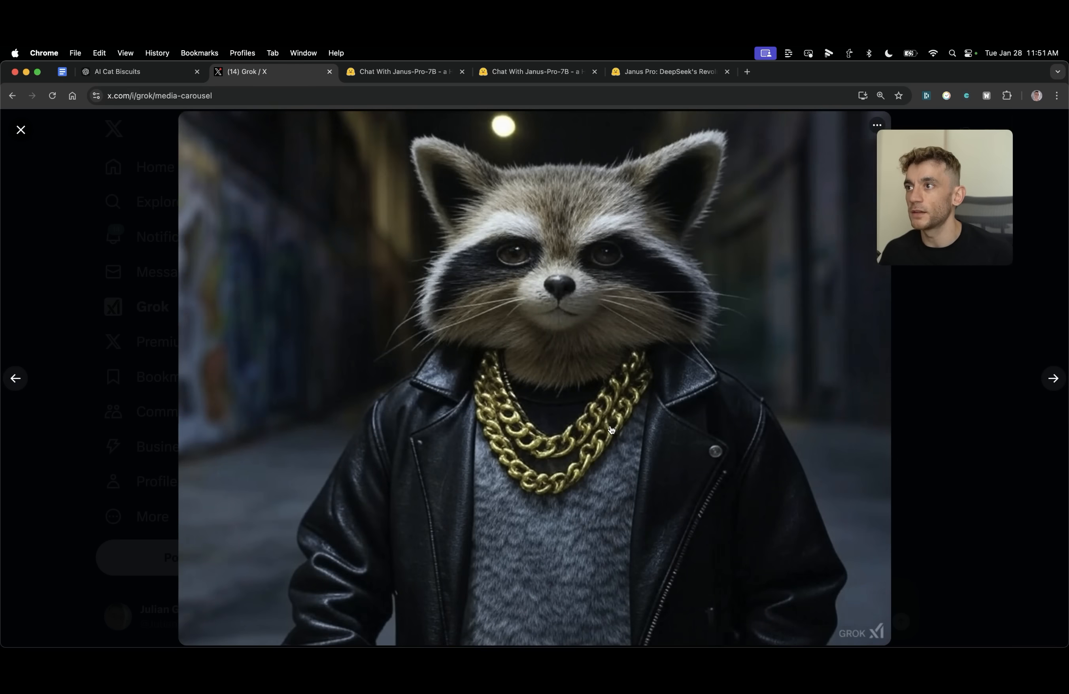
click(1053, 379)
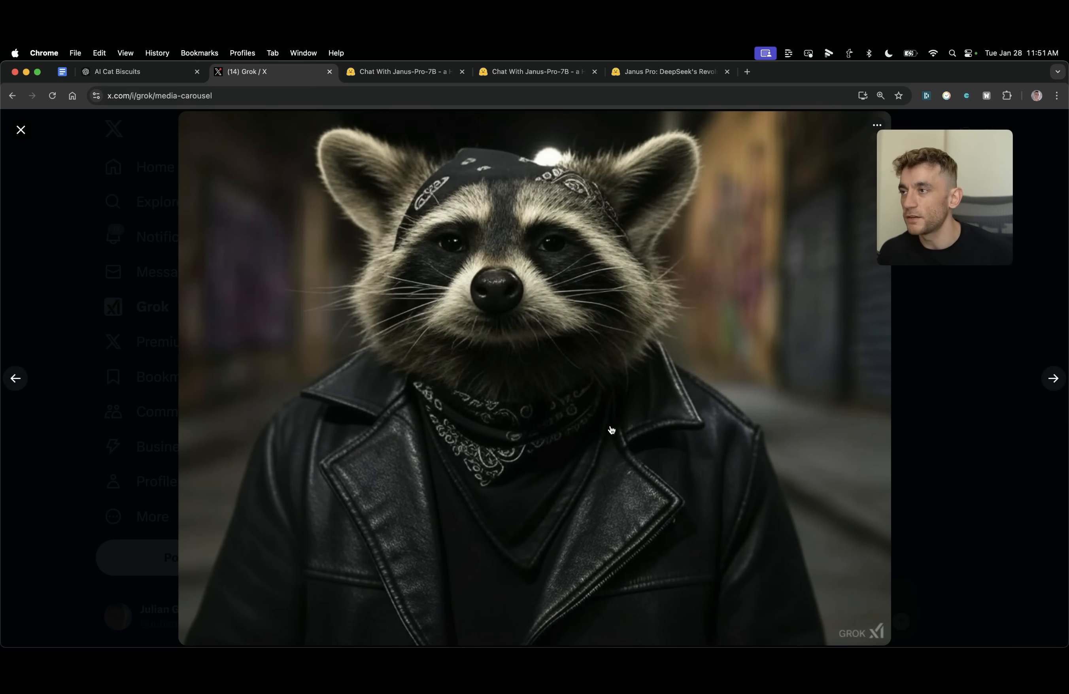
click(419, 83)
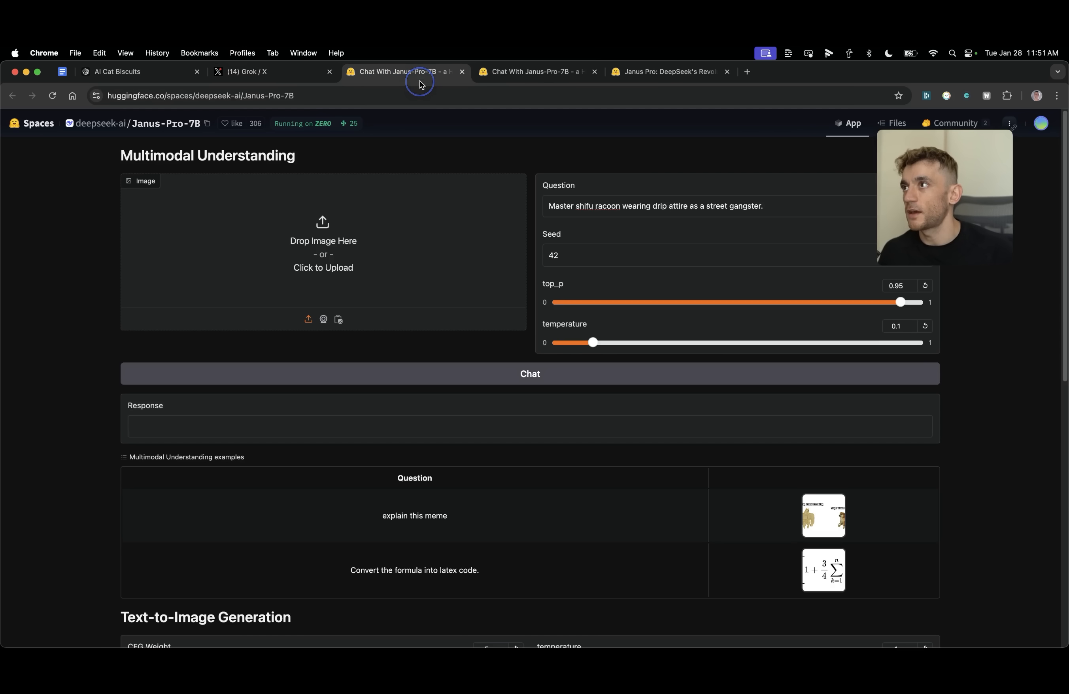
- Scroll to Janus-Pro-7B's five generated street-gangster racoon images
scroll(down, 3)
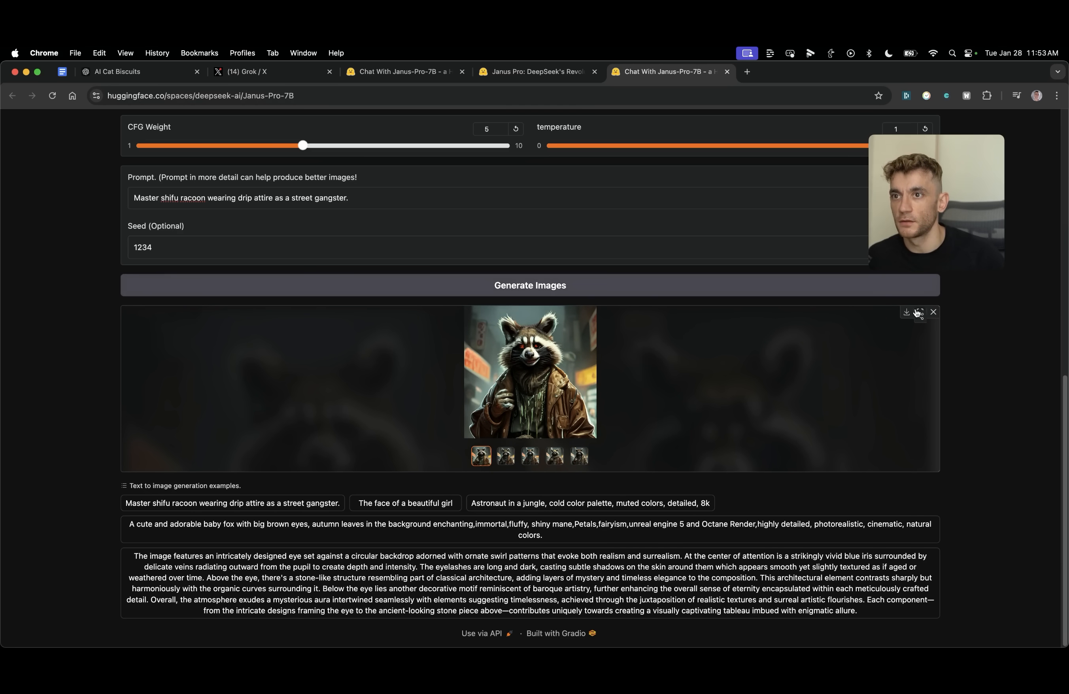
- Enlarge the racoon gallery and flip between the first, second and fourth images before leaving full screen
click(919, 311)
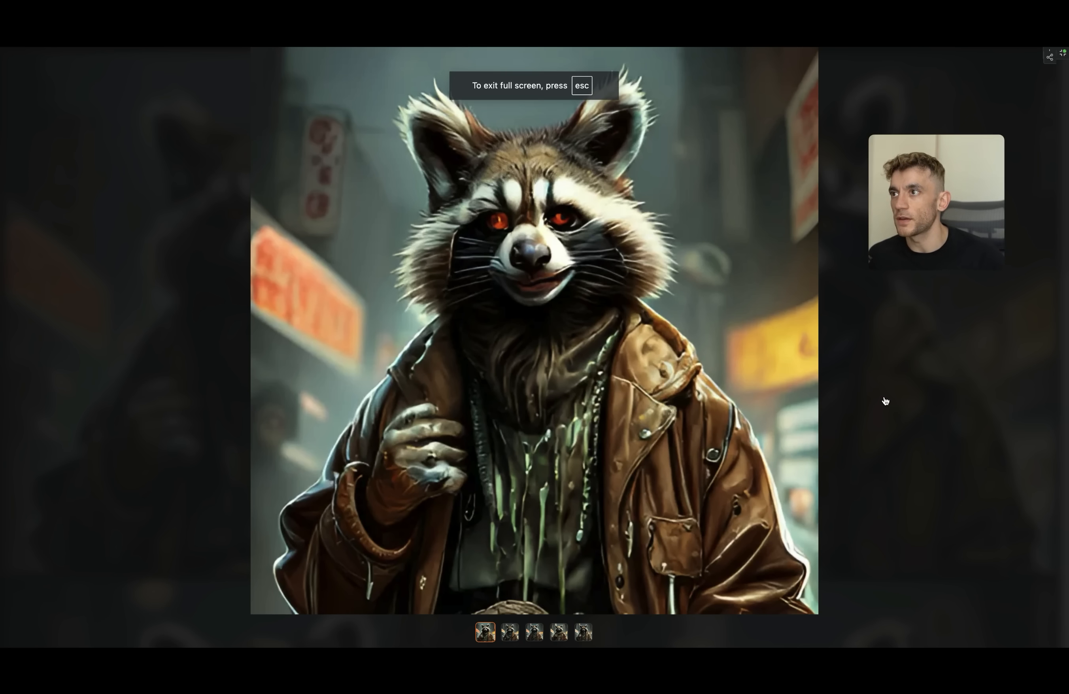
click(510, 632)
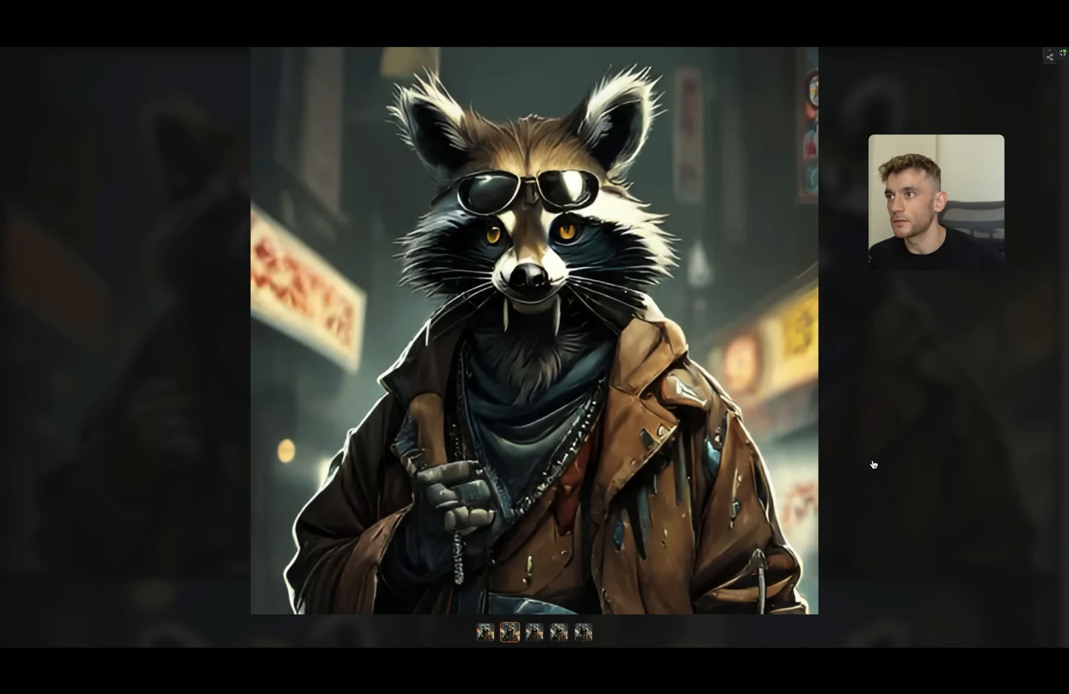
click(485, 632)
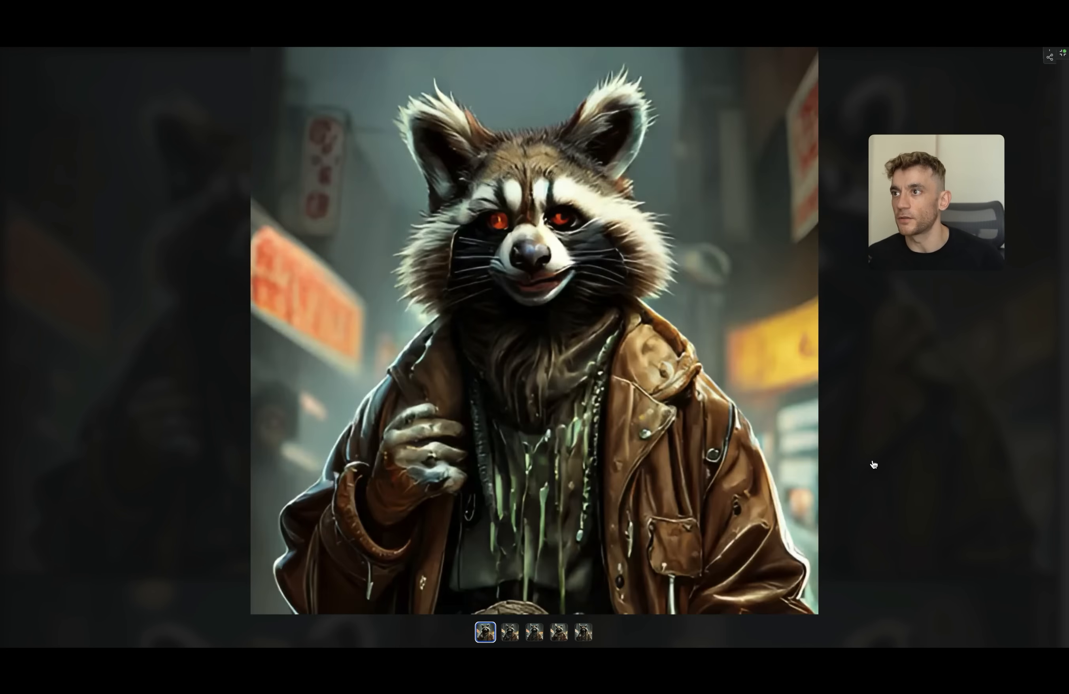
click(558, 632)
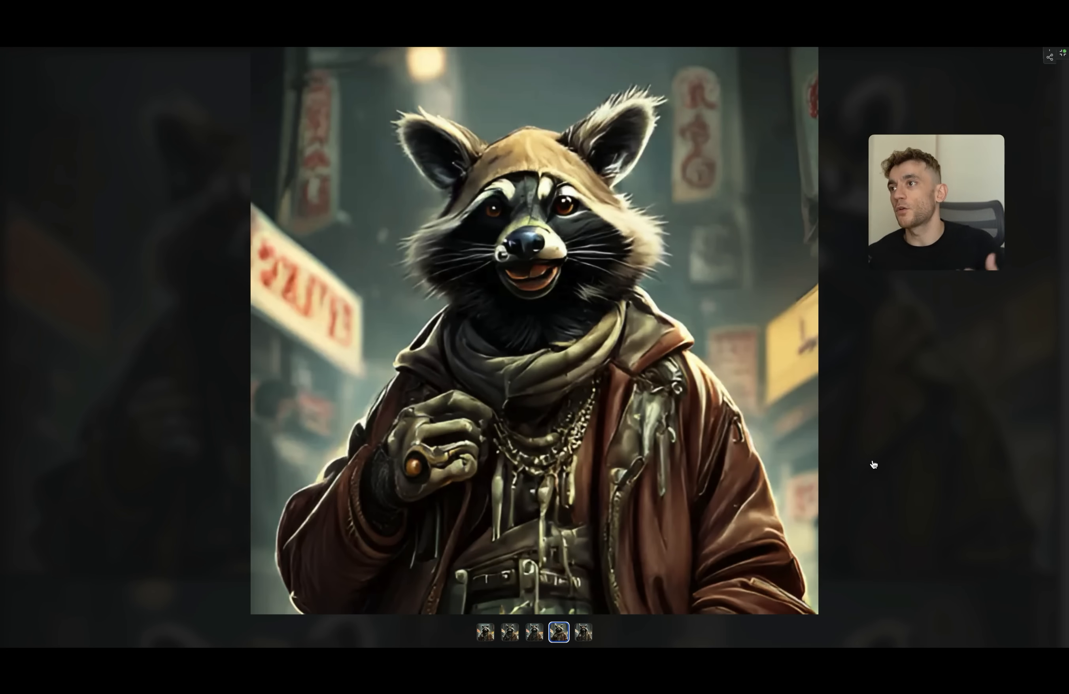
click(510, 632)
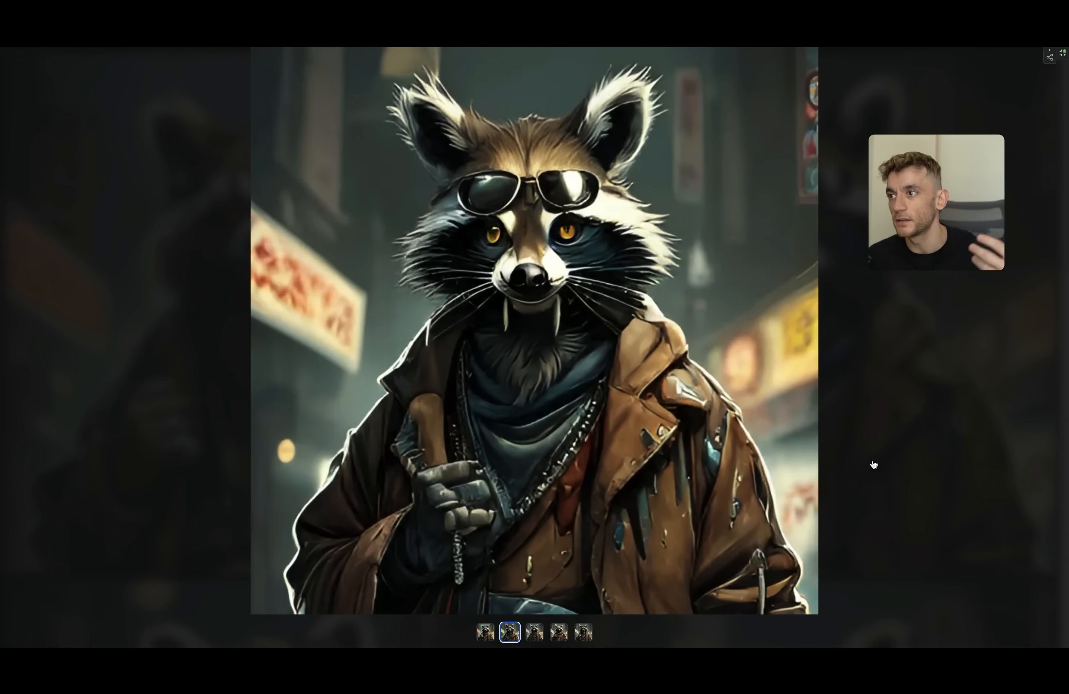
click(534, 633)
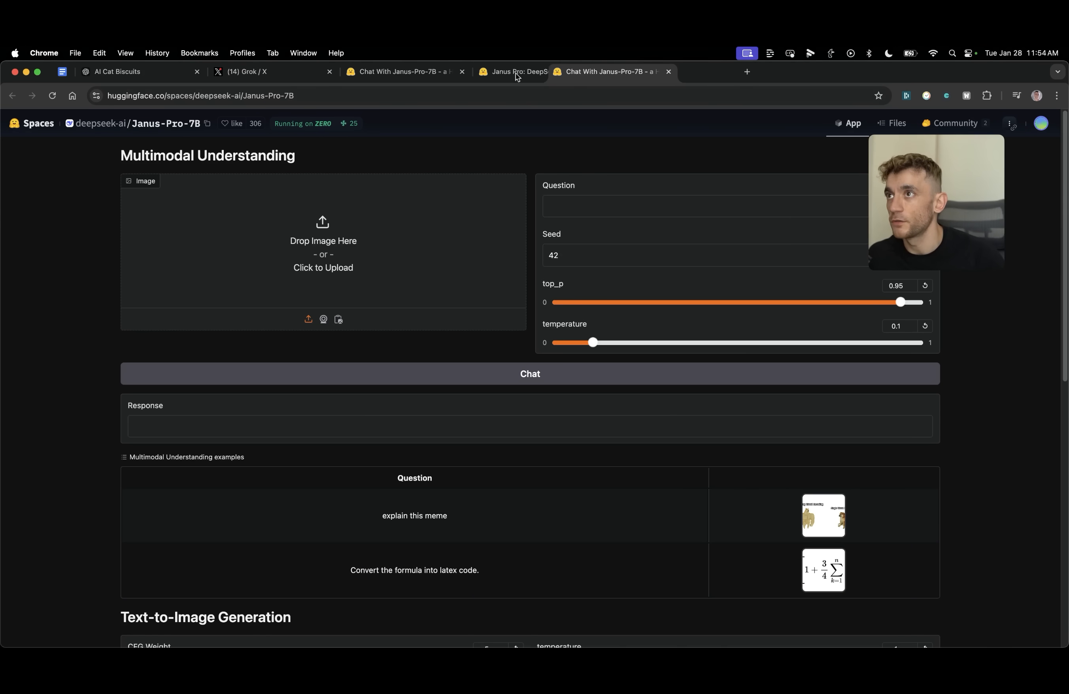
- Revisit the Grok, ChatGPT and Janus racoon results, then bring up the Janus-Pro technical report on GitHub
click(233, 72)
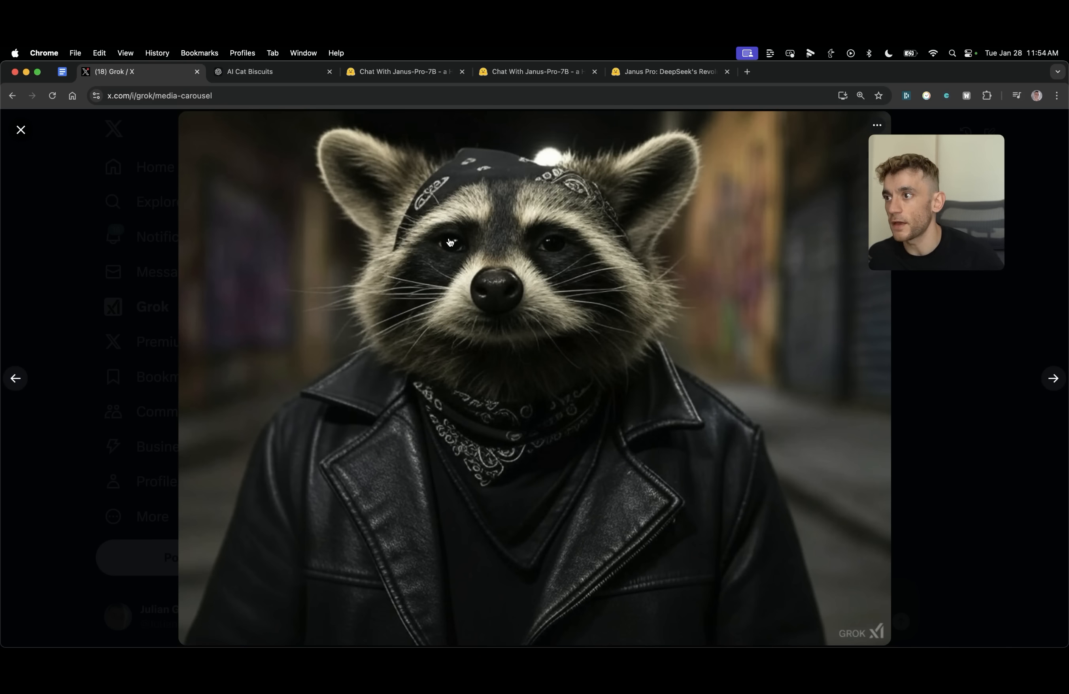
click(250, 72)
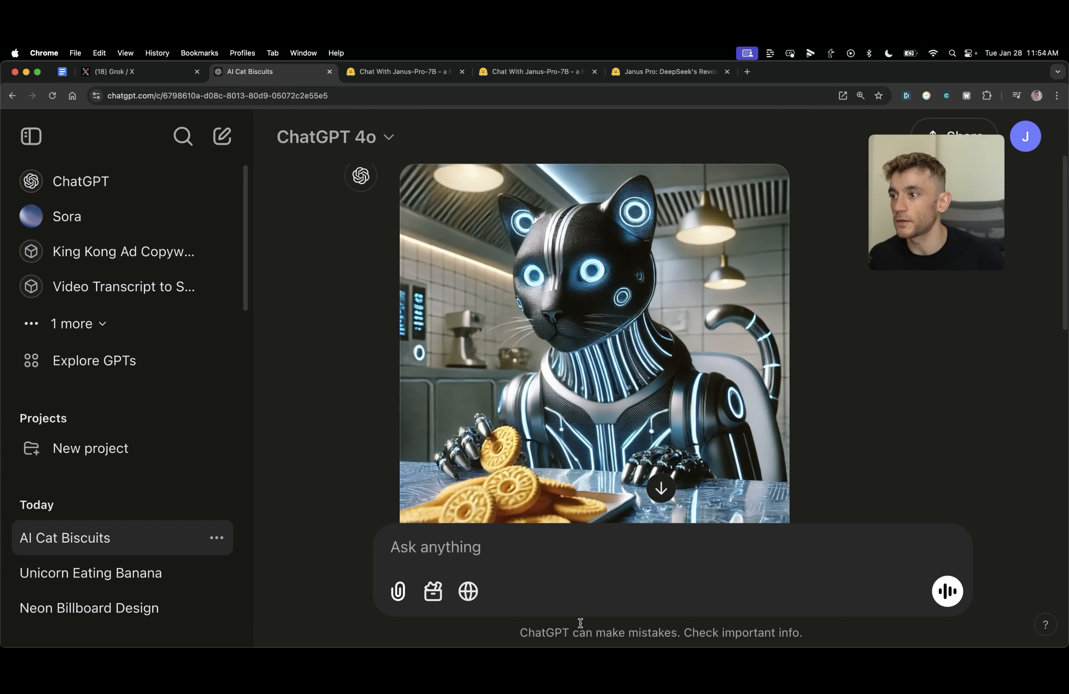
click(393, 72)
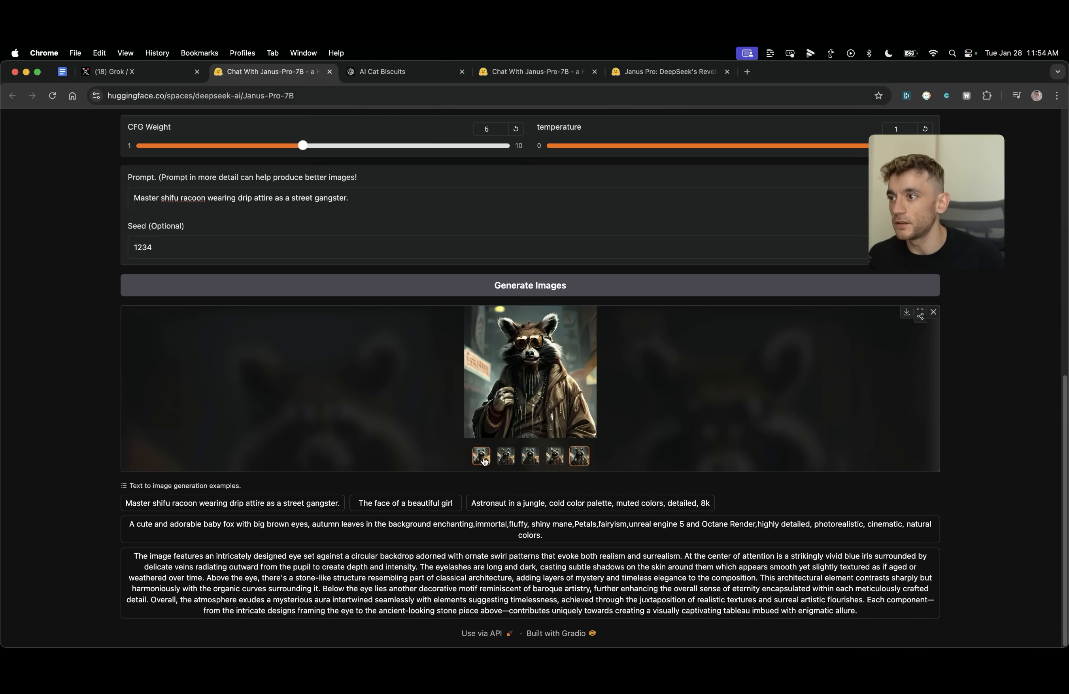
click(554, 459)
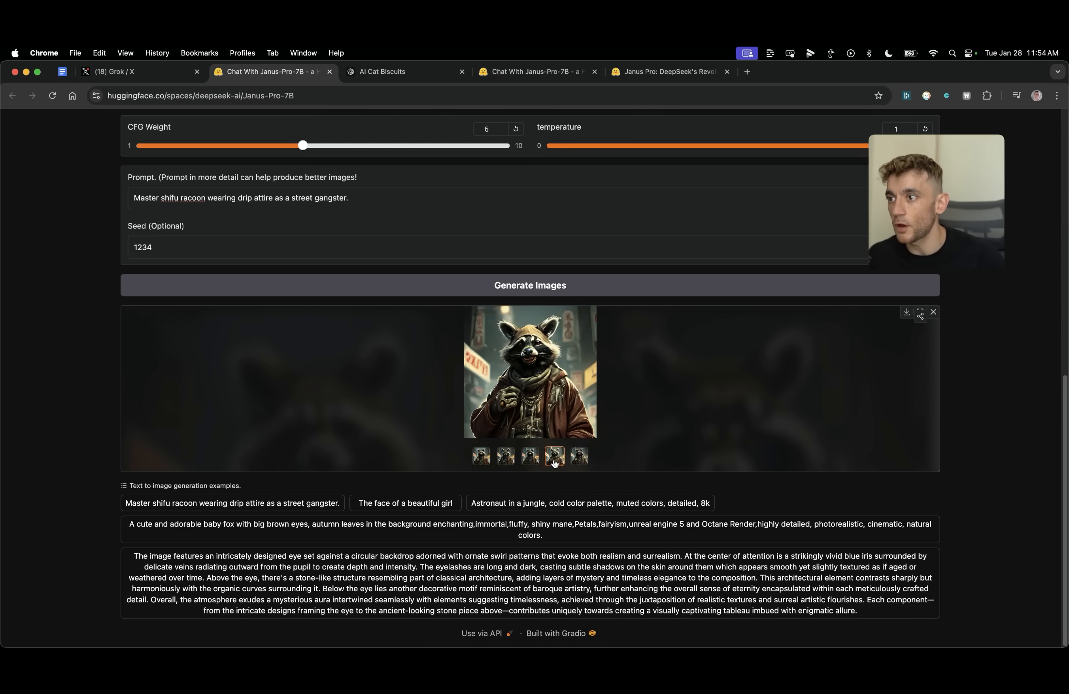
click(480, 456)
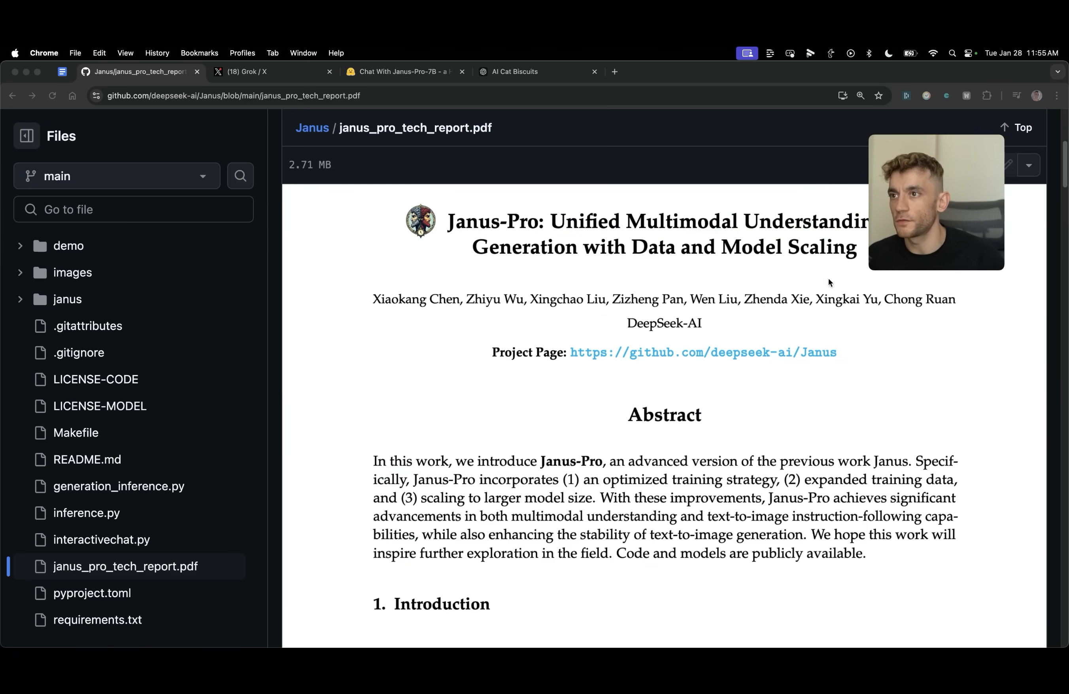
mouse_move(793, 488)
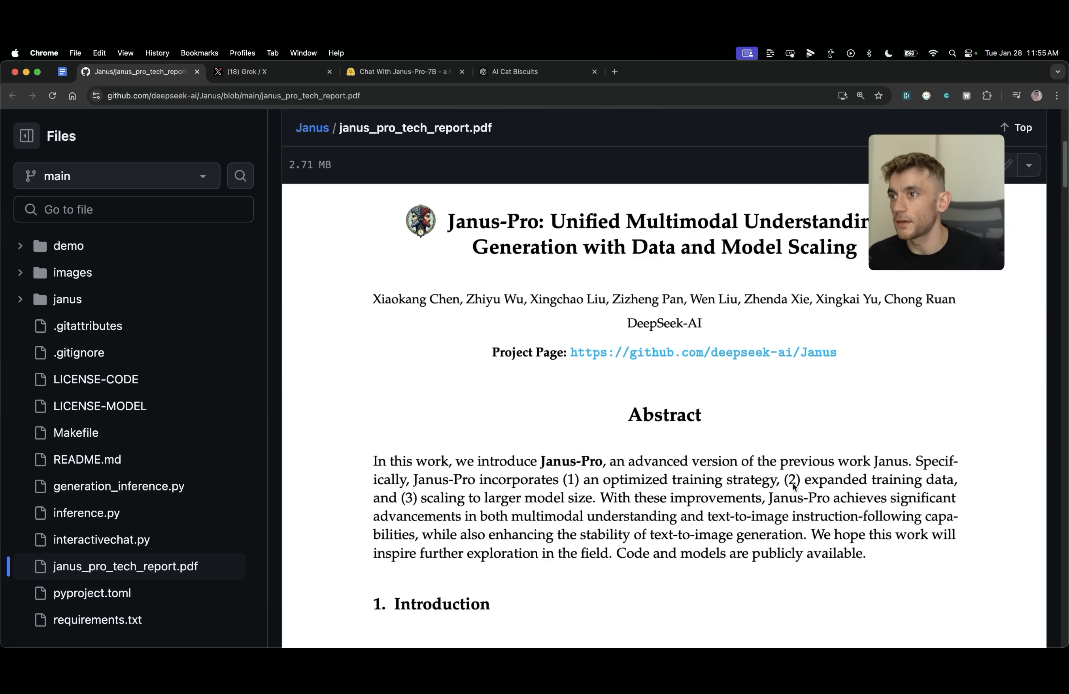
- Scroll the janus_pro_tech_report.pdf past the Abstract and Figure 1 benchmarks to the Janus vs Janus-Pro-7B comparisons
scroll(down, 3)
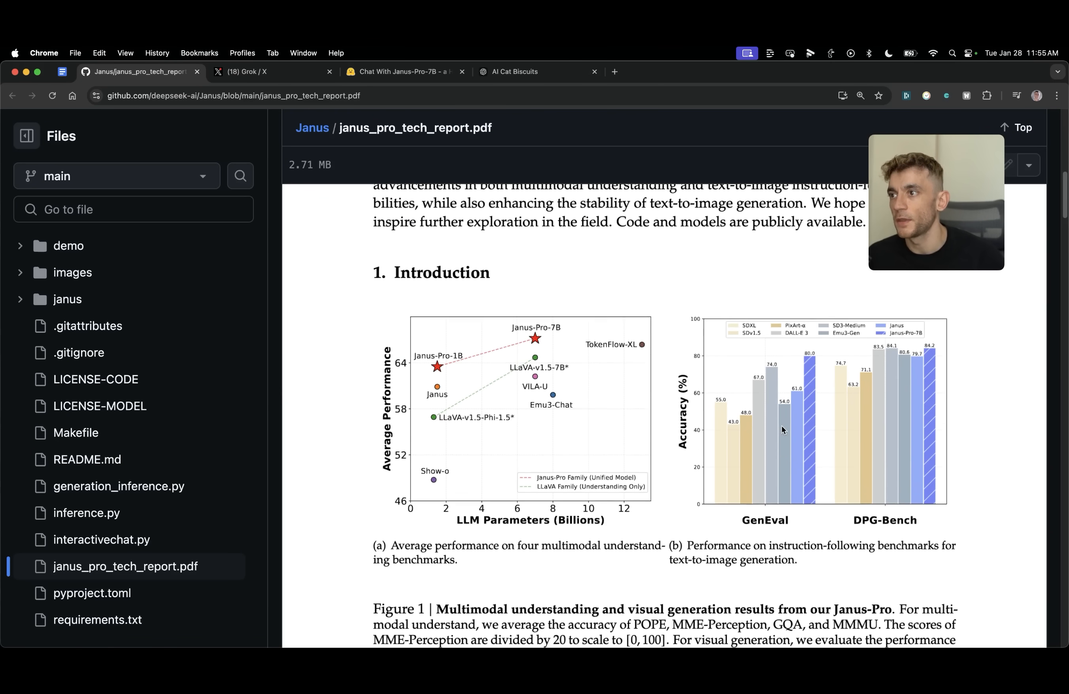
scroll(down, 3)
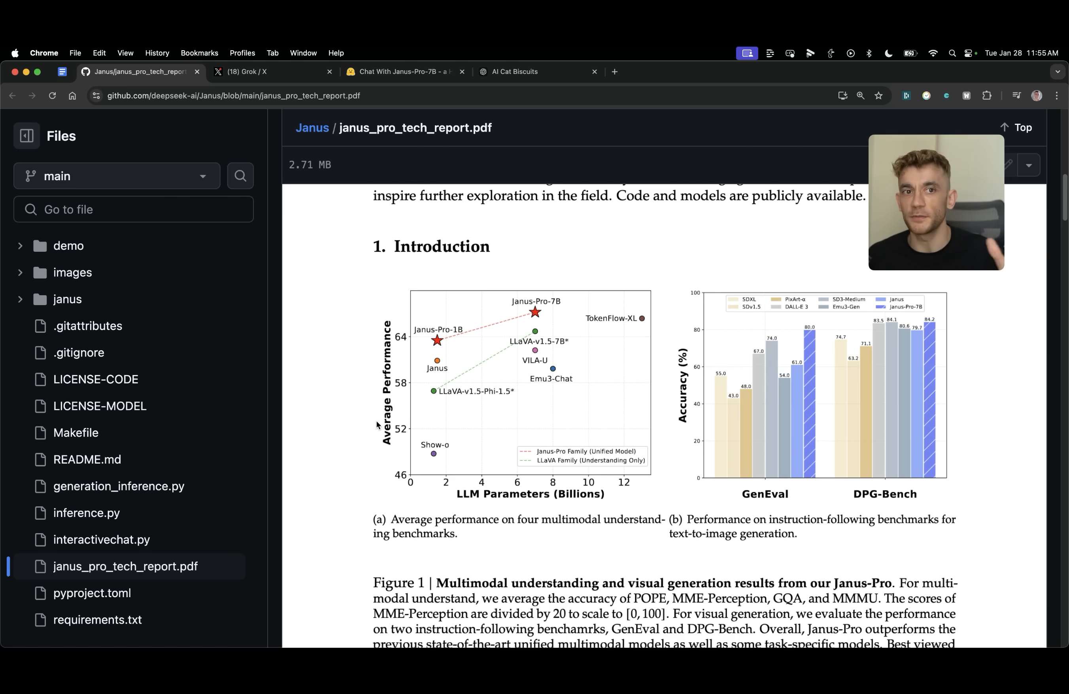
mouse_move(611, 338)
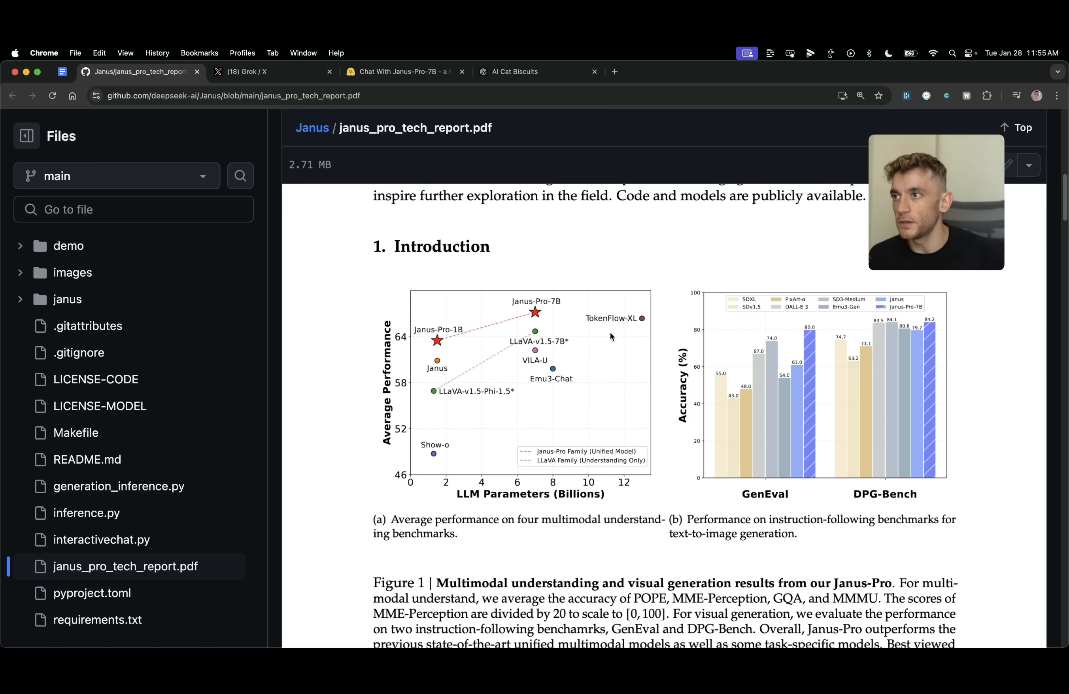
mouse_move(506, 344)
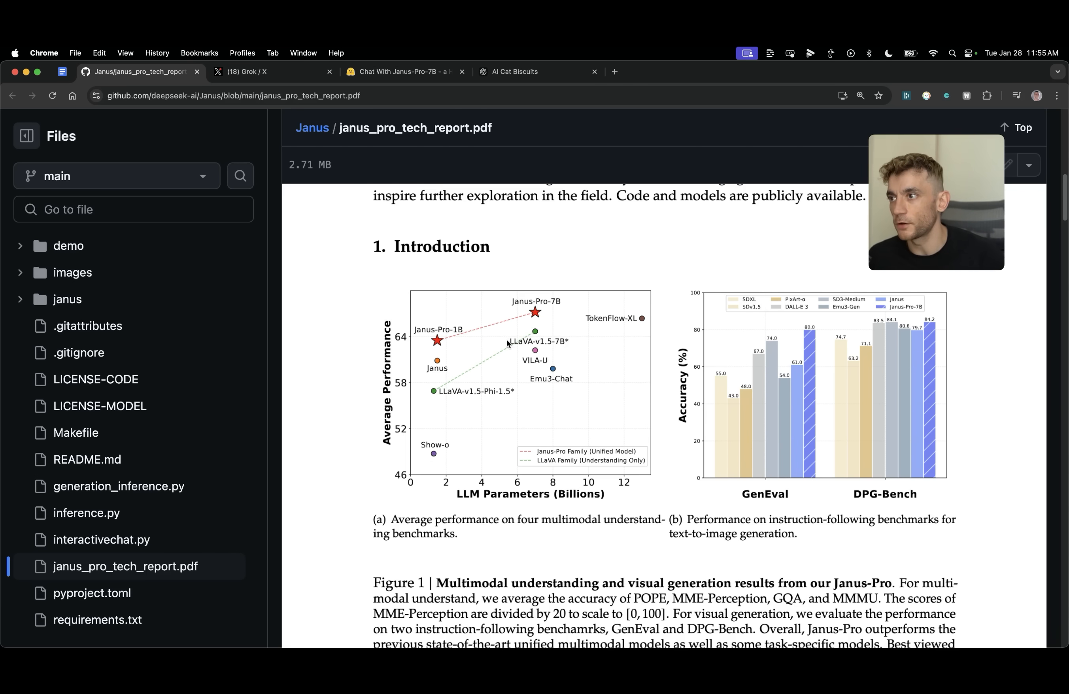
scroll(down, 3)
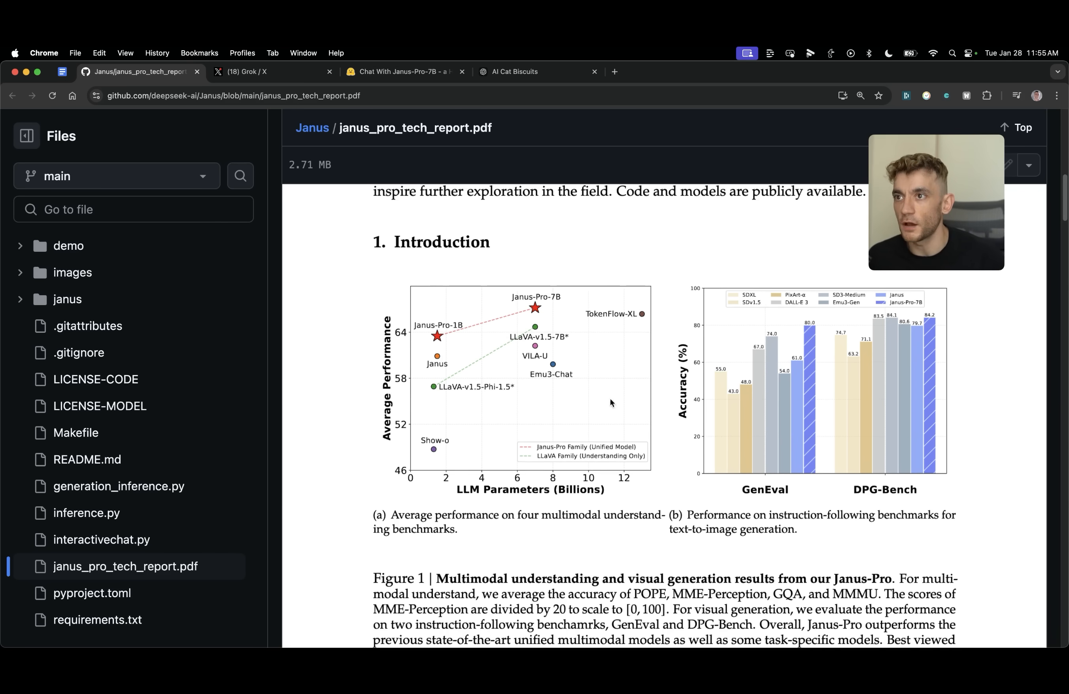
mouse_move(745, 441)
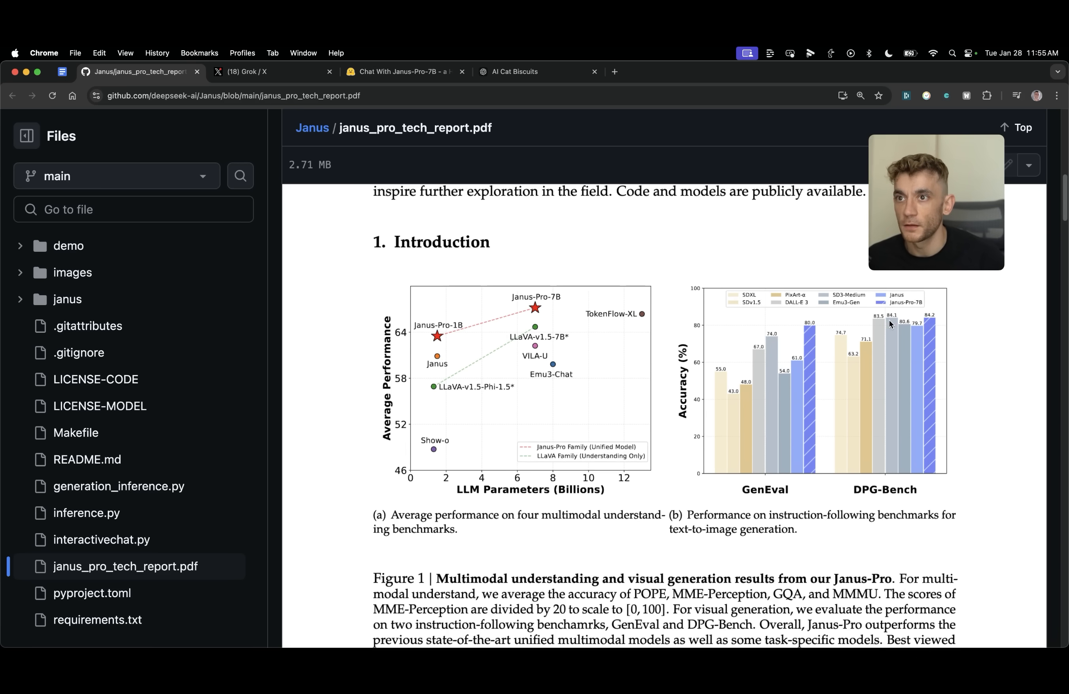
mouse_move(810, 348)
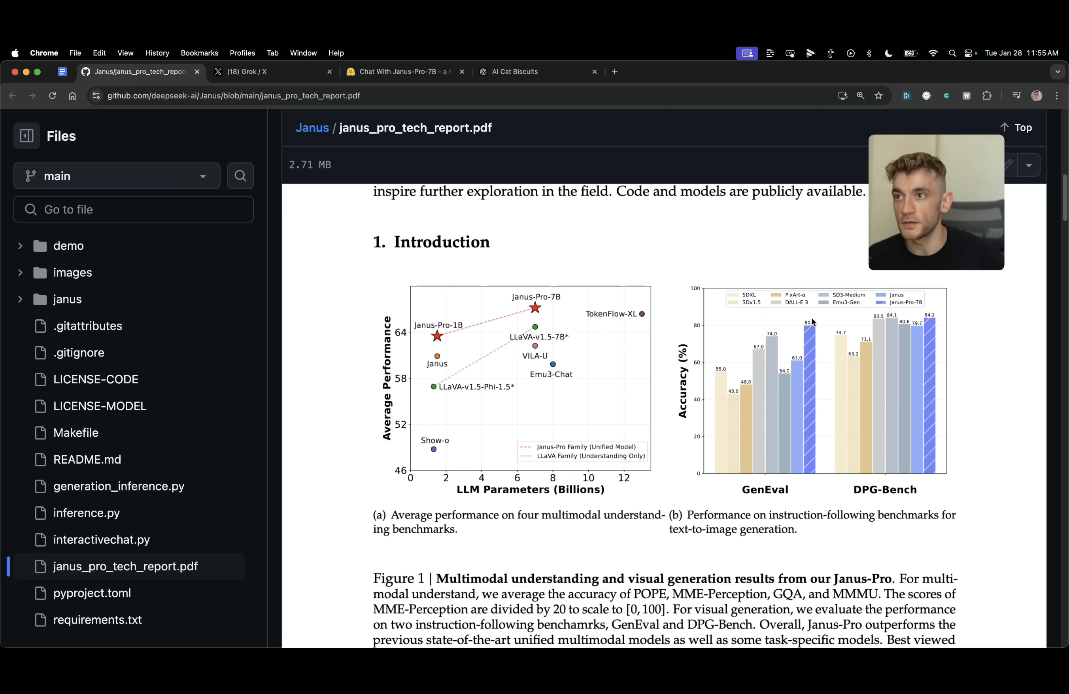
mouse_move(847, 349)
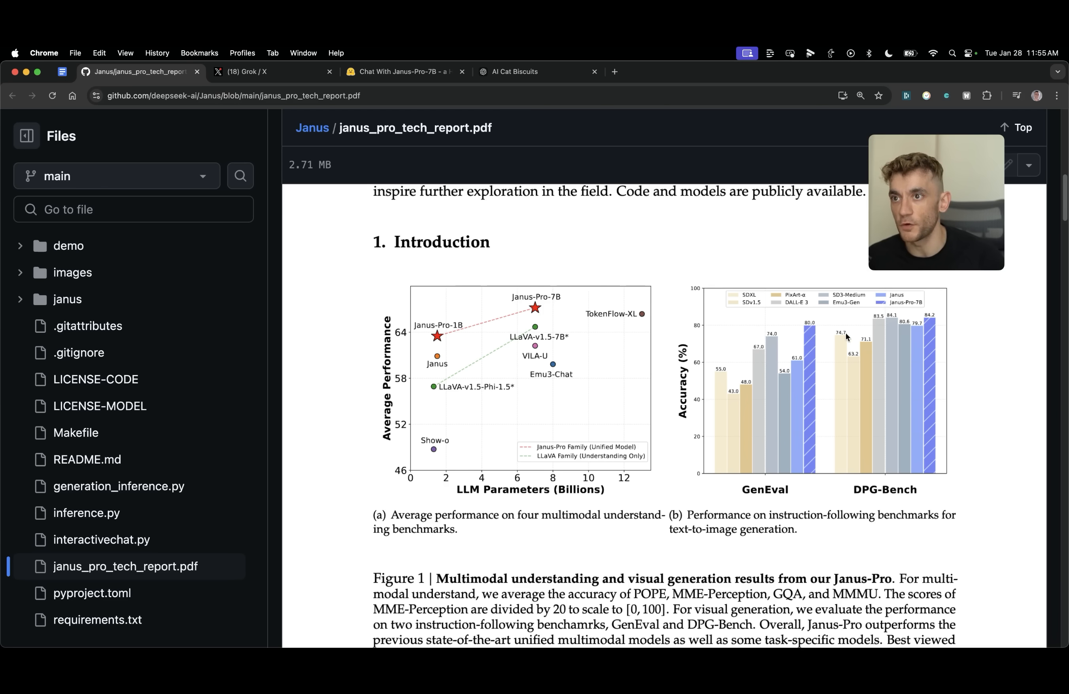
scroll(down, 3)
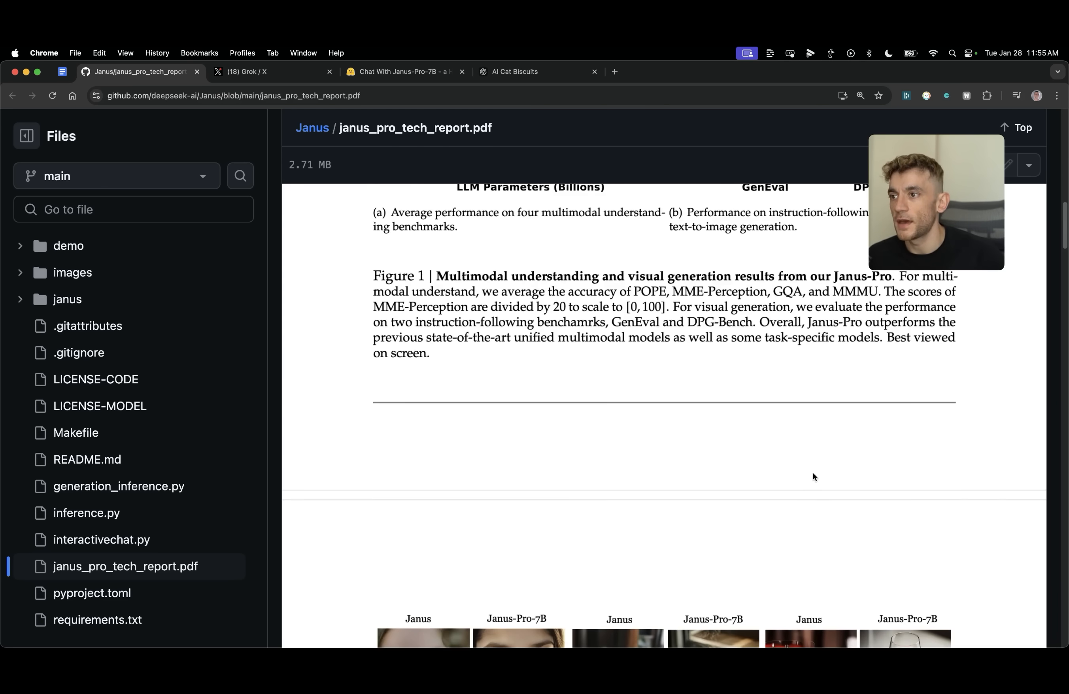
scroll(down, 3)
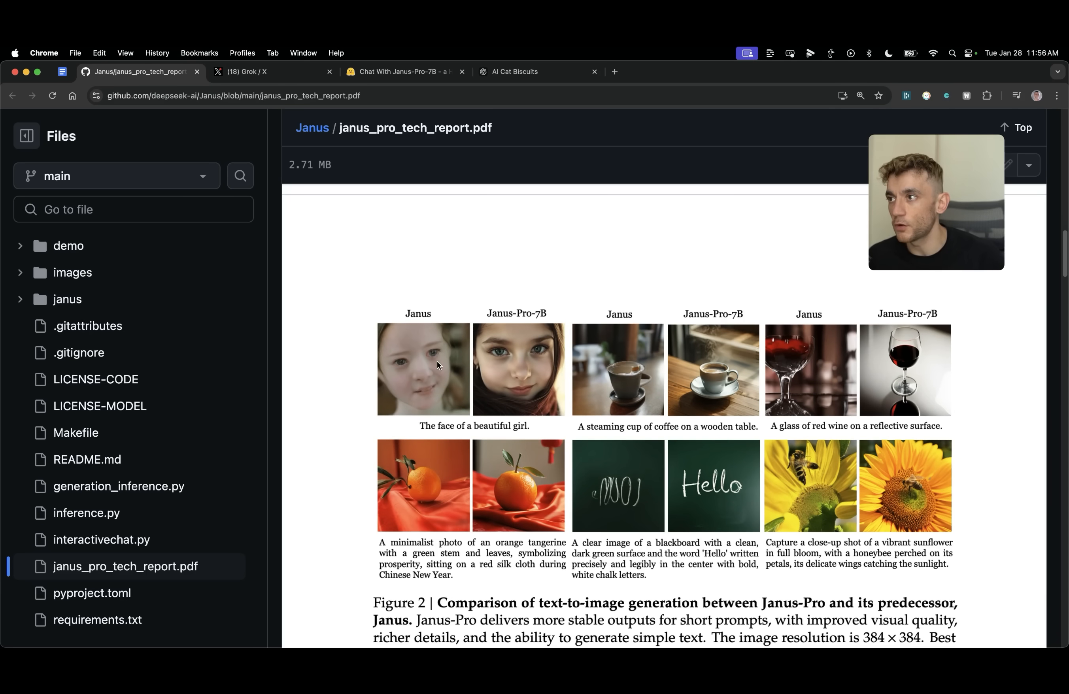
mouse_move(452, 313)
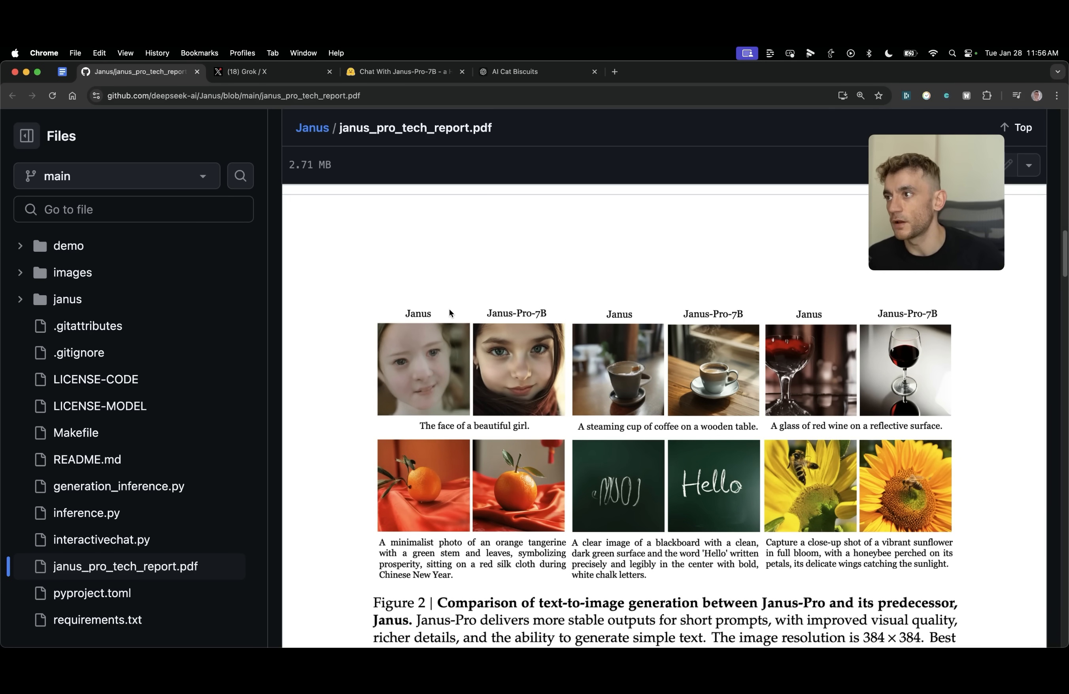
mouse_move(412, 346)
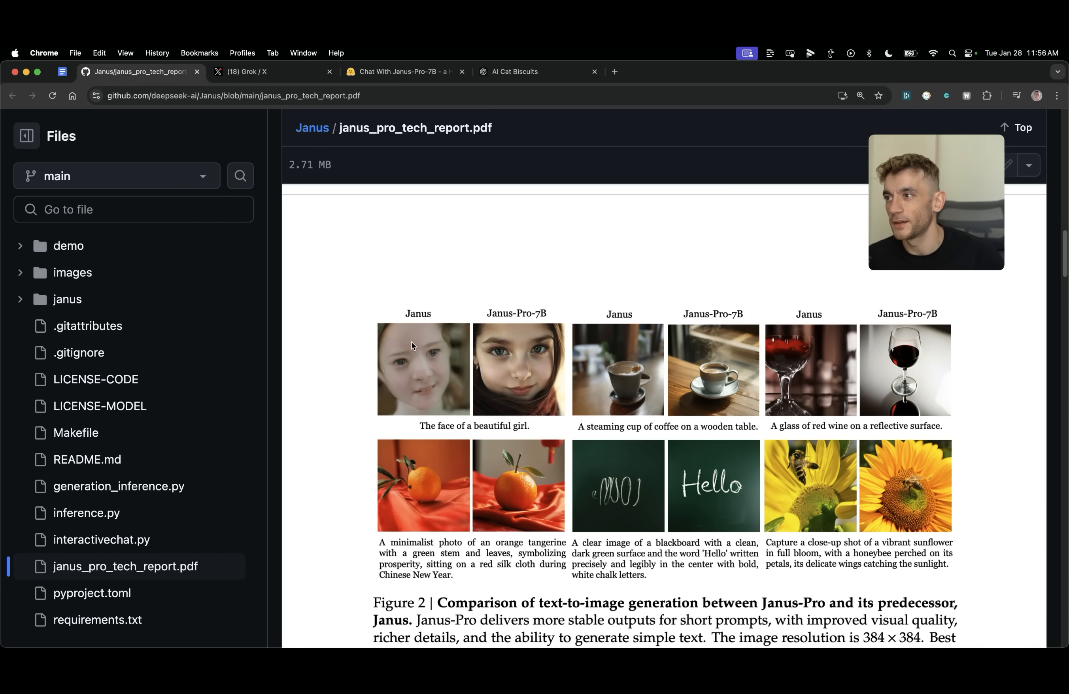
mouse_move(367, 397)
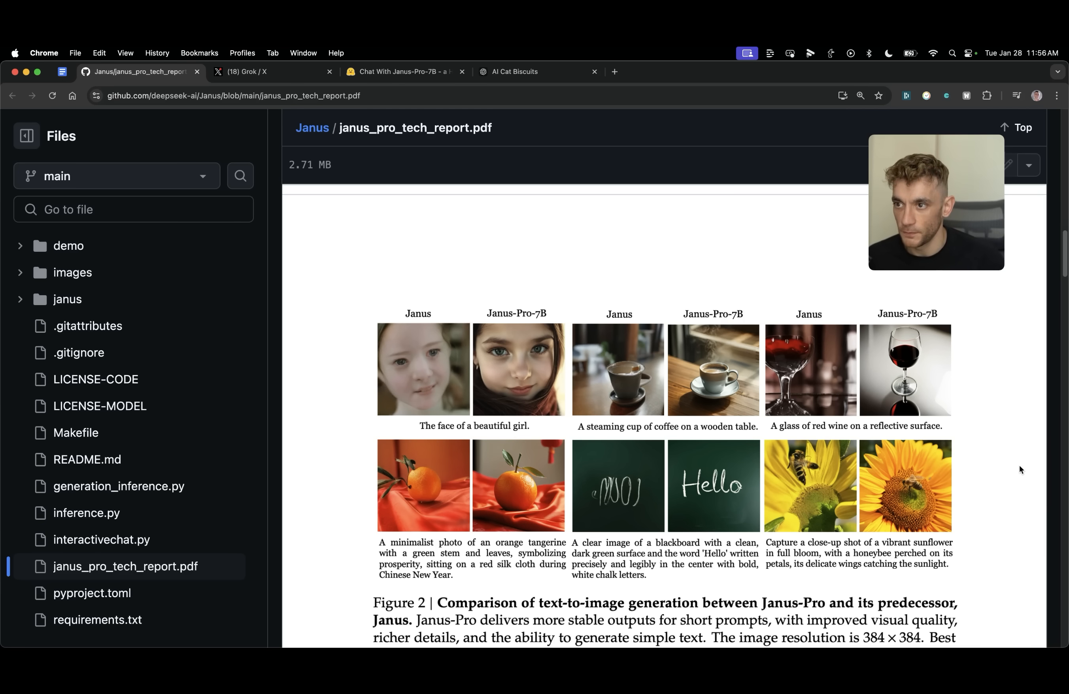
mouse_move(691, 463)
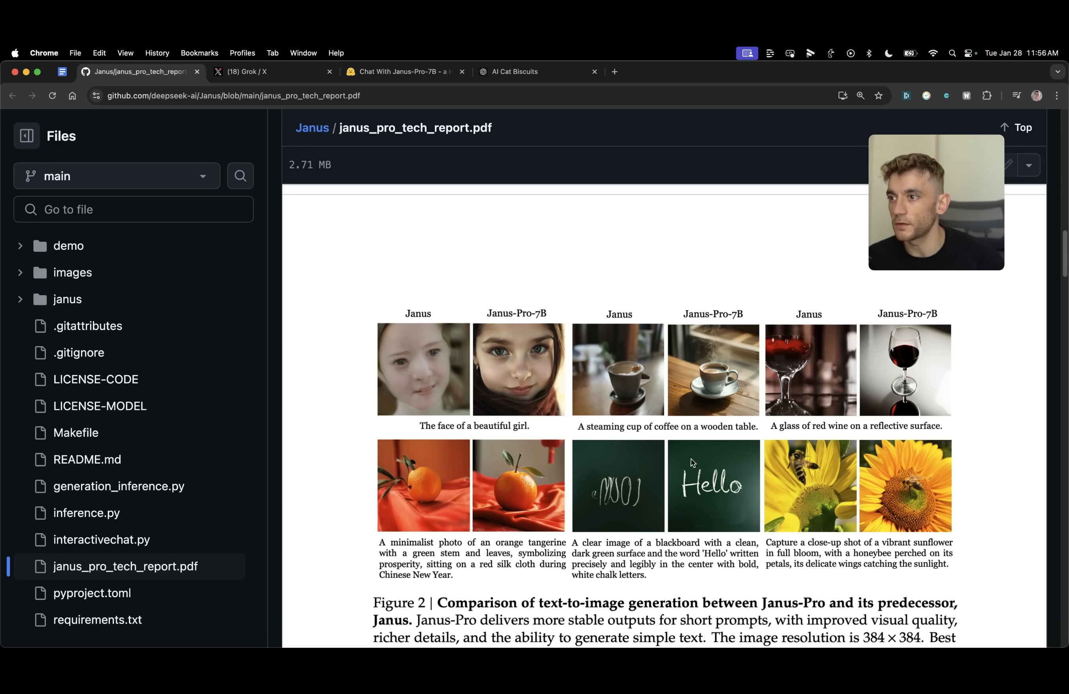
scroll(down, 3)
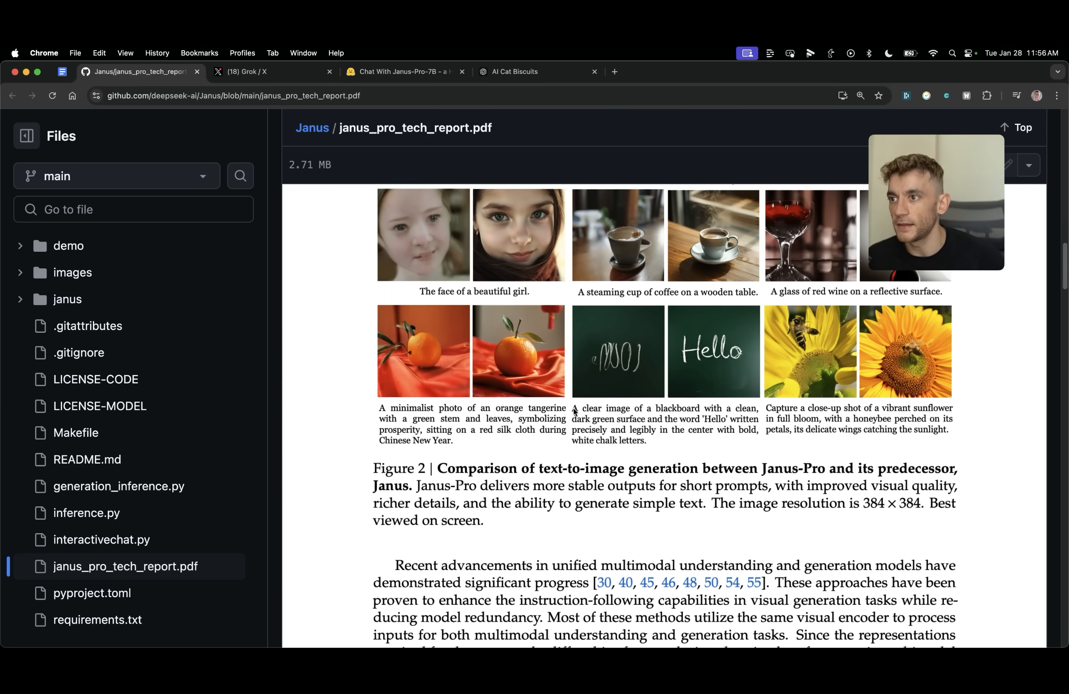
mouse_move(721, 456)
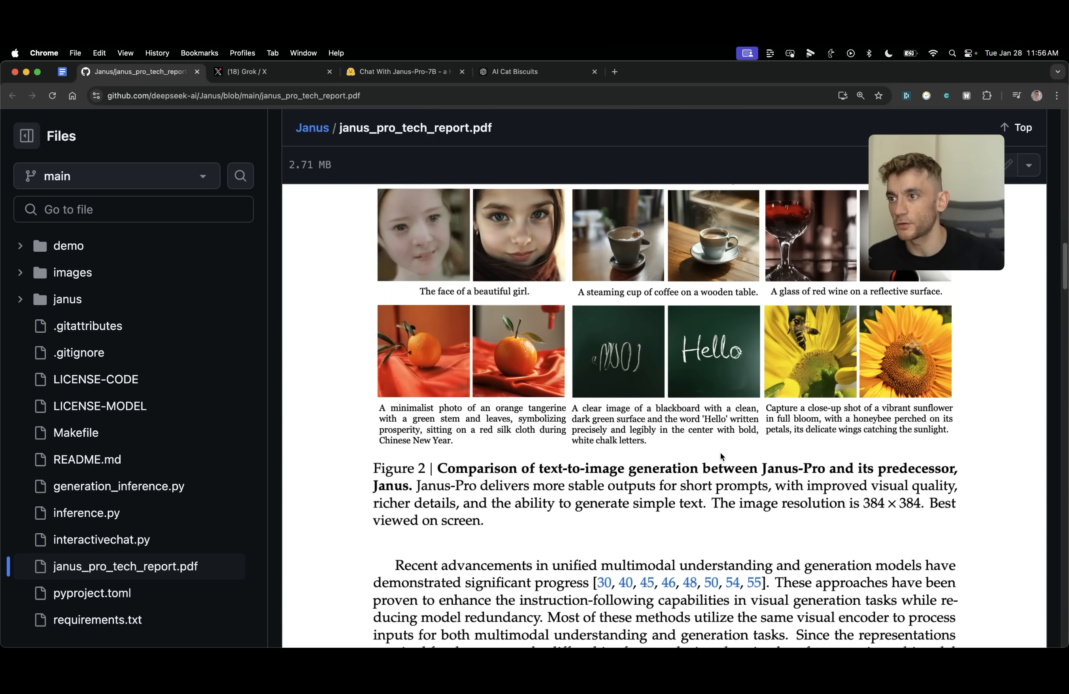
mouse_move(699, 444)
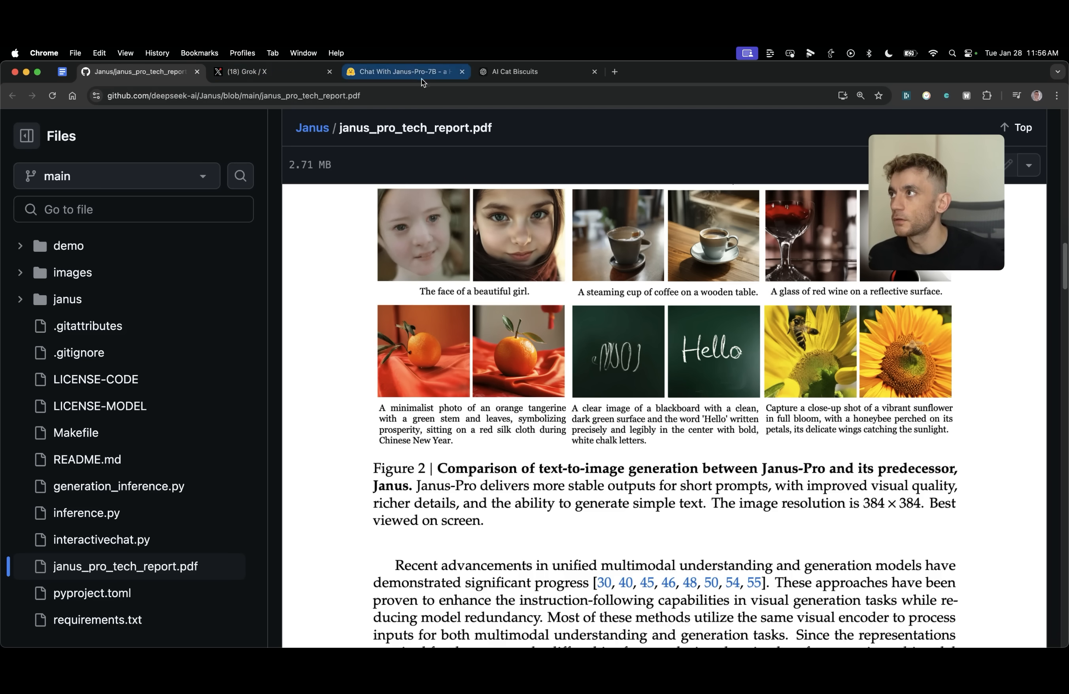
- Enter the 'generate a neon billboard' text-to-image prompt in the Janus-Pro-7B demo with seed 1234
click(409, 72)
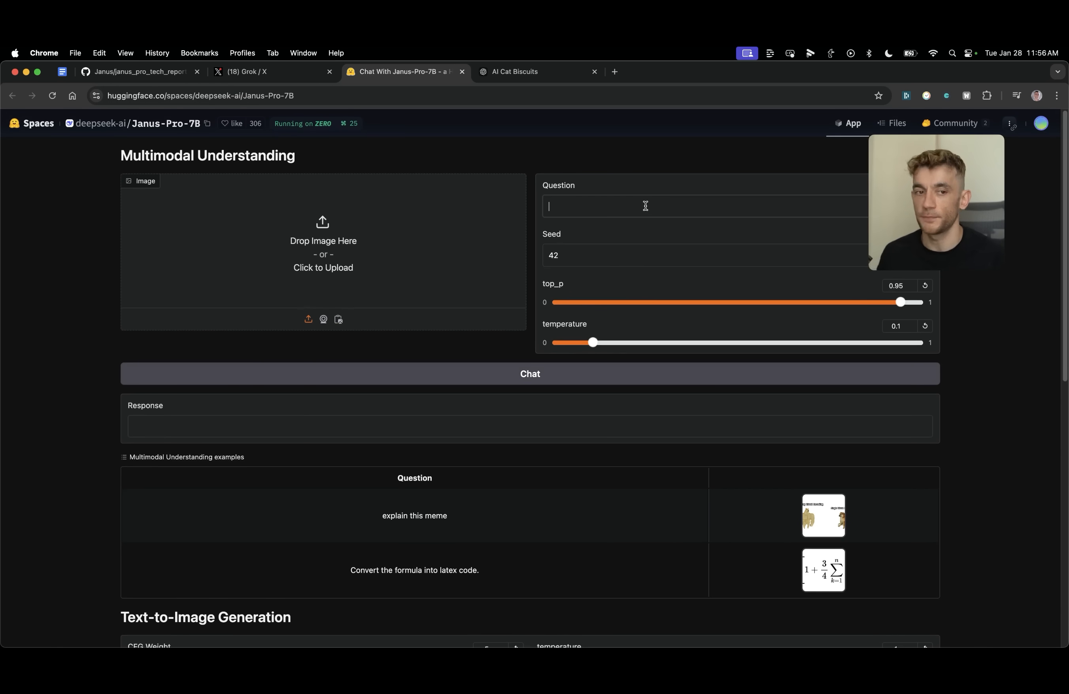
text(generate a neon billboard with Julian Goldie SEO written on it)
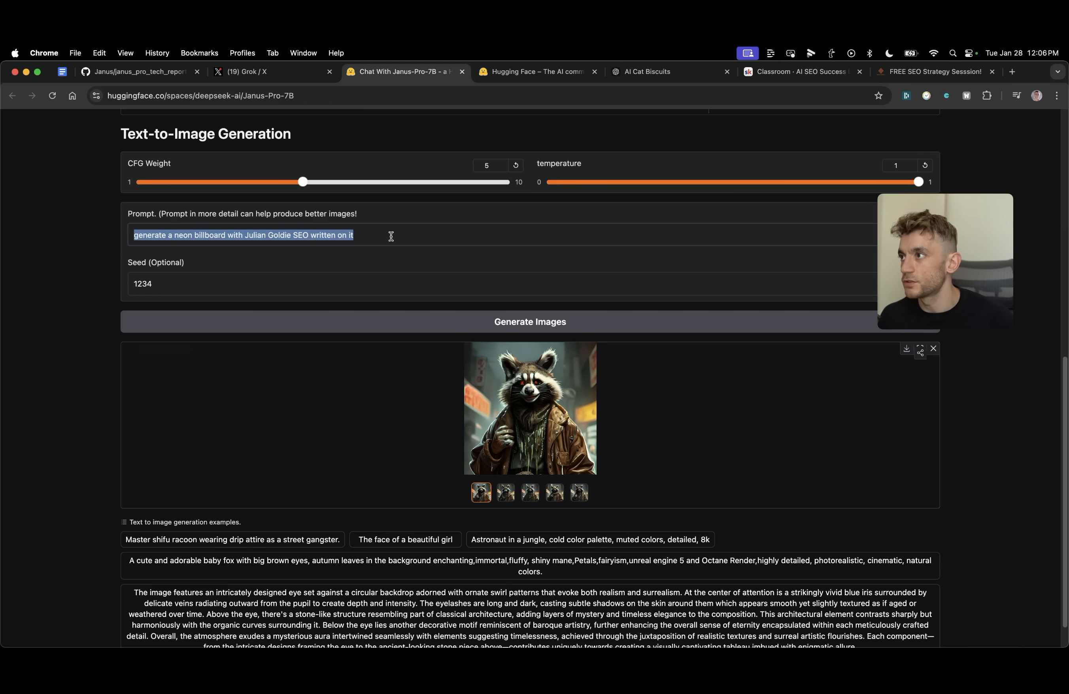
mouse_move(363, 332)
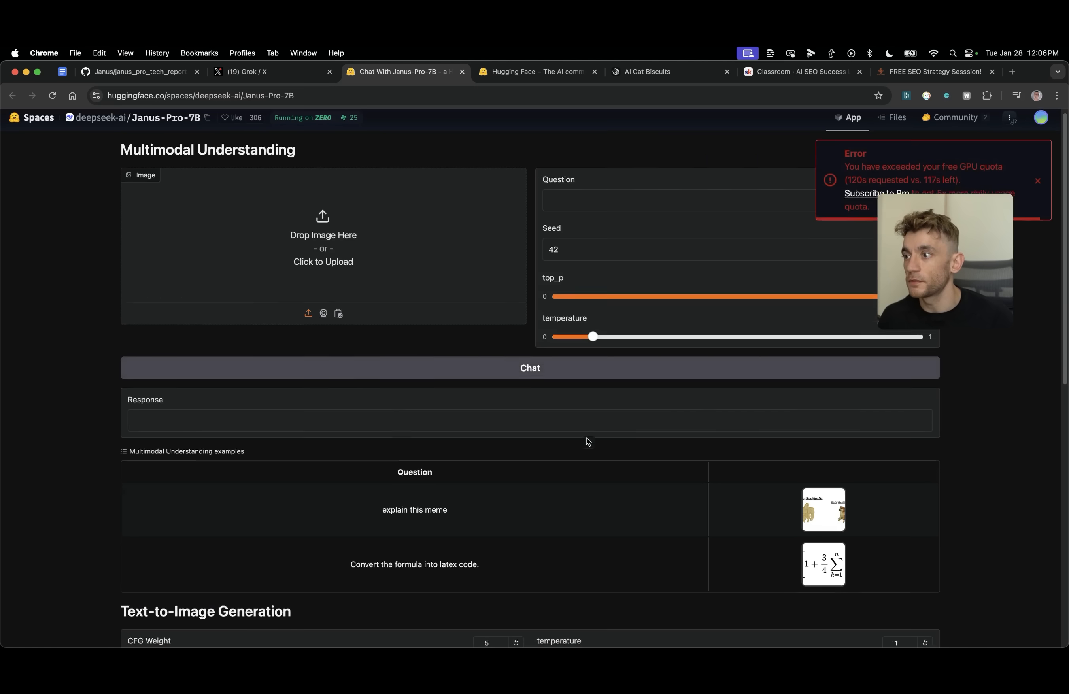
scroll(down, 3)
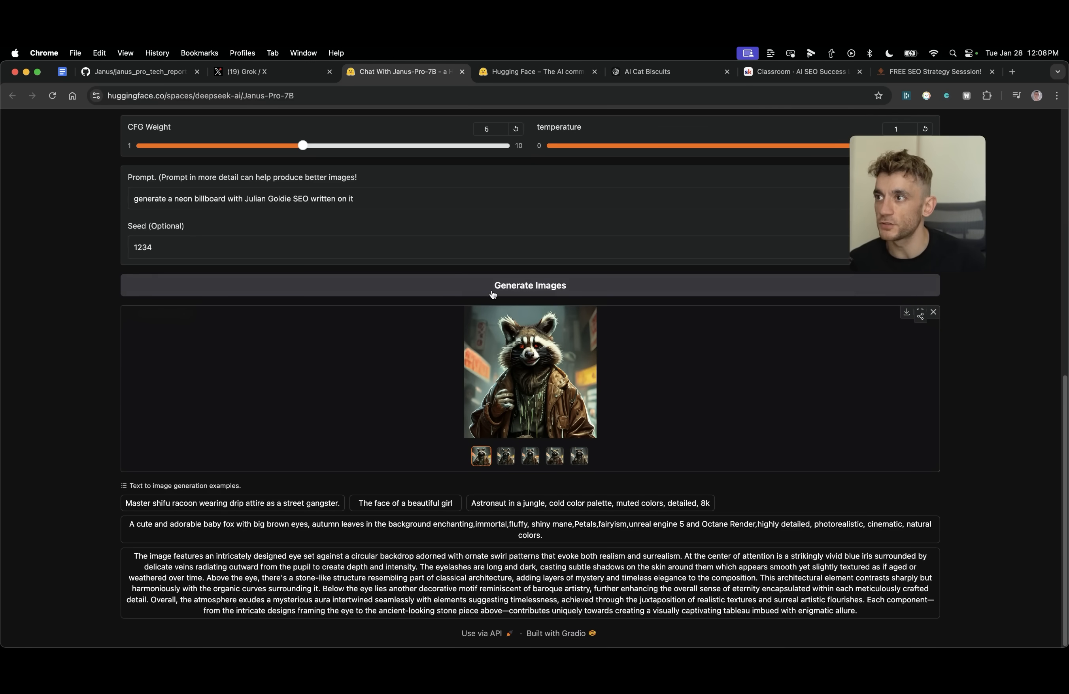
- Generate the five neon billboard images, inspect the third one full screen, then switch to Grok's billboards
scroll(up, 3)
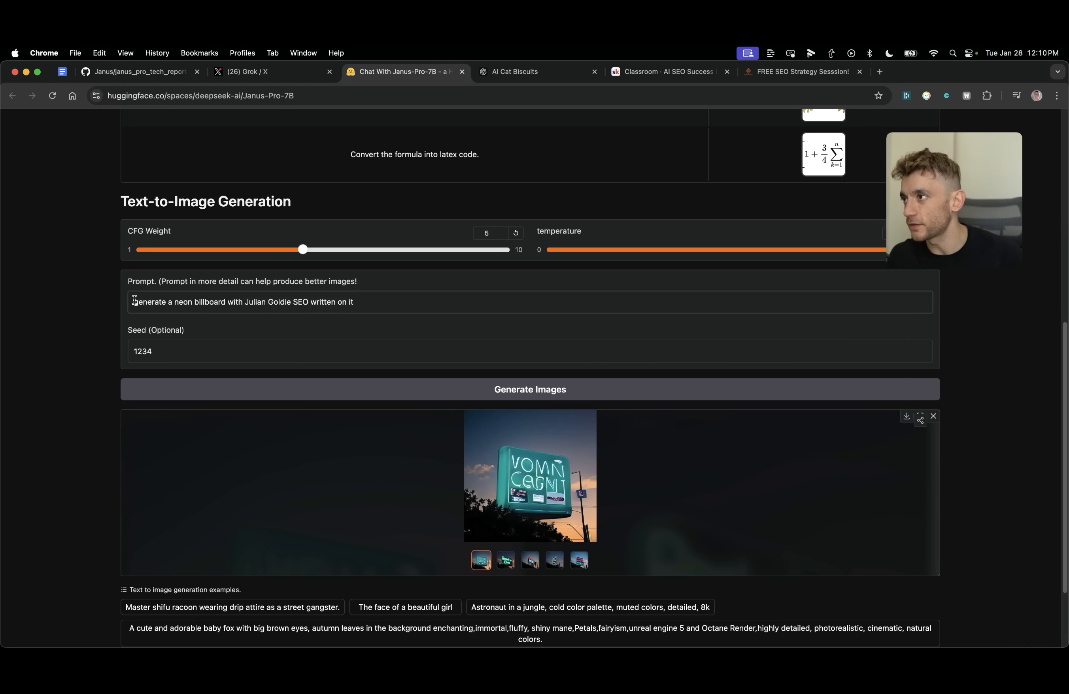
triple_click(240, 302)
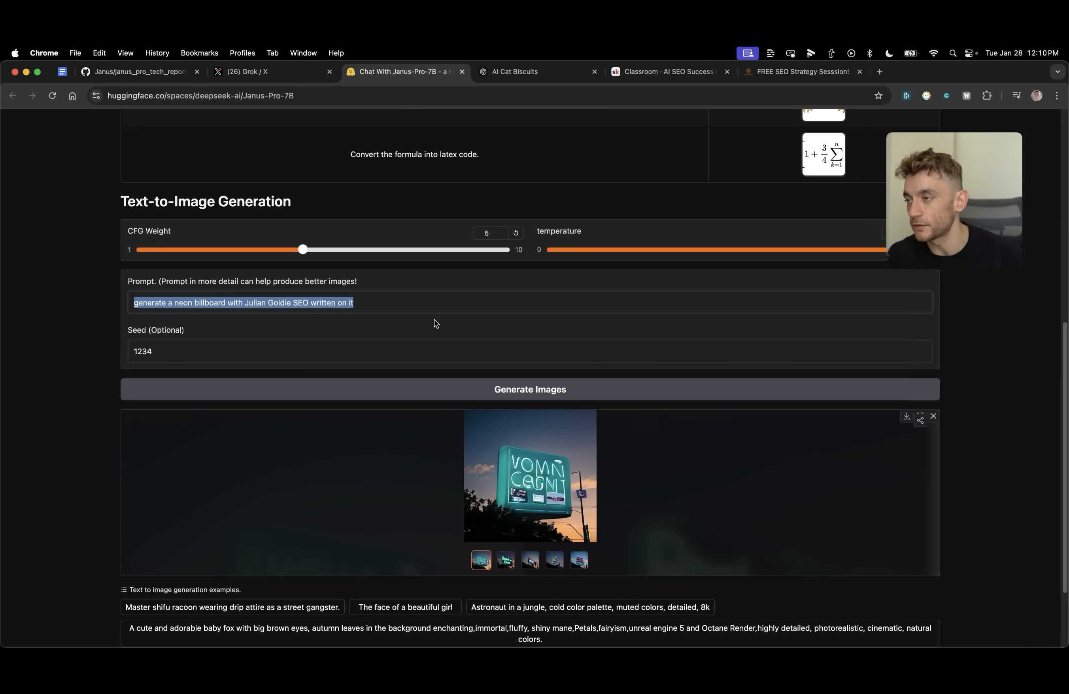
mouse_move(533, 513)
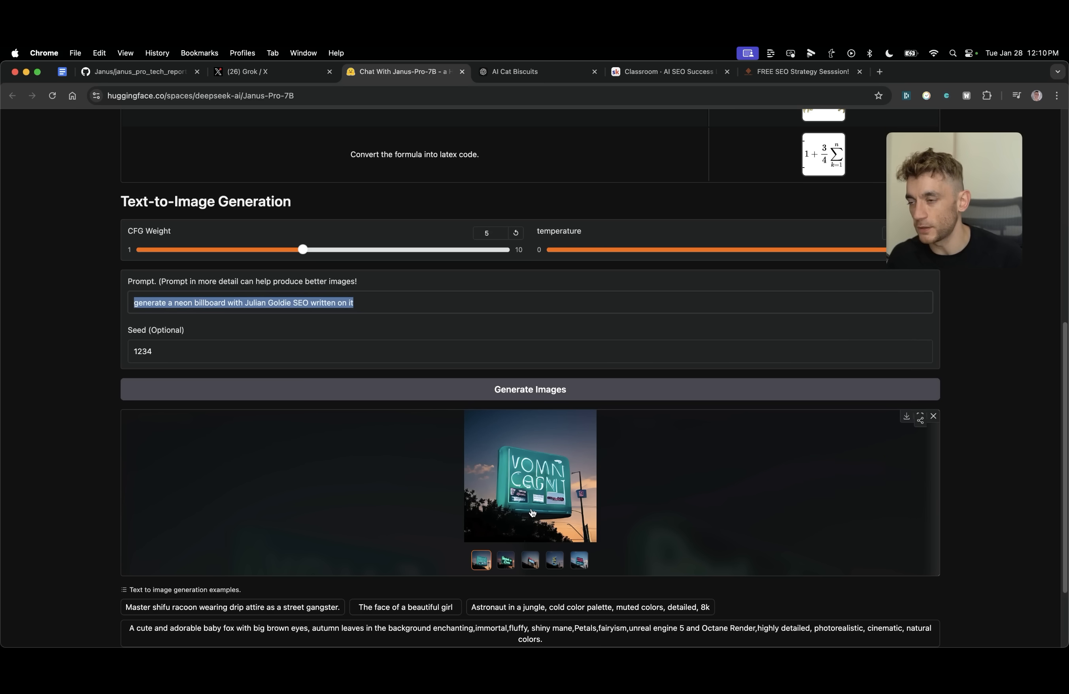
click(529, 560)
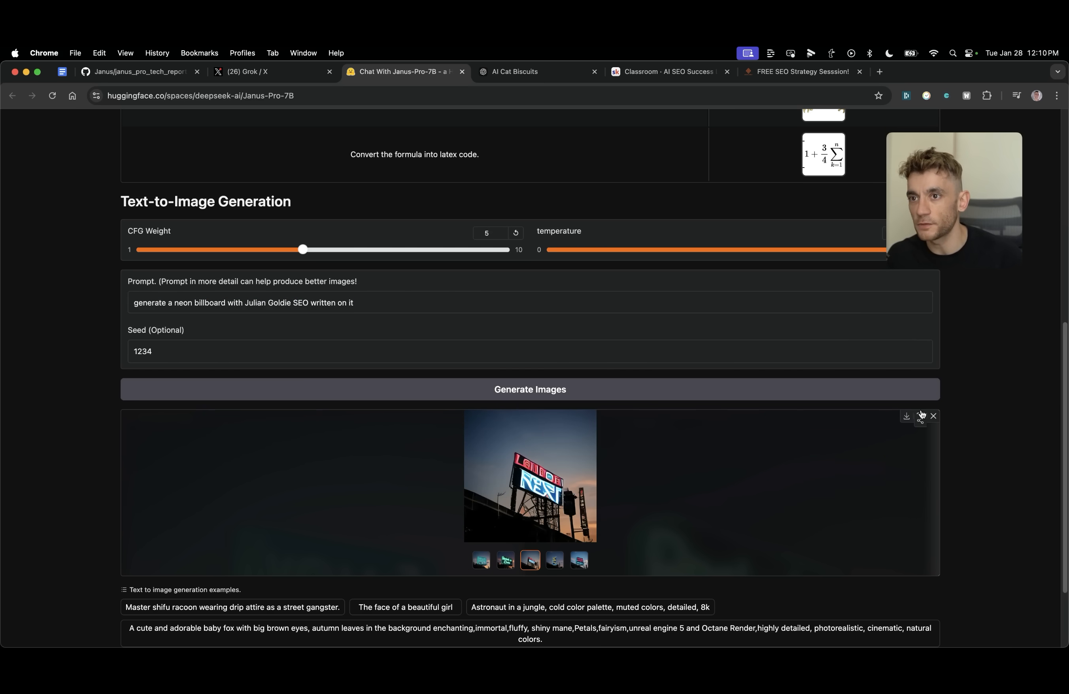
click(920, 421)
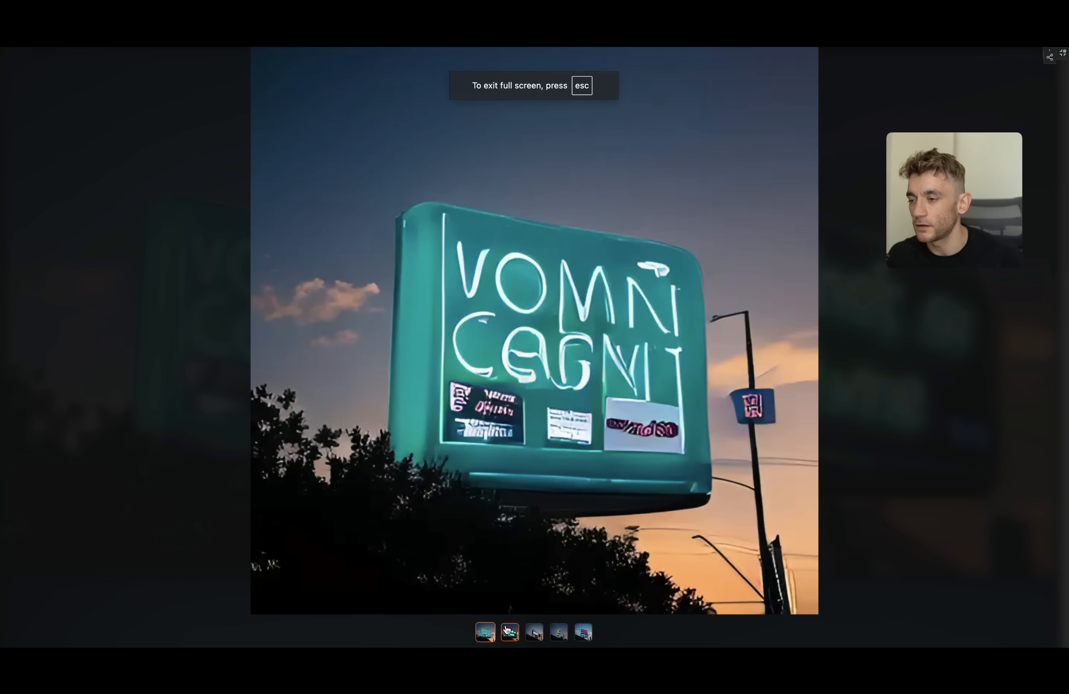
click(584, 633)
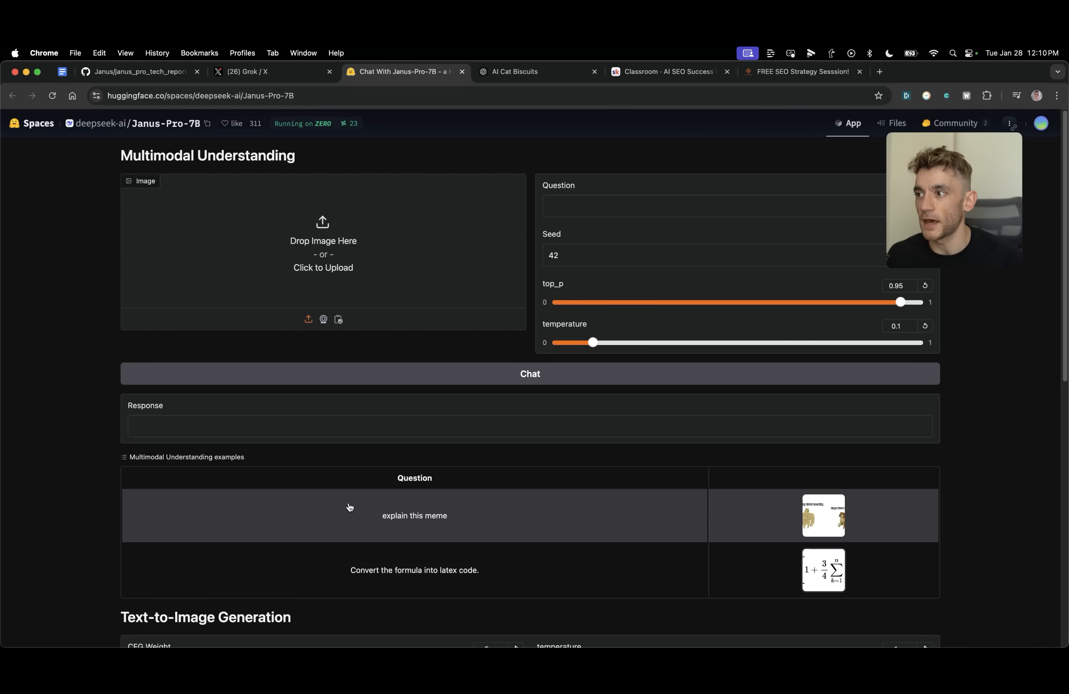
scroll(down, 3)
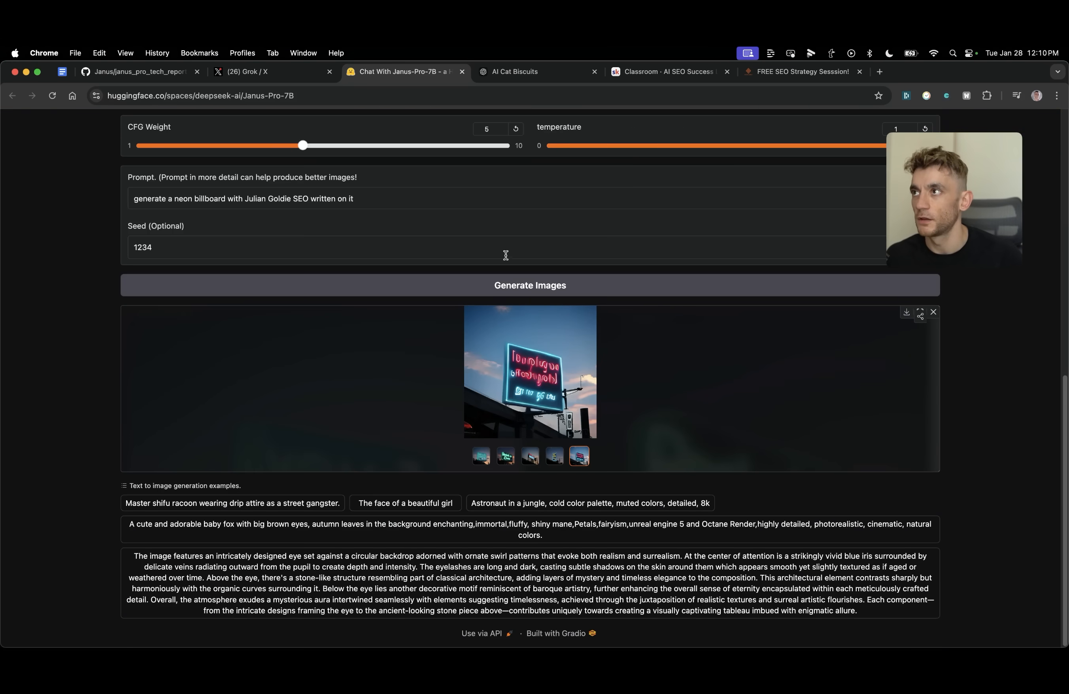
click(248, 72)
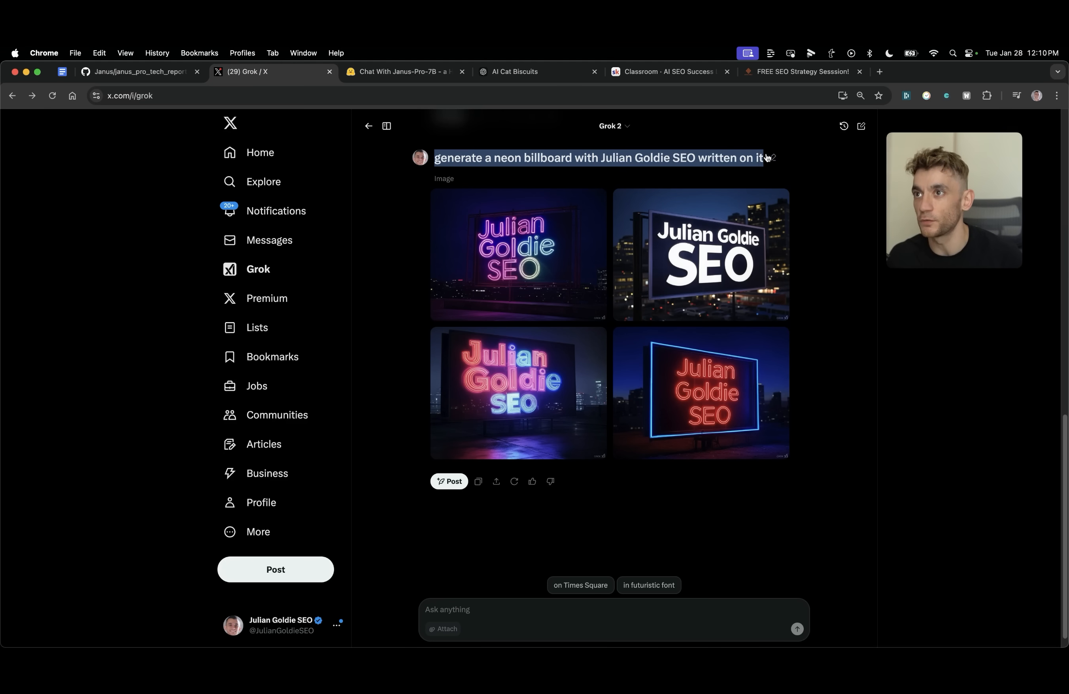
- Enlarge Grok's first 'Julian Goldie SEO' neon billboard image, then return to the four-image grid
click(703, 256)
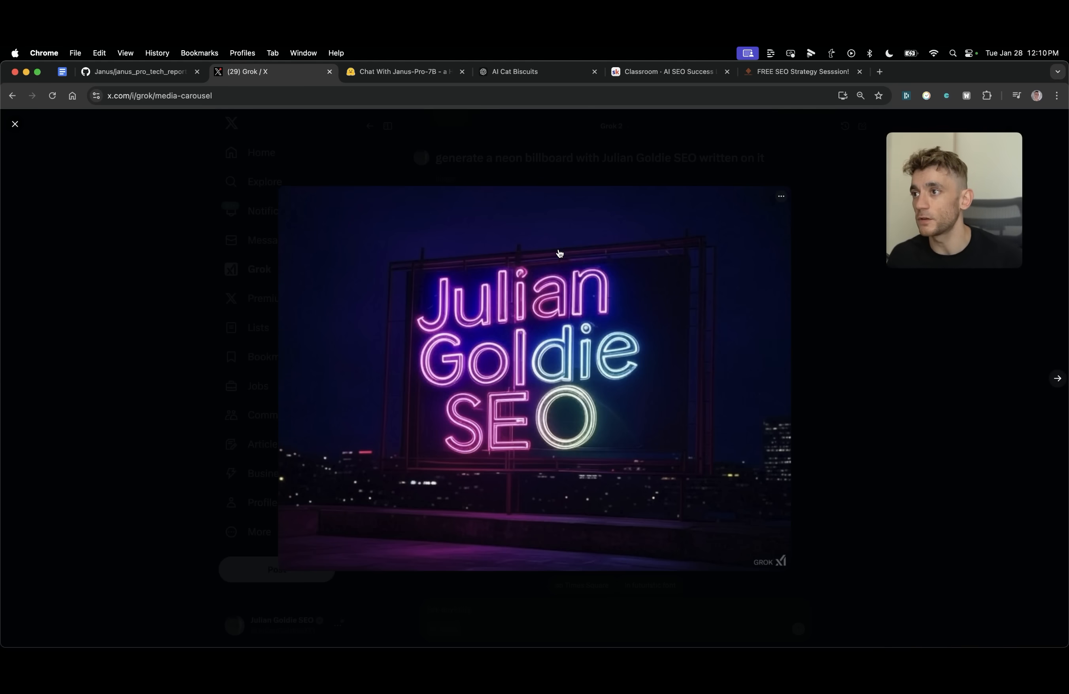
click(15, 124)
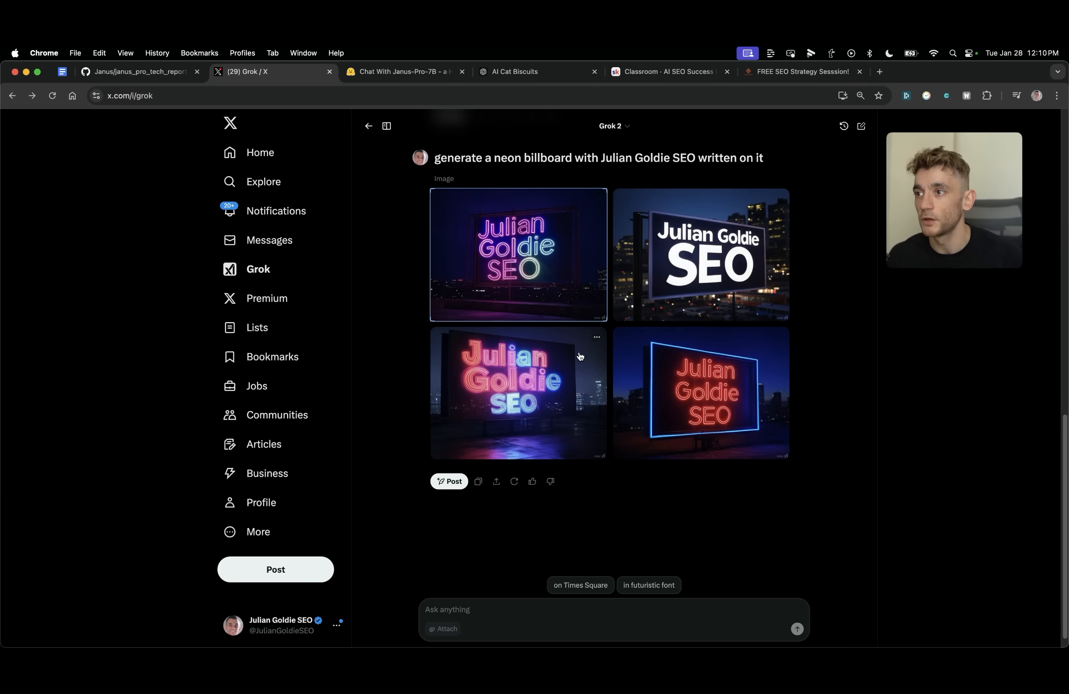
click(522, 72)
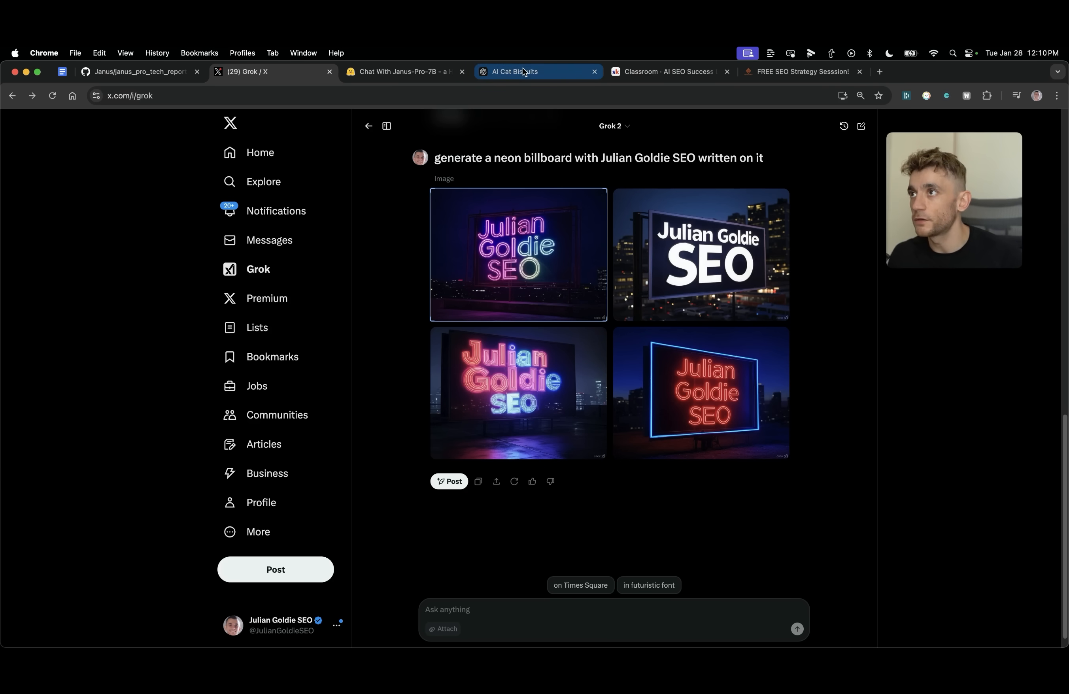
- Compare ChatGPT's correctly spelled 'Julian Goldie SEO' billboard image, then return to Grok's grid on X
click(525, 72)
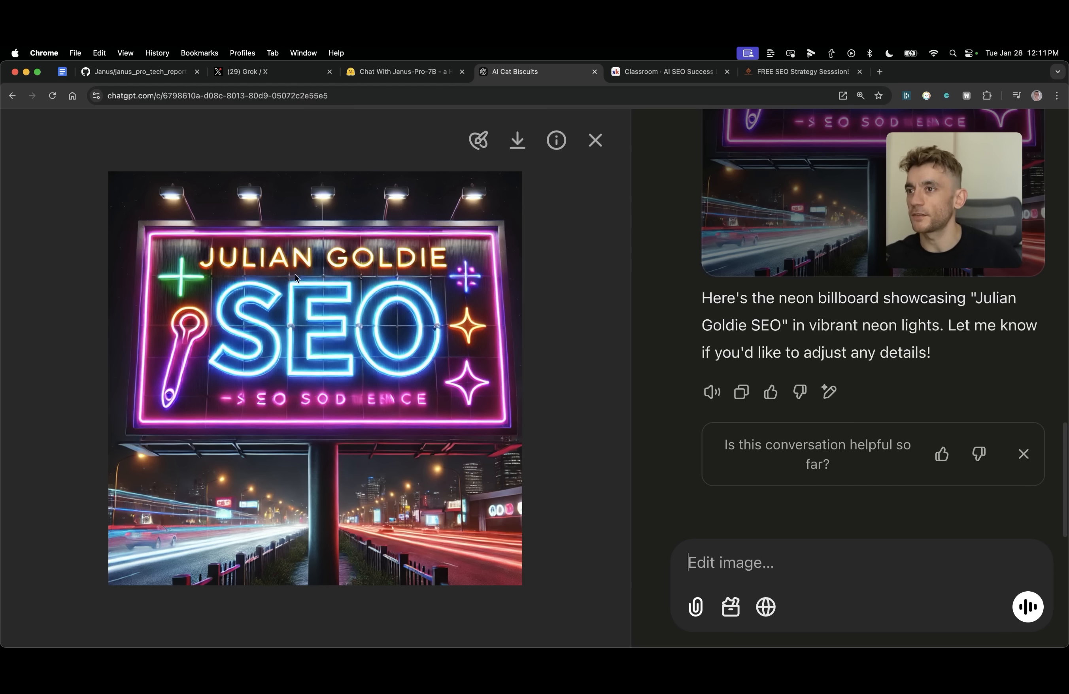
click(258, 72)
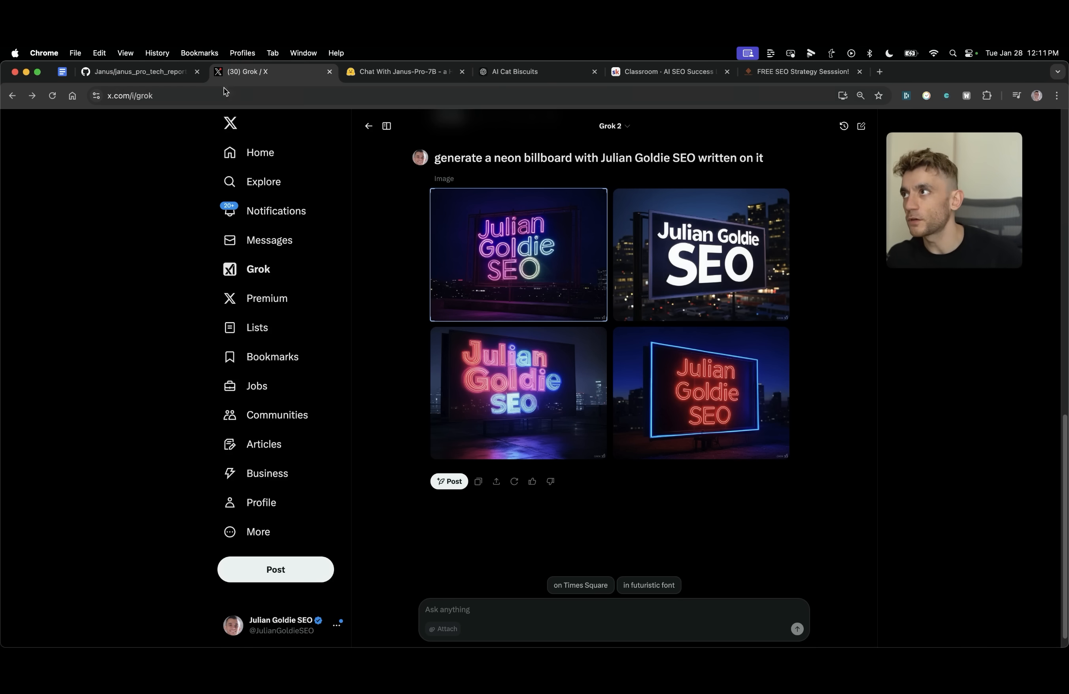
- Scroll through the Janus-Pro report's Figures 1–3 on GitHub, then return to ChatGPT and the Janus-Pro Space
click(134, 72)
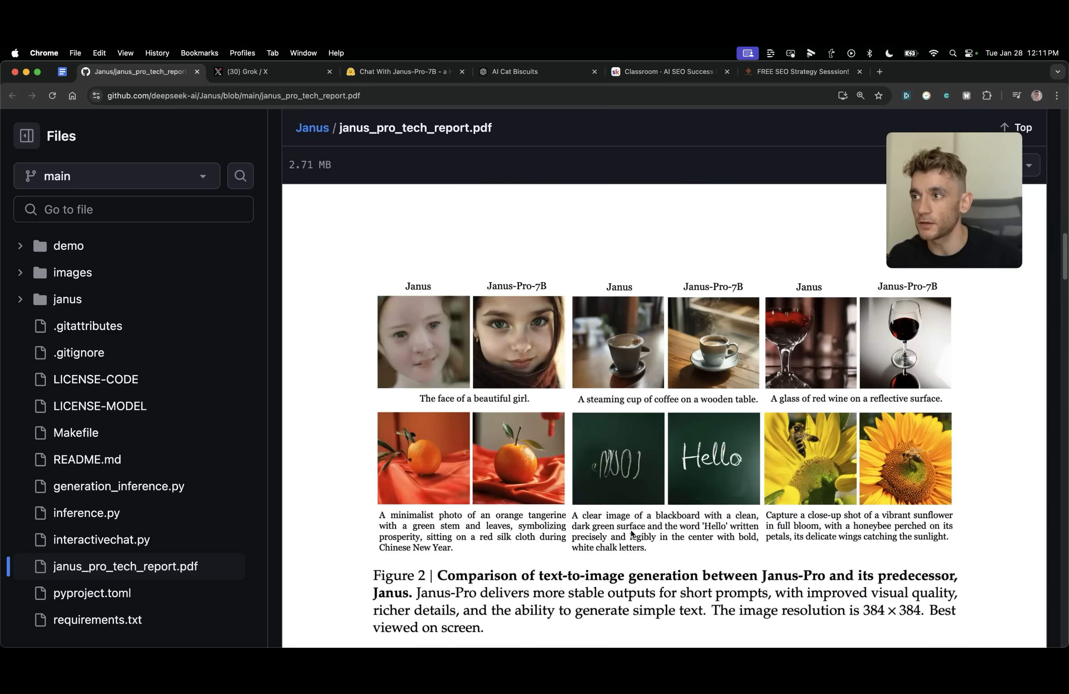
scroll(down, 3)
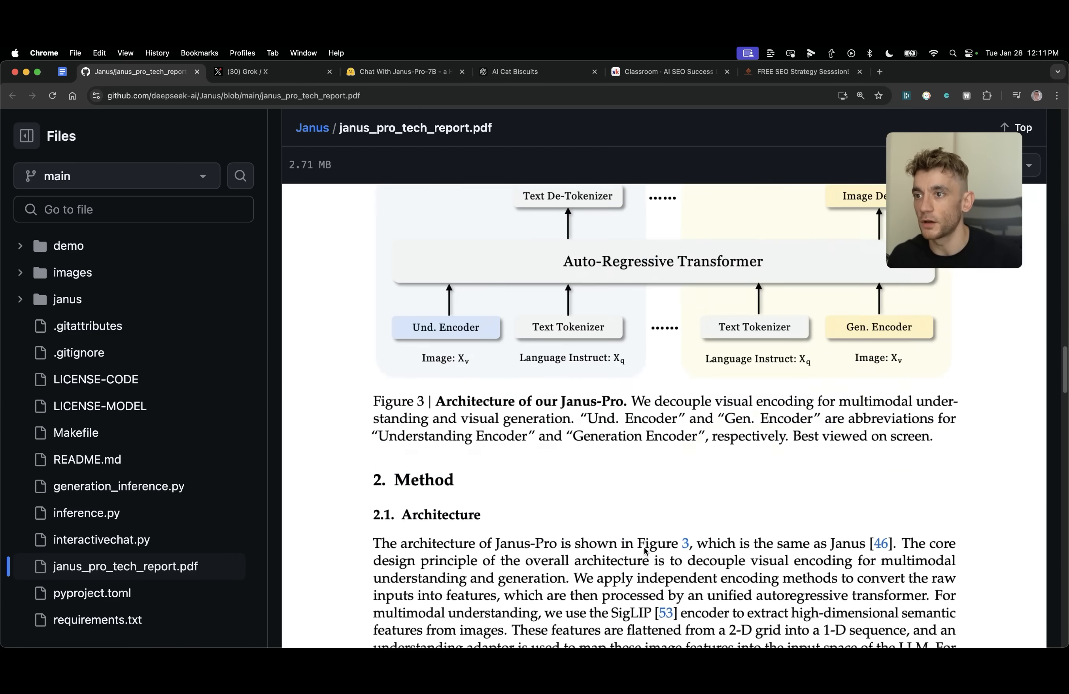
scroll(down, 3)
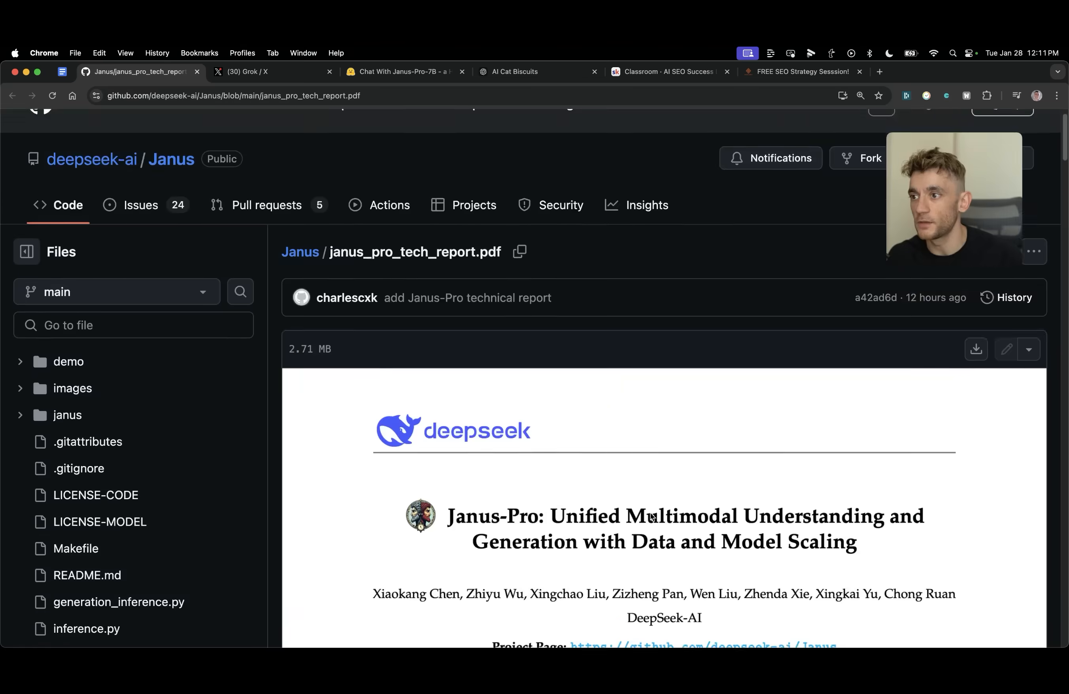
scroll(down, 3)
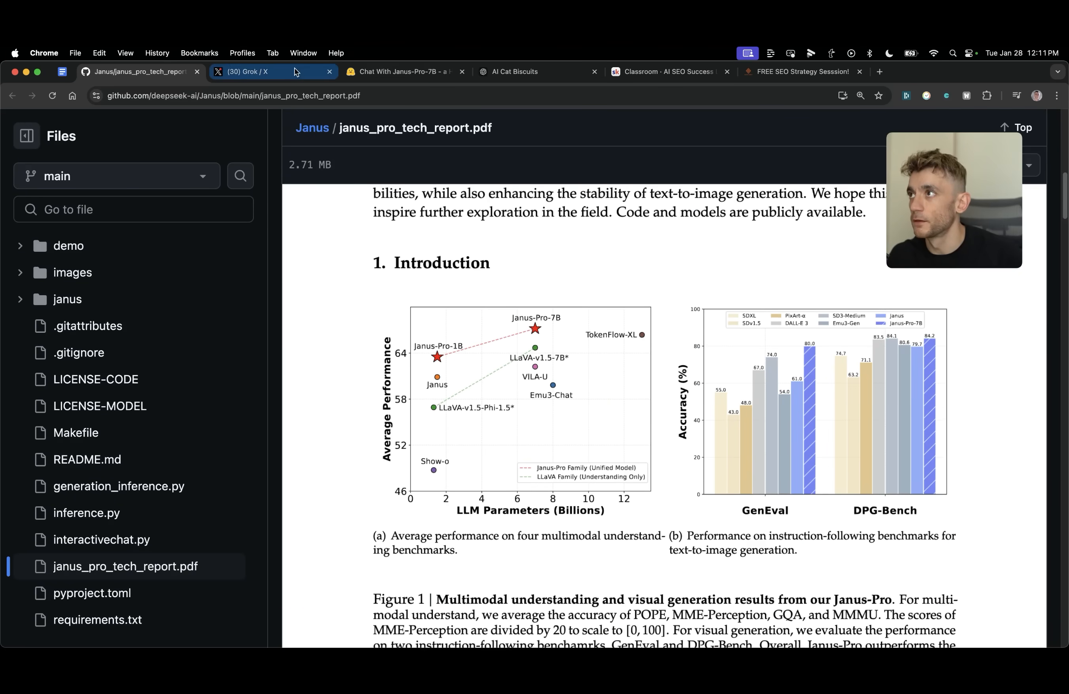
click(257, 72)
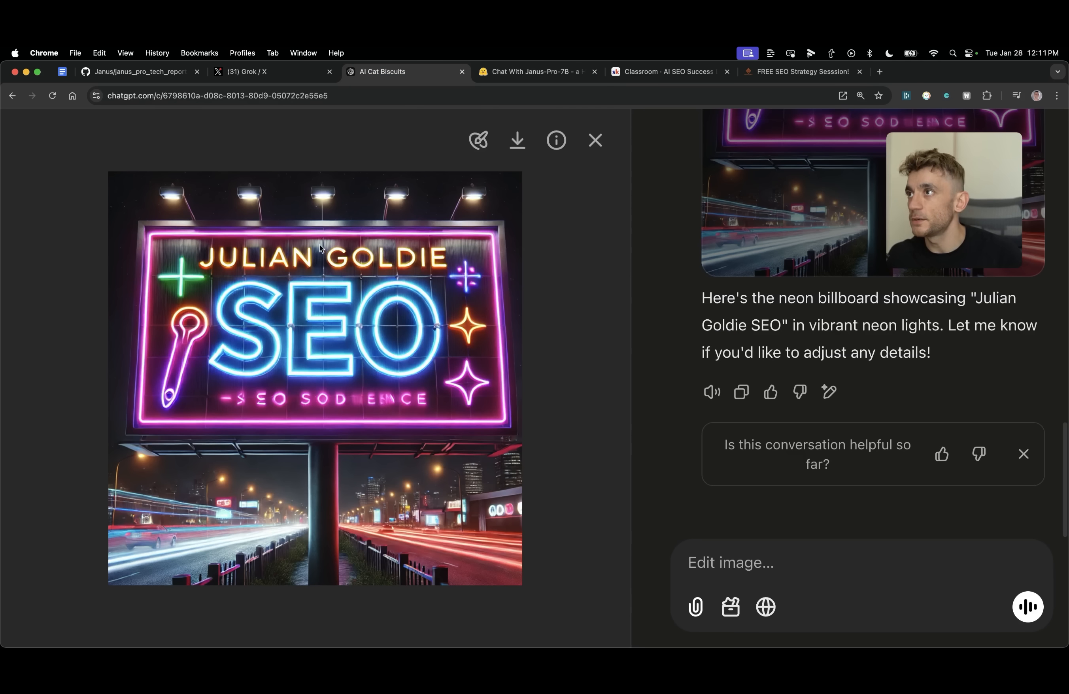
mouse_move(509, 478)
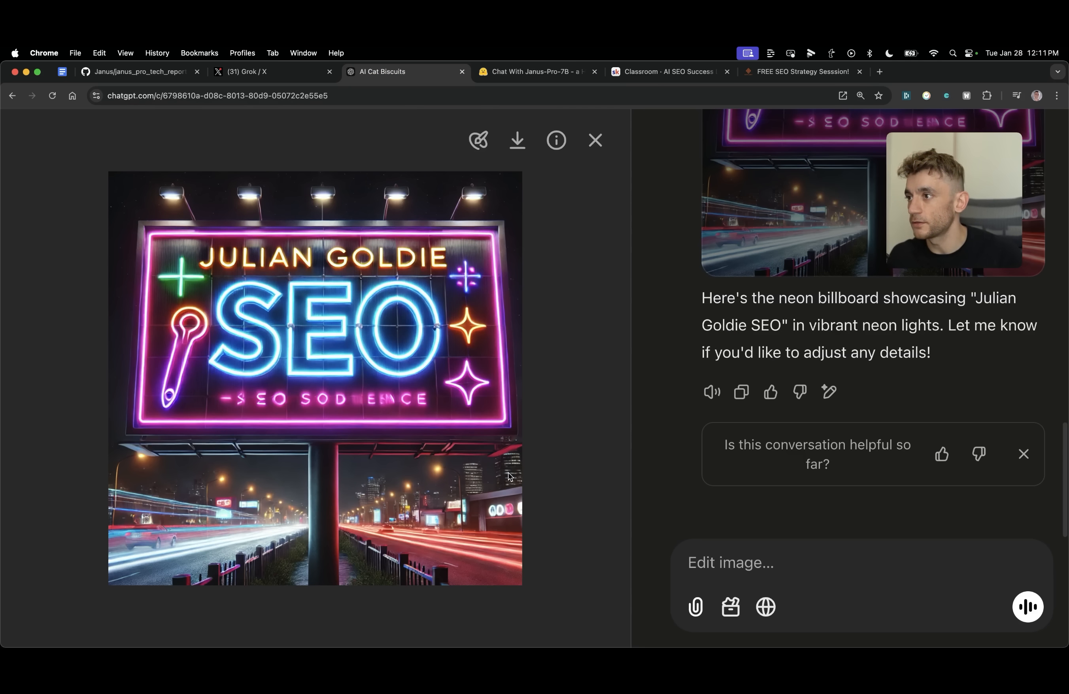
click(535, 72)
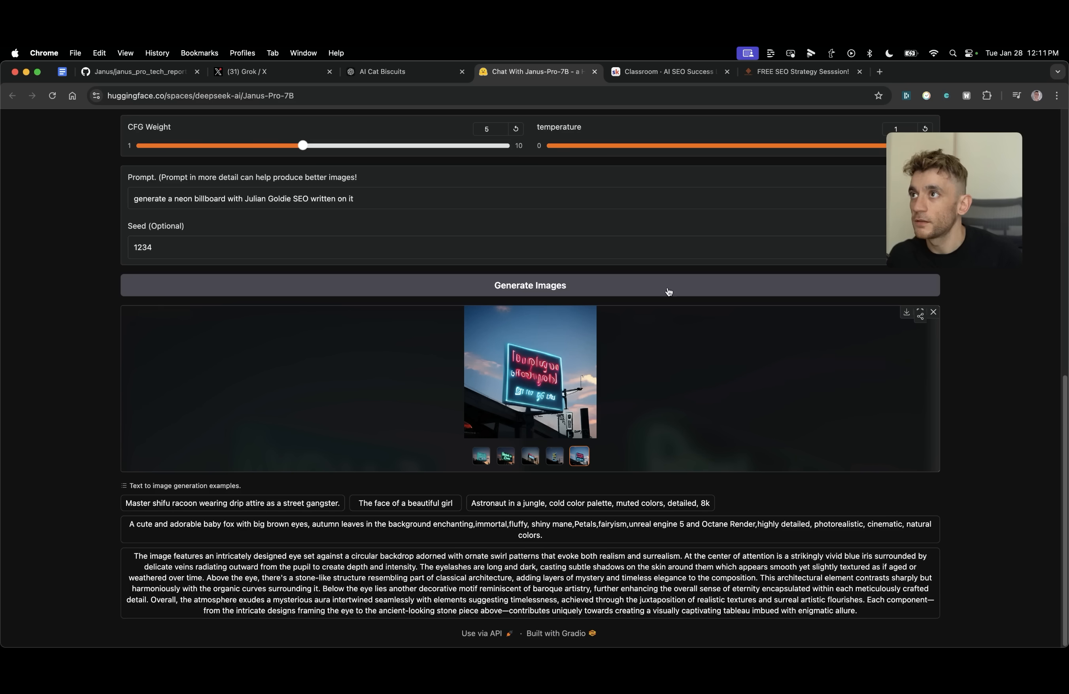
- View Janus-Pro-7B's garbled neon billboard image full screen, then switch back to Grok's results on X
click(920, 312)
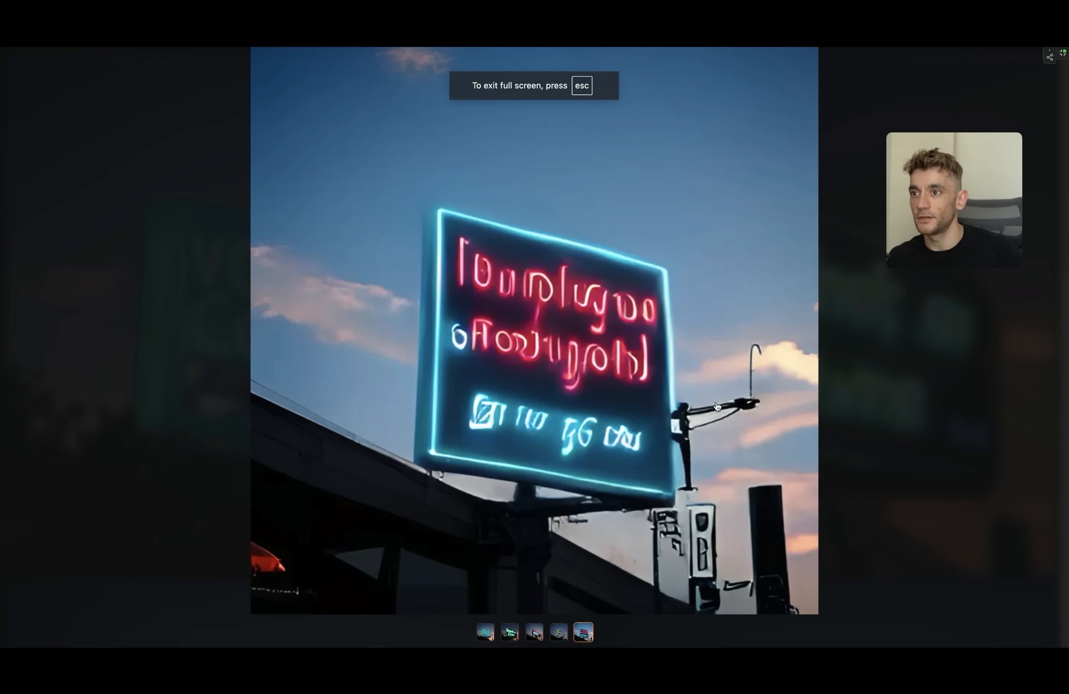
click(510, 633)
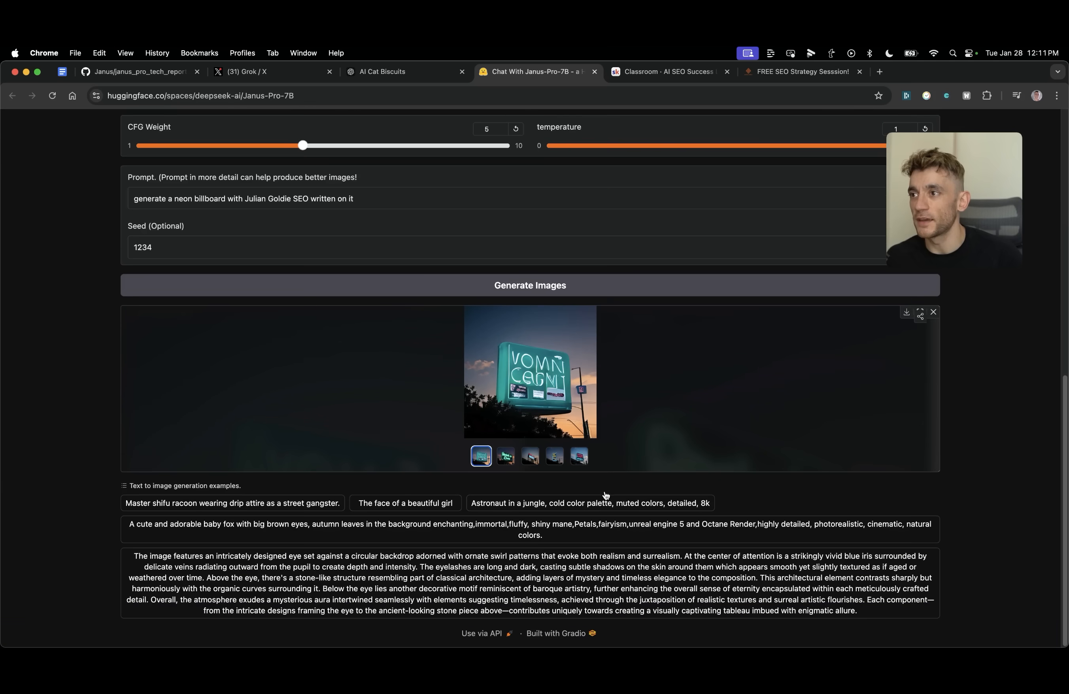
mouse_move(447, 51)
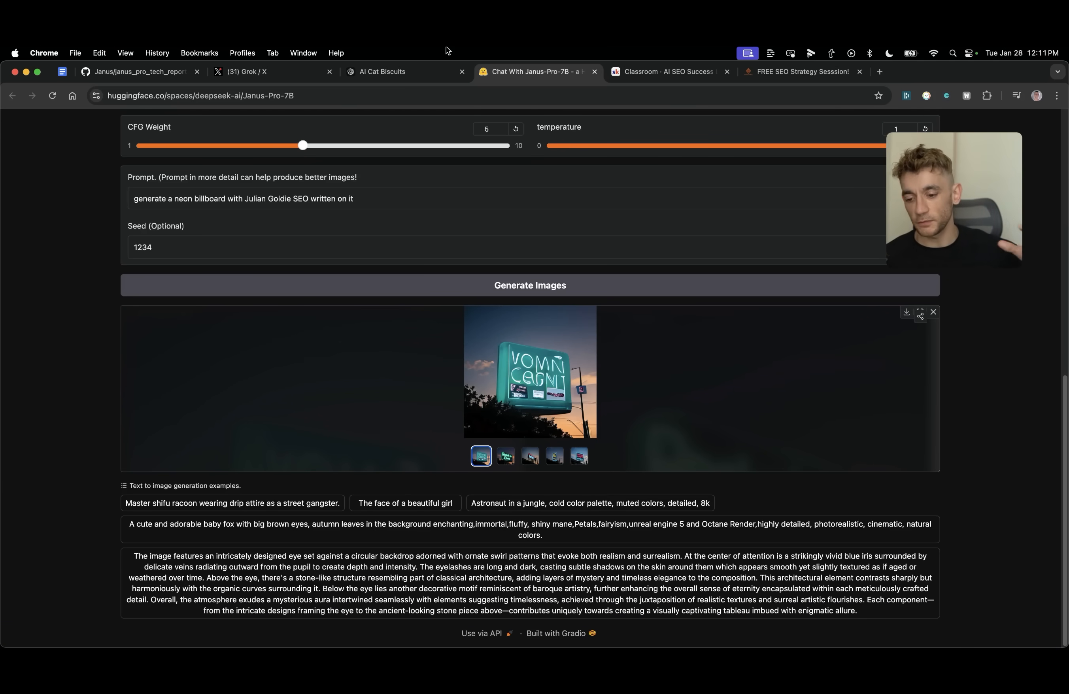
mouse_move(299, 113)
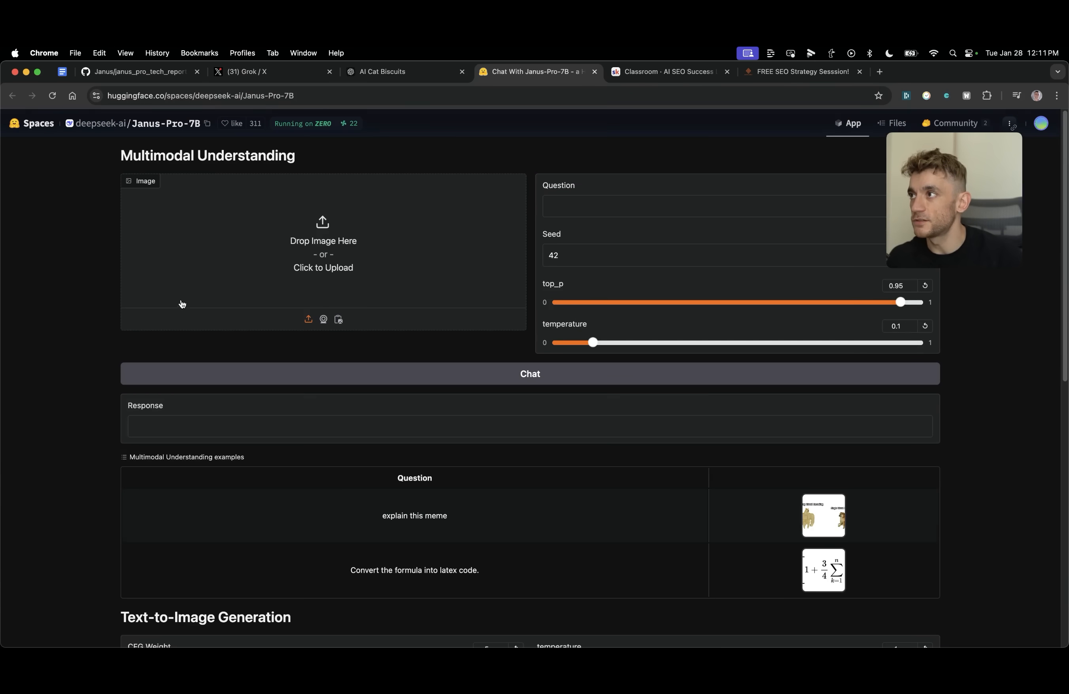
scroll(down, 3)
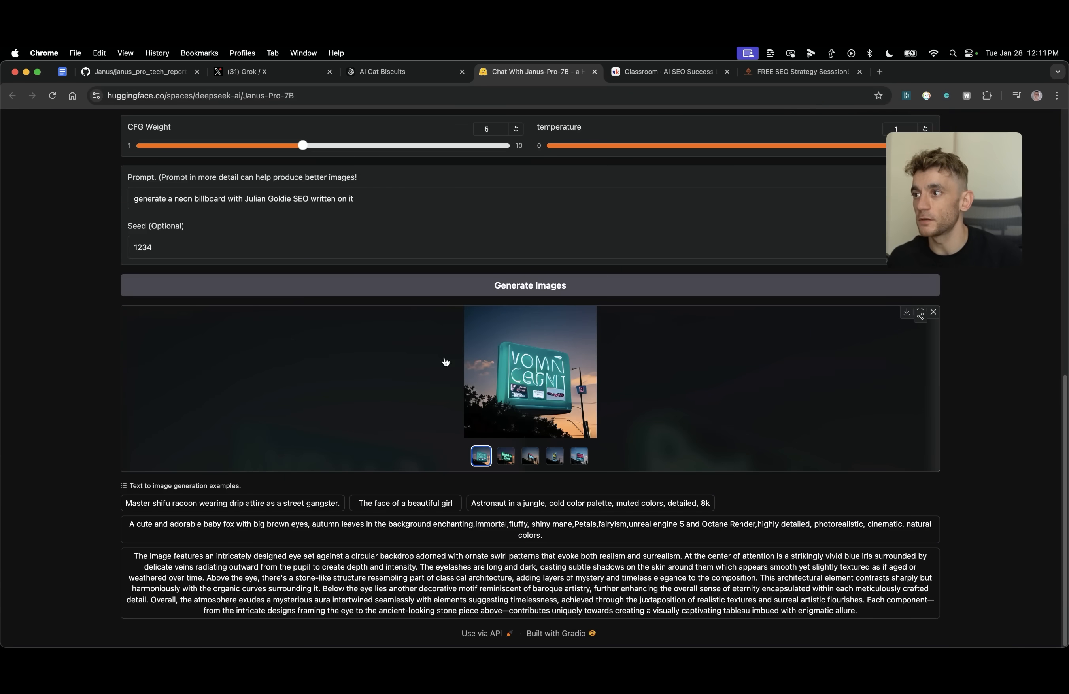
mouse_move(437, 330)
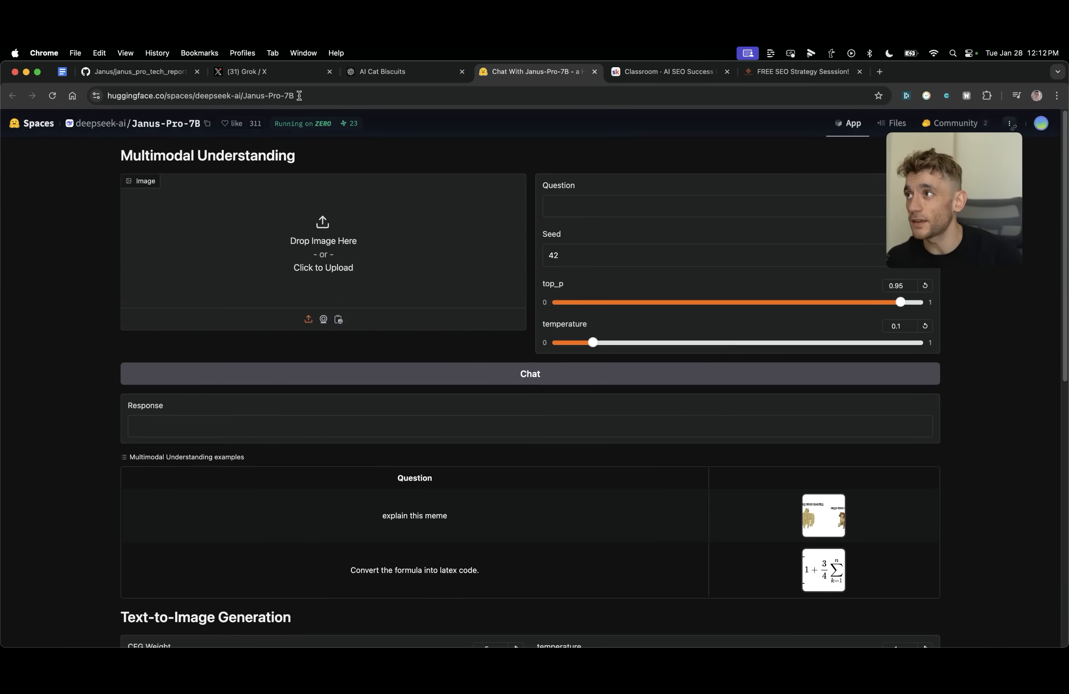
click(263, 72)
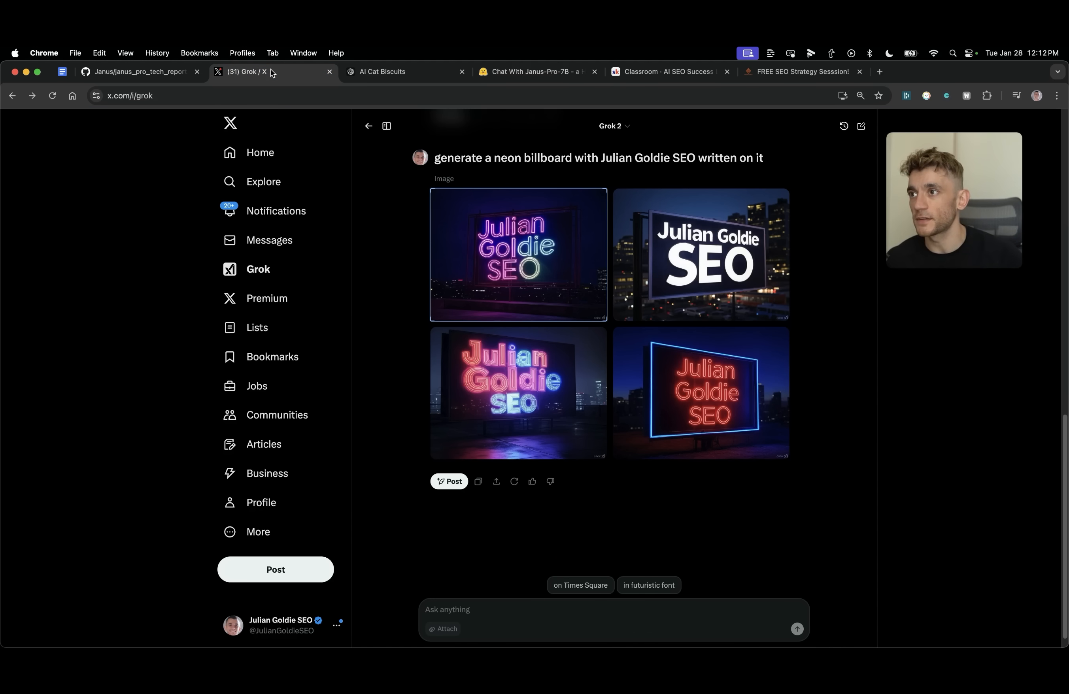
- Take another look at Janus-Pro-7B's billboard images, then bring up the technical report PDF on GitHub
click(511, 72)
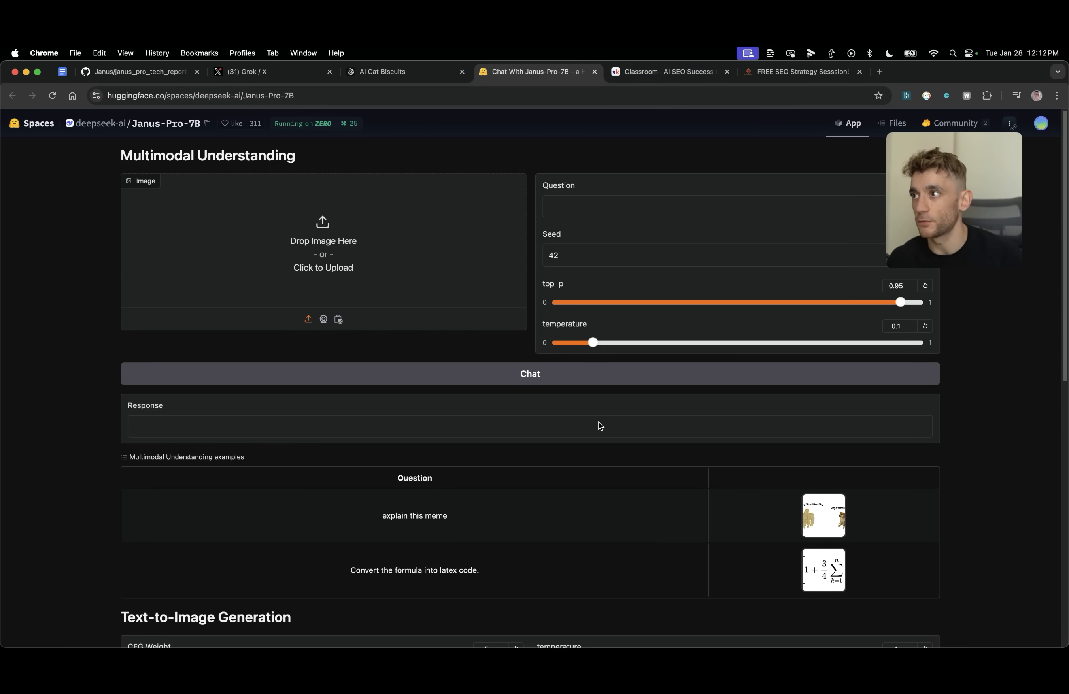
scroll(down, 3)
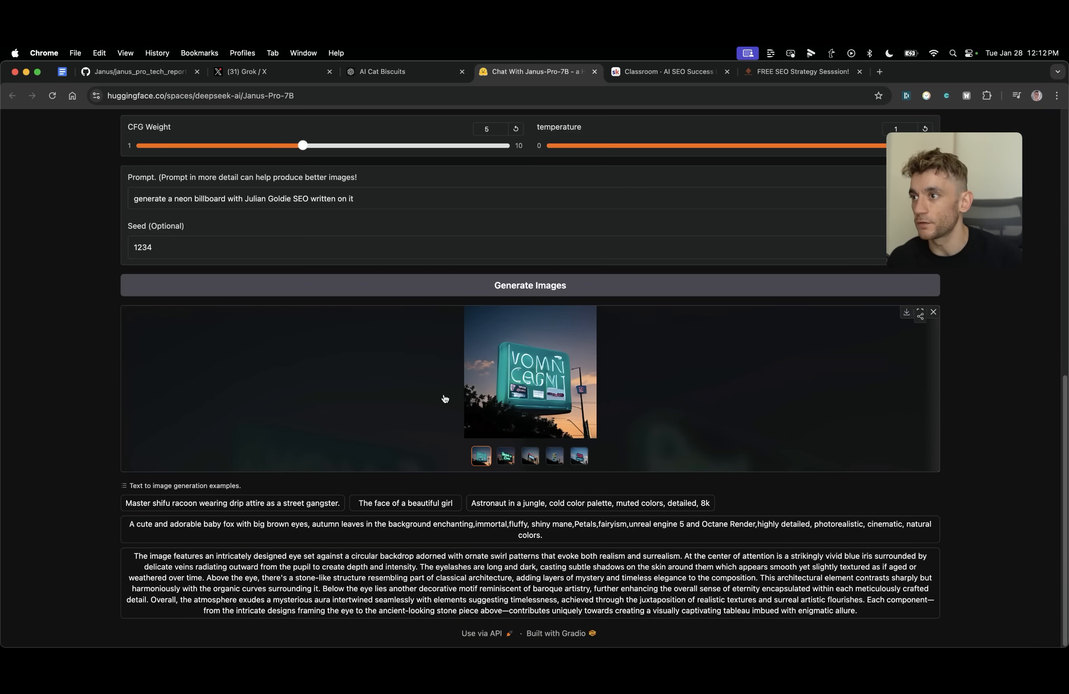
click(141, 72)
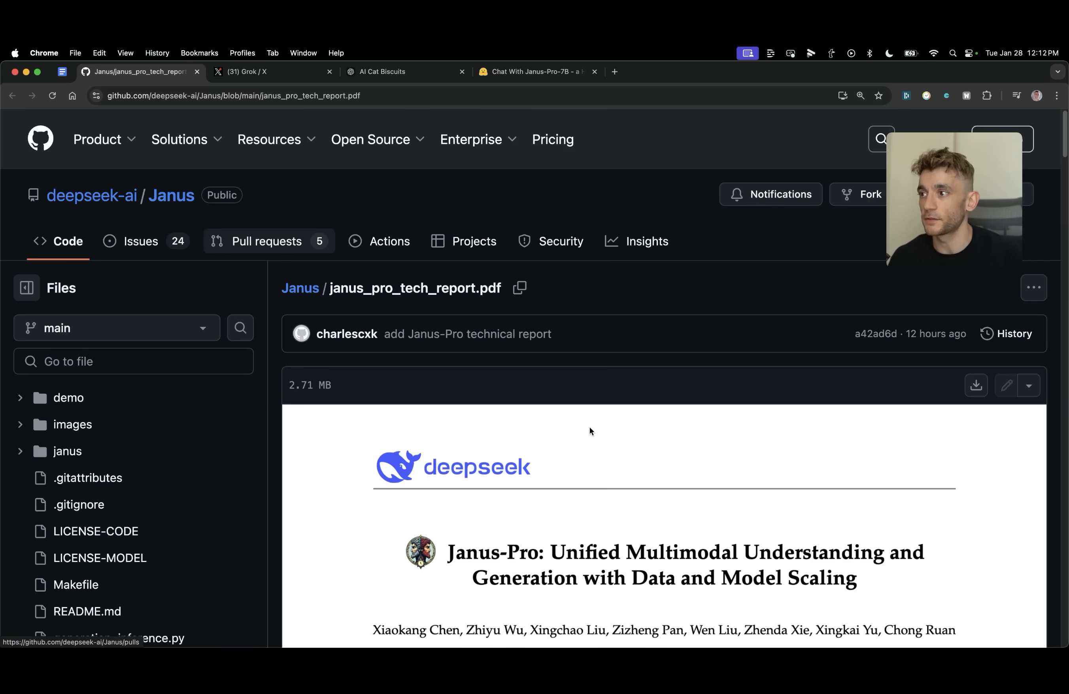
- Scroll further down the janus_pro_tech_report.pdf in the deepseek-ai Janus repository
scroll(down, 3)
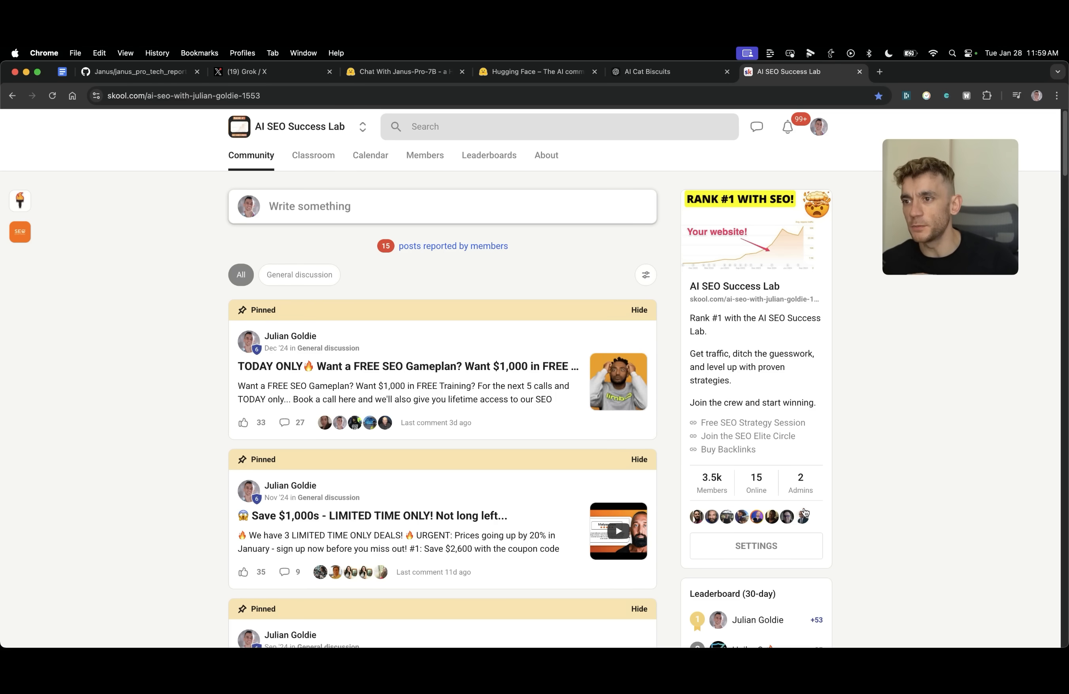
- Scroll the AI SEO Success Lab community feed on Skool and switch to its Classroom of course cards
scroll(down, 3)
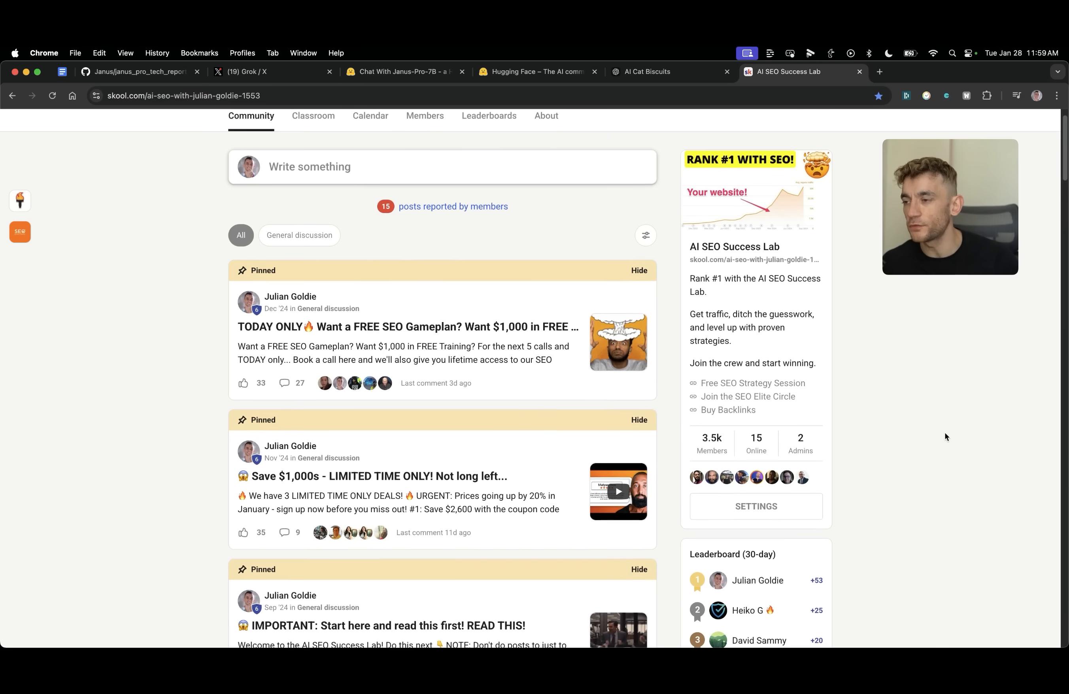
scroll(down, 3)
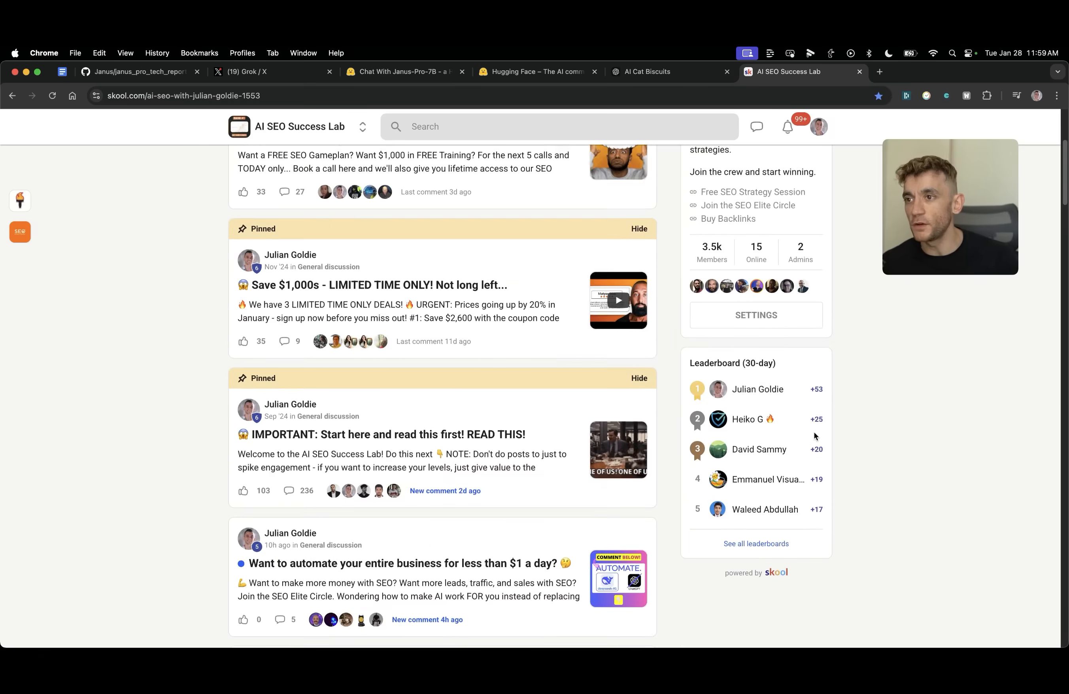
scroll(down, 3)
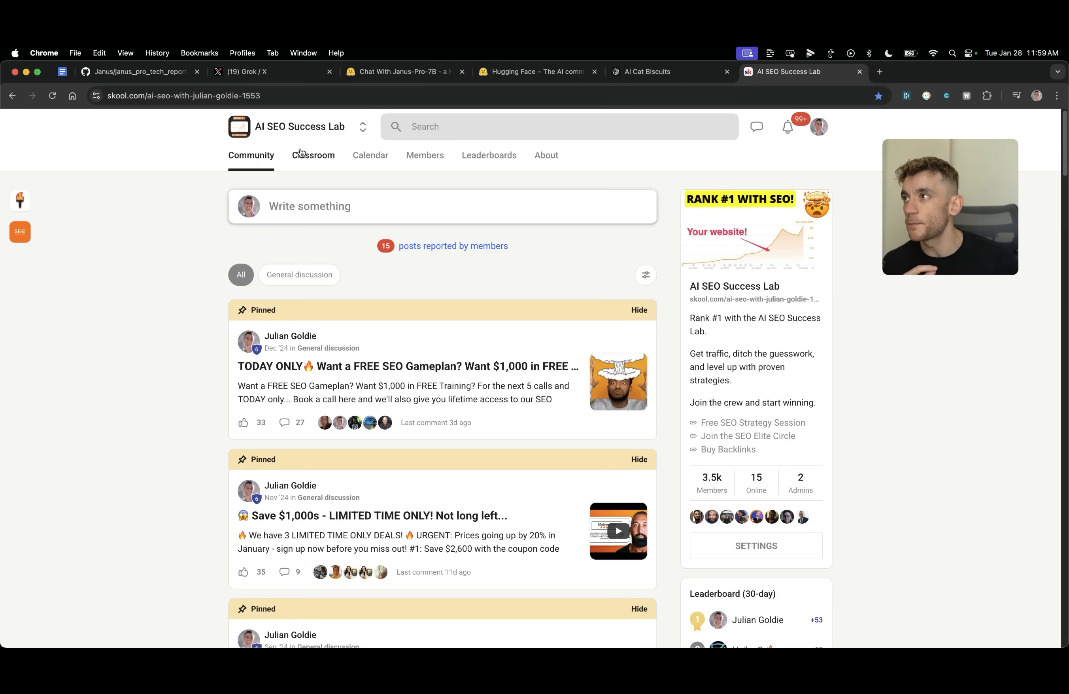
click(313, 155)
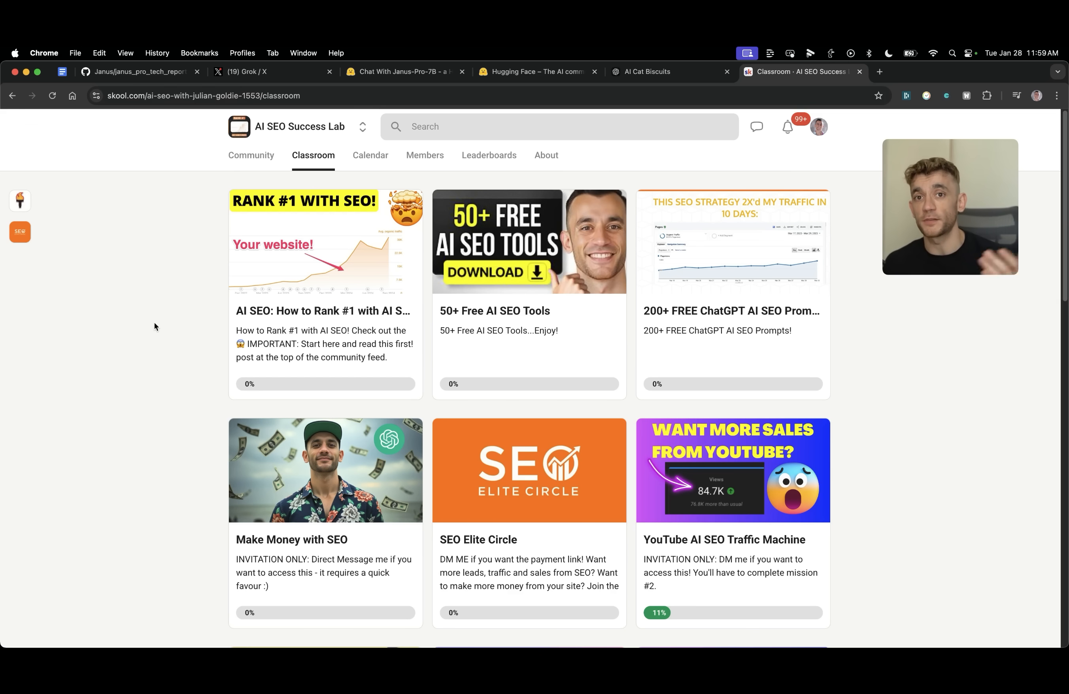
mouse_move(555, 281)
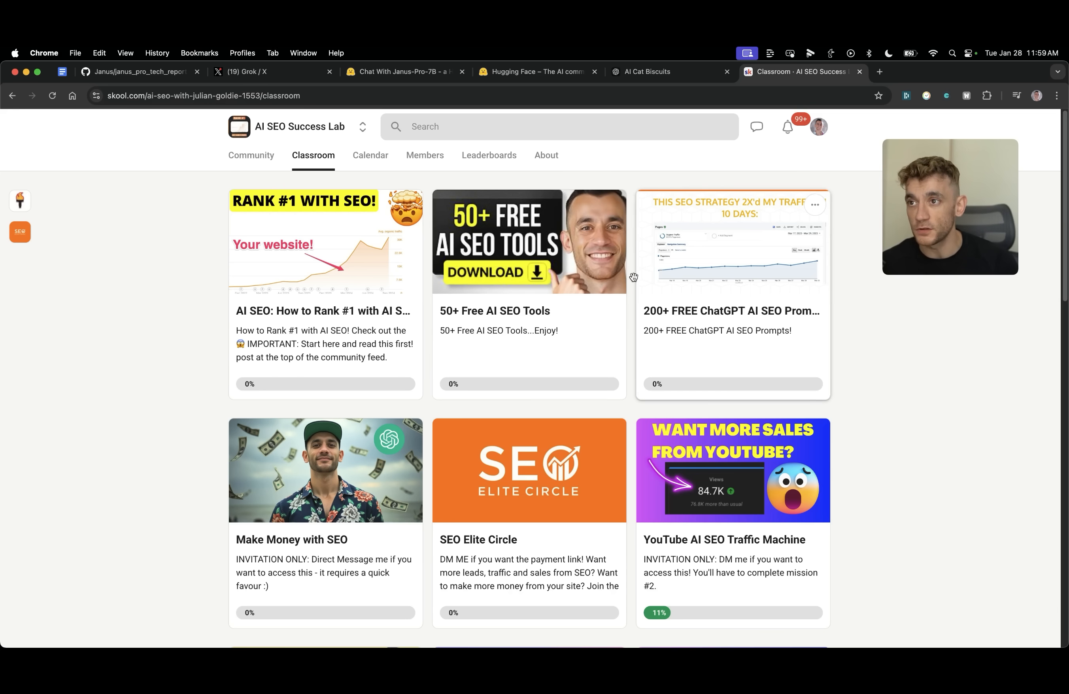
mouse_move(872, 384)
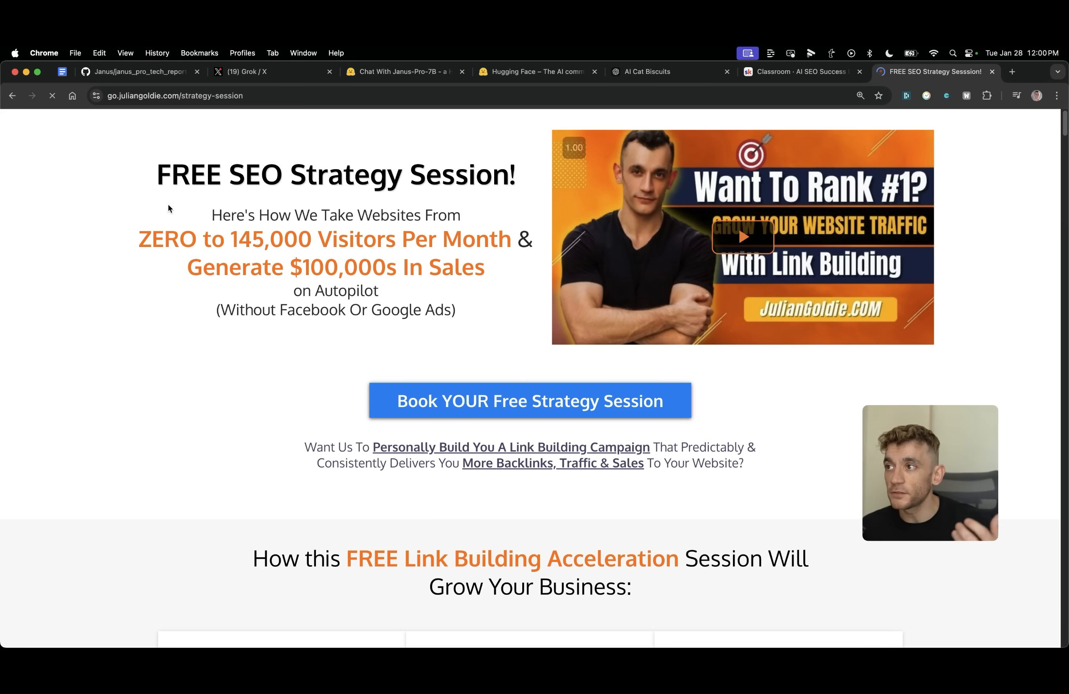
- Scroll the FREE SEO Strategy Session page through its benefits down to the client video testimonials
scroll(down, 3)
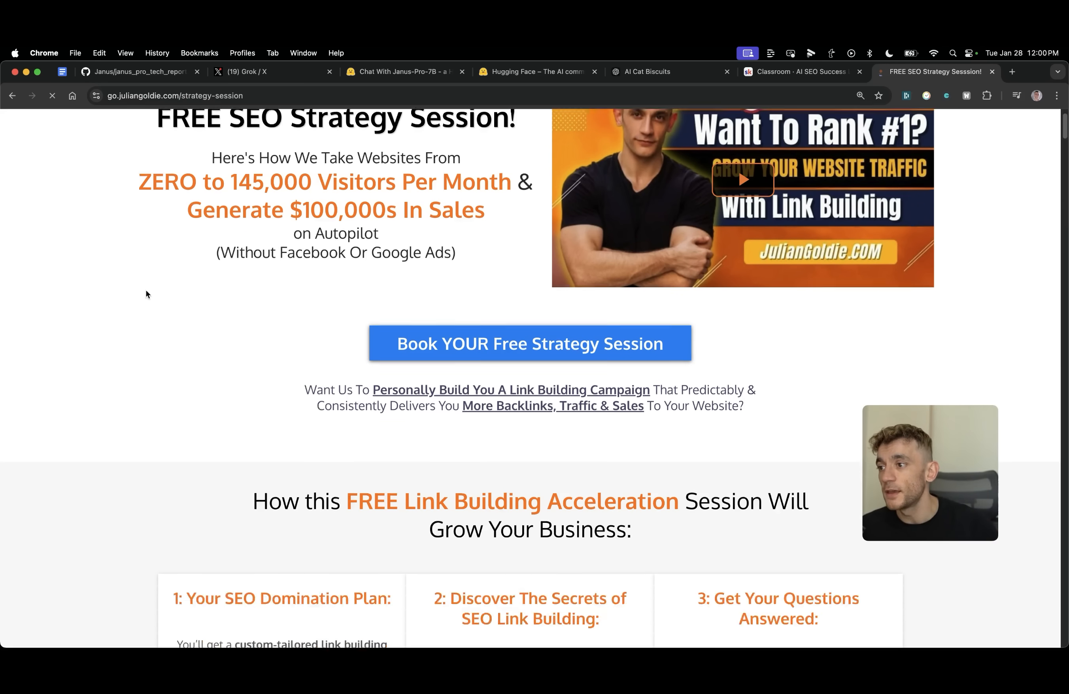
scroll(down, 3)
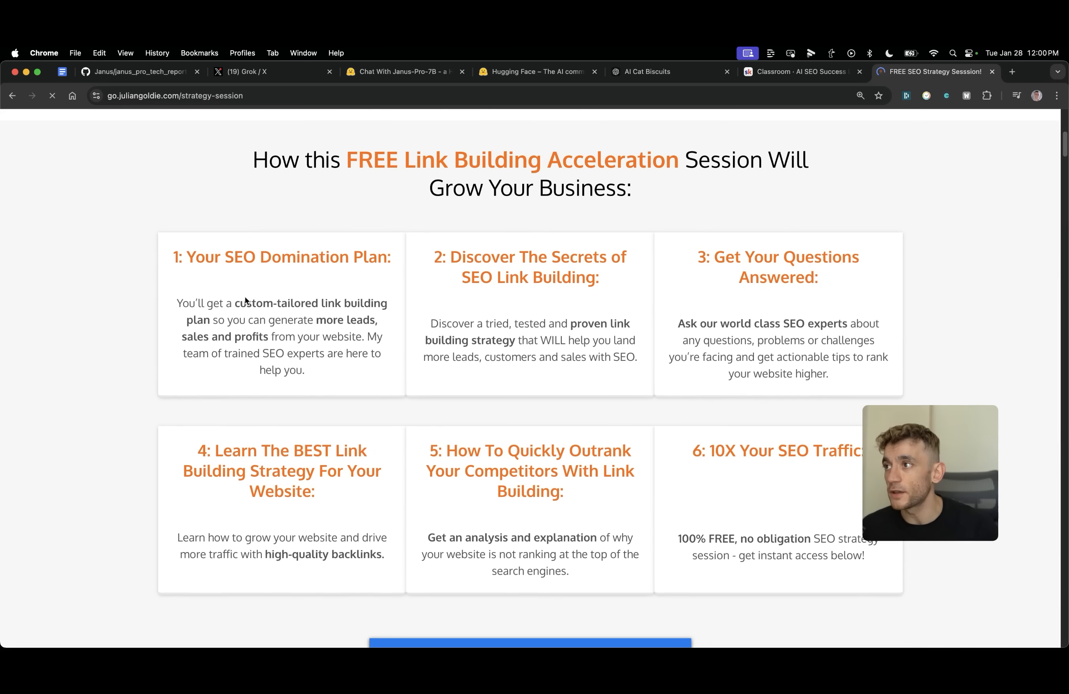
mouse_move(201, 299)
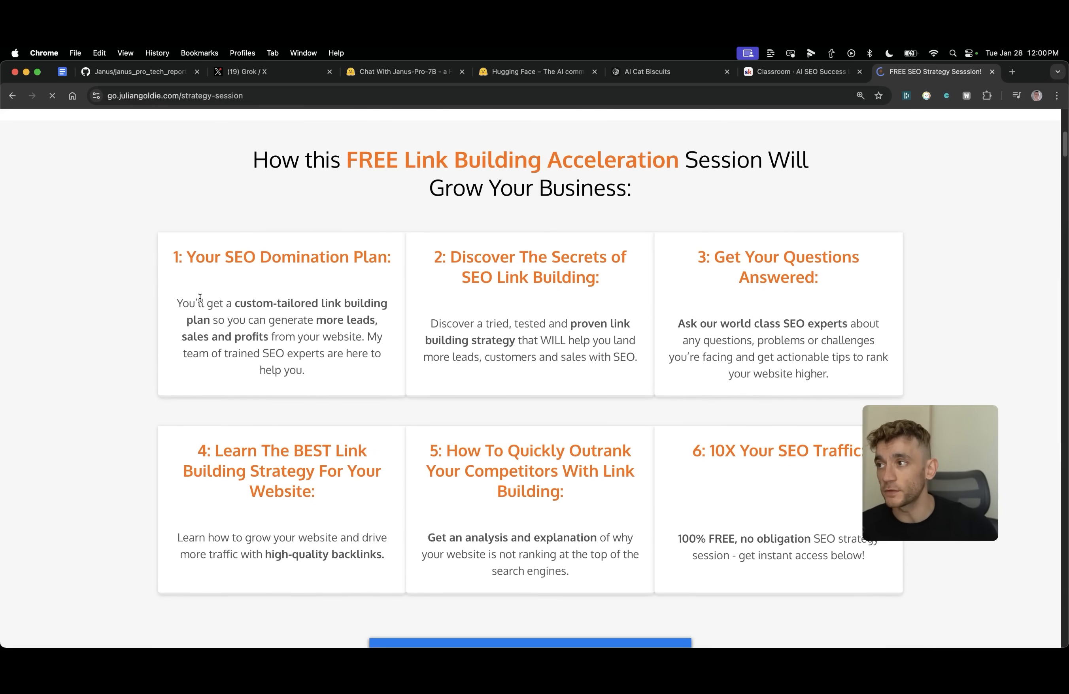
scroll(down, 3)
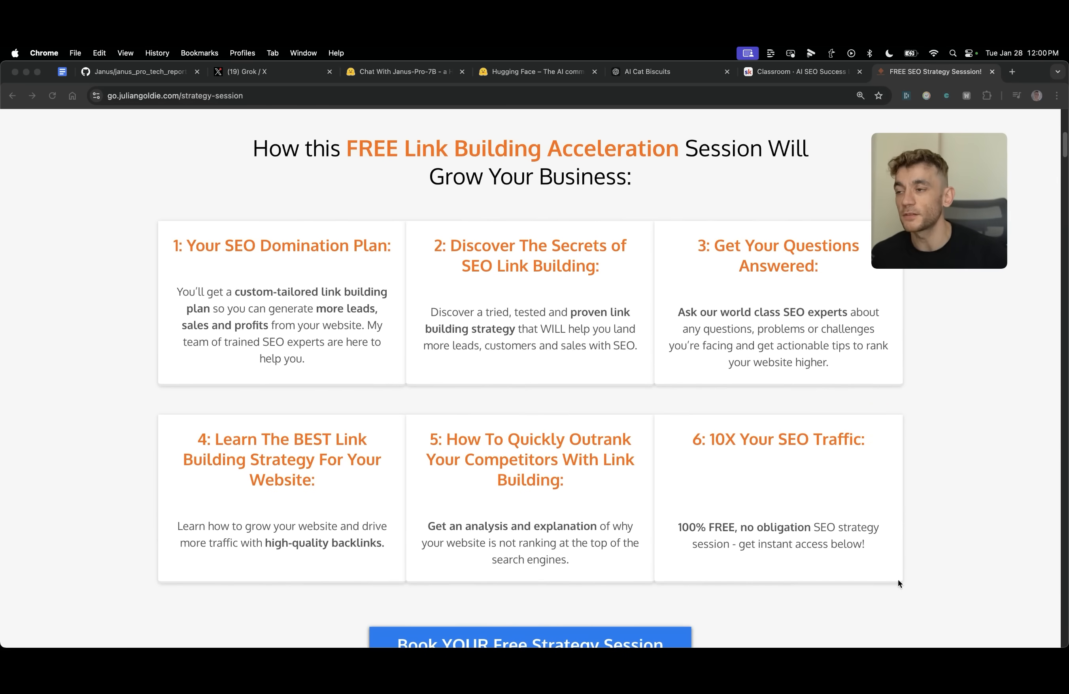
scroll(down, 3)
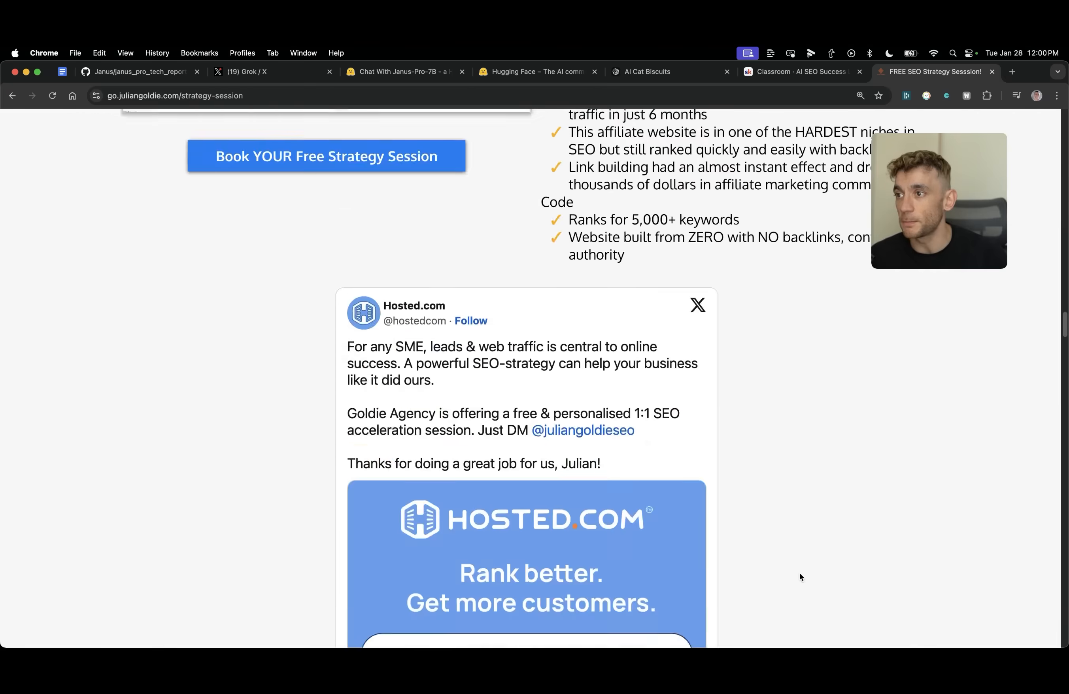
scroll(down, 3)
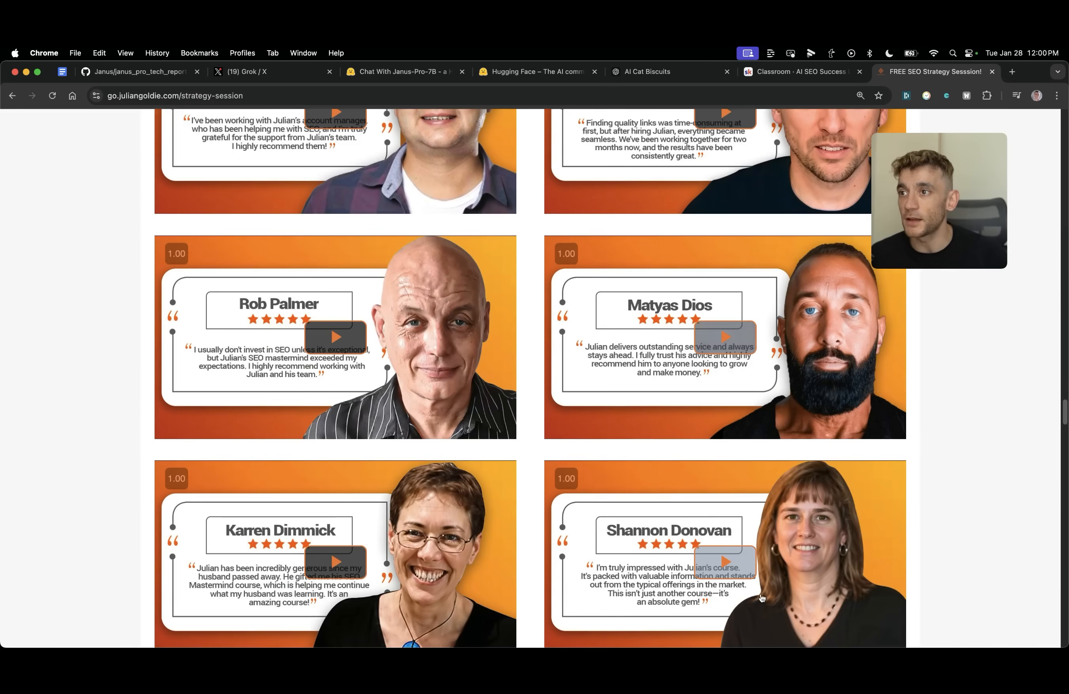
scroll(down, 3)
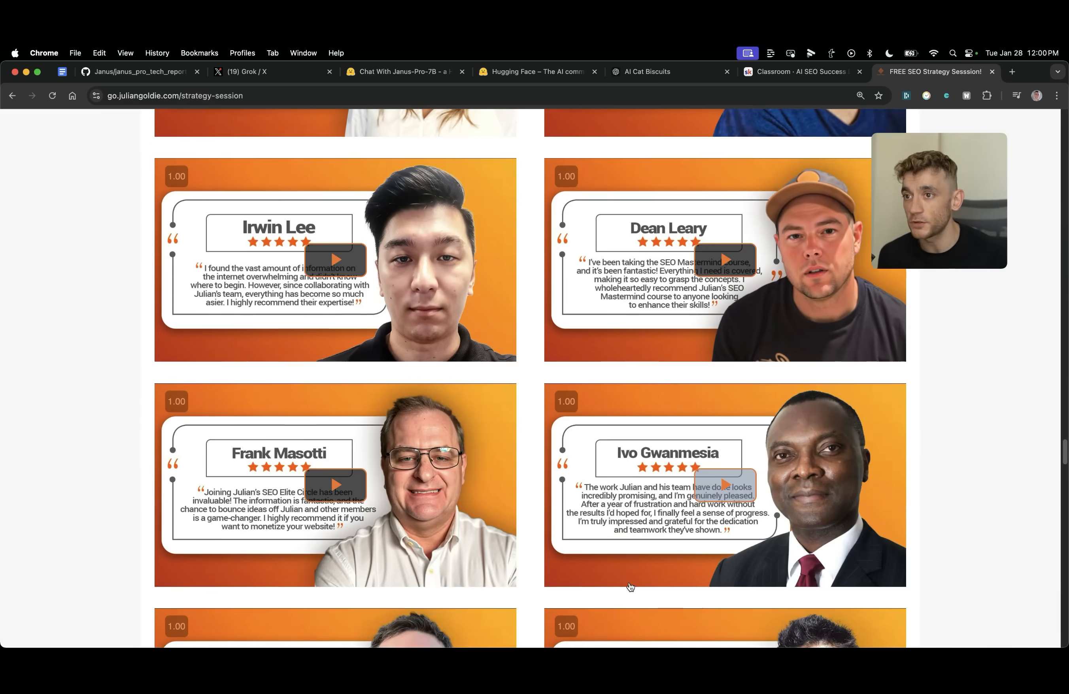